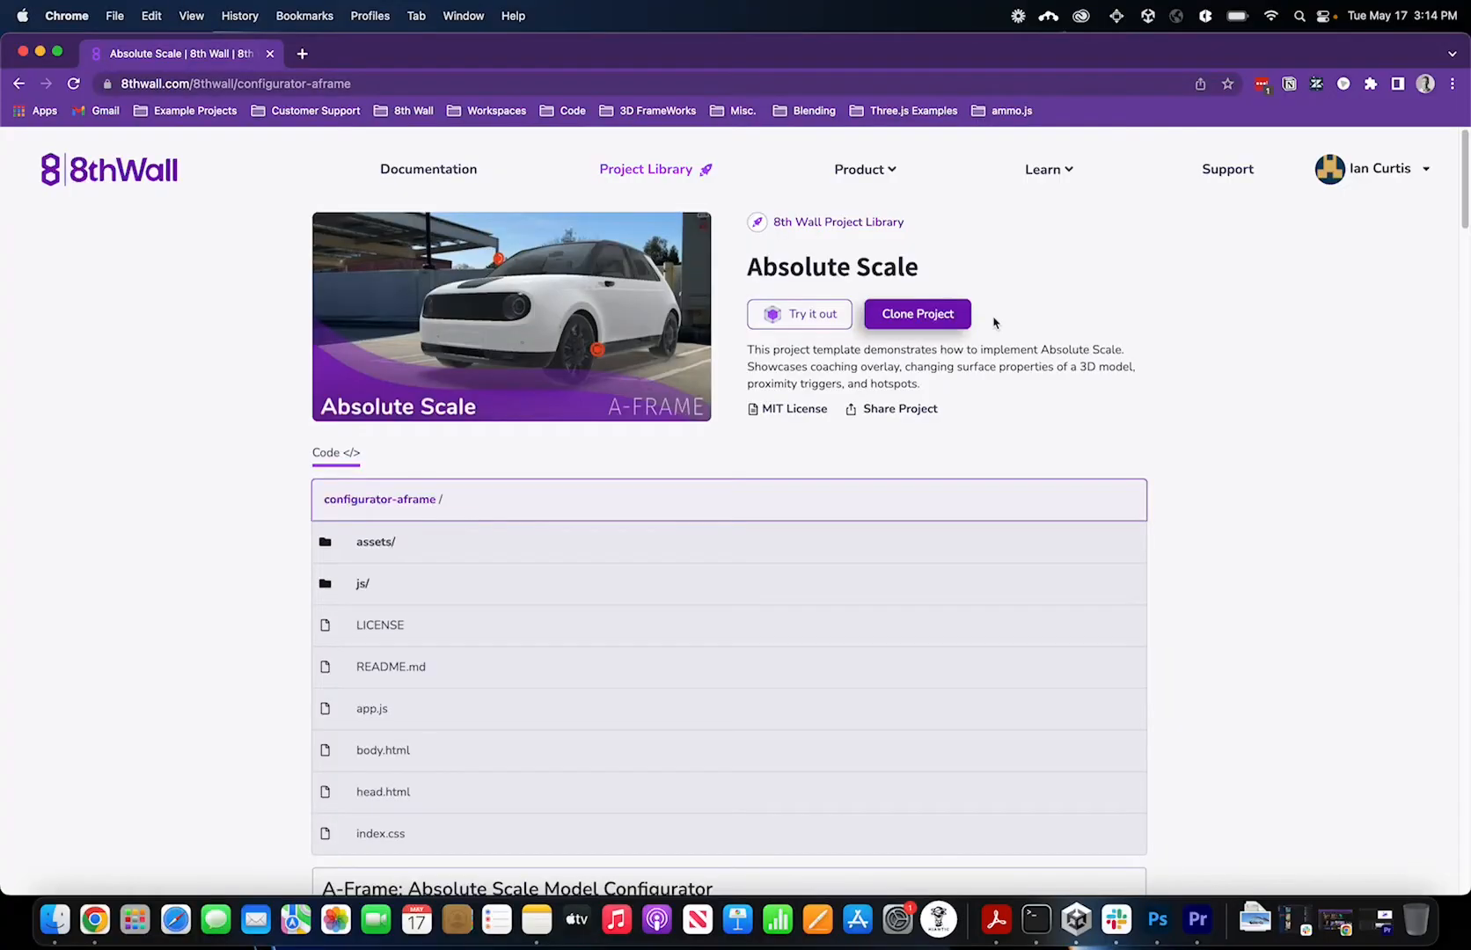
mouse_move(1050, 330)
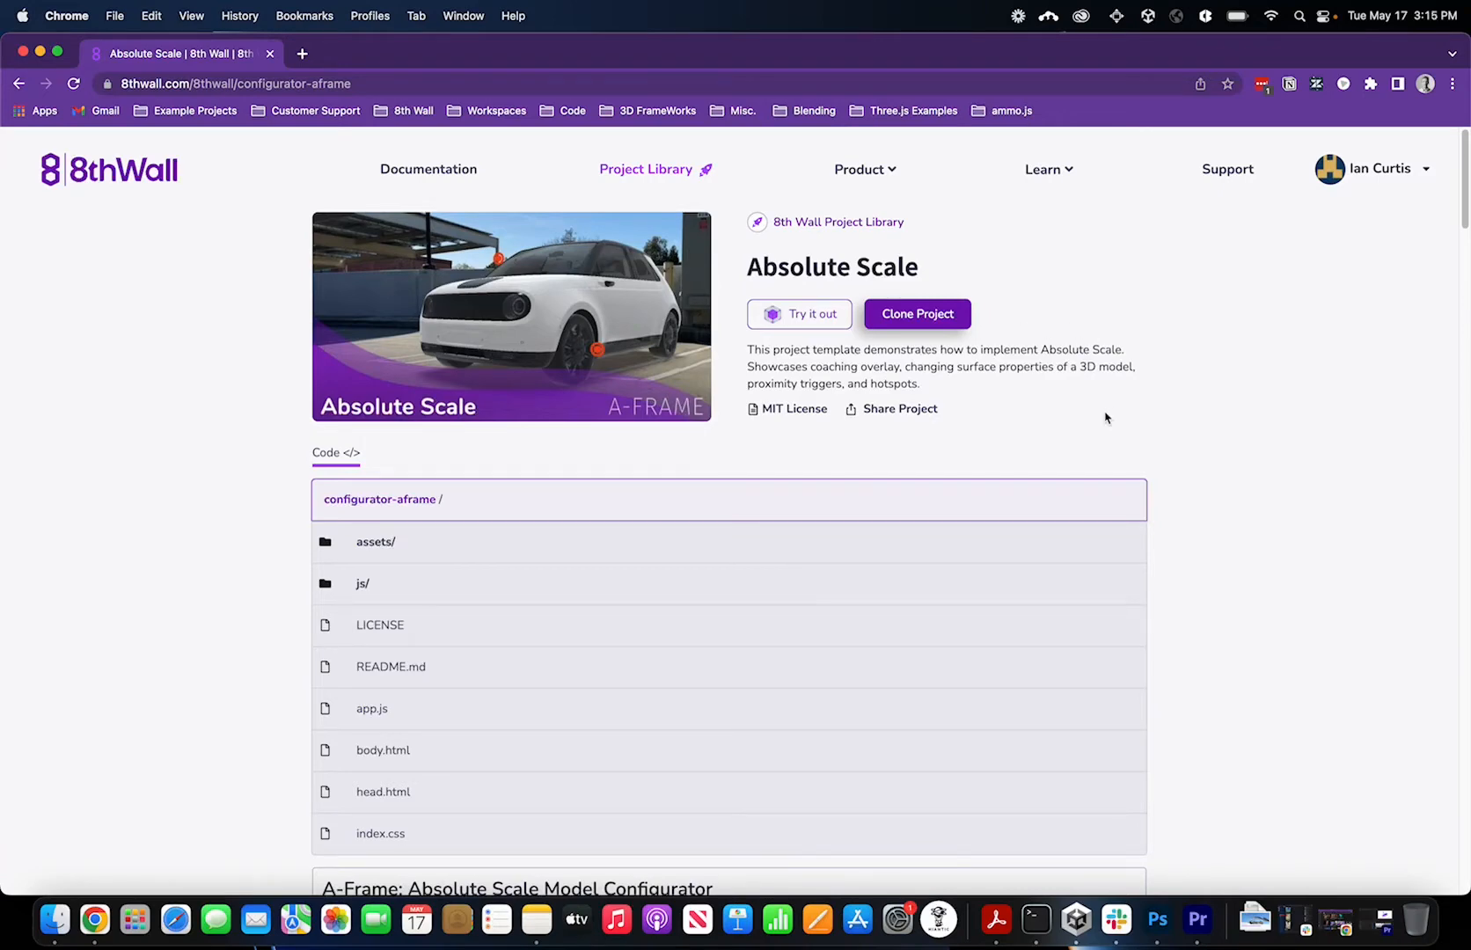
mouse_move(1163, 449)
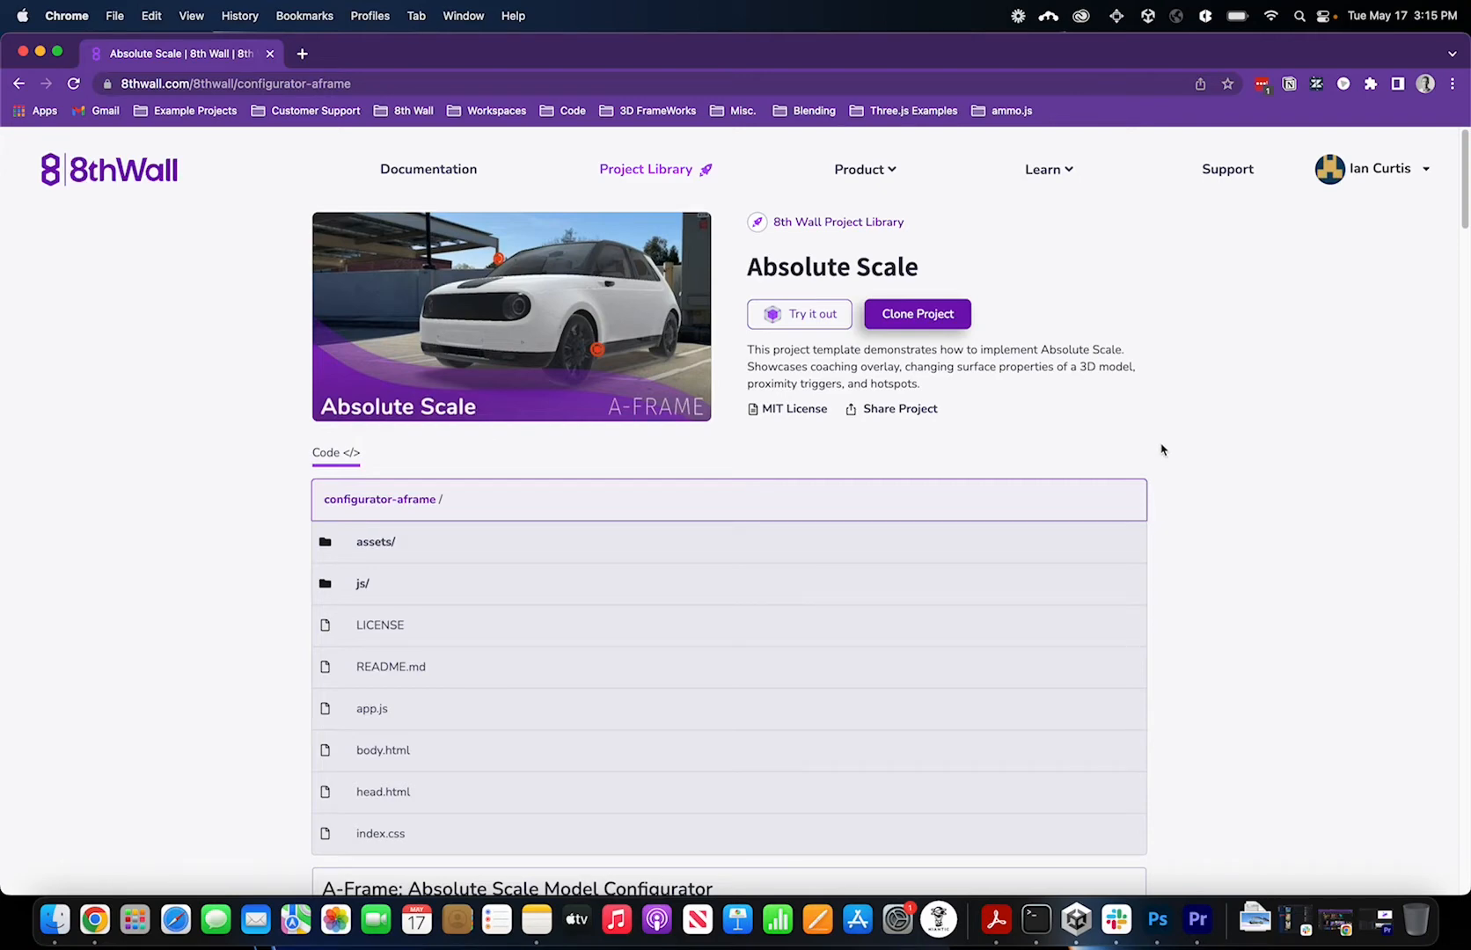
Scroll the slides to Responsive Scale, showing one car at several sizes around a person
scroll("down", 3)
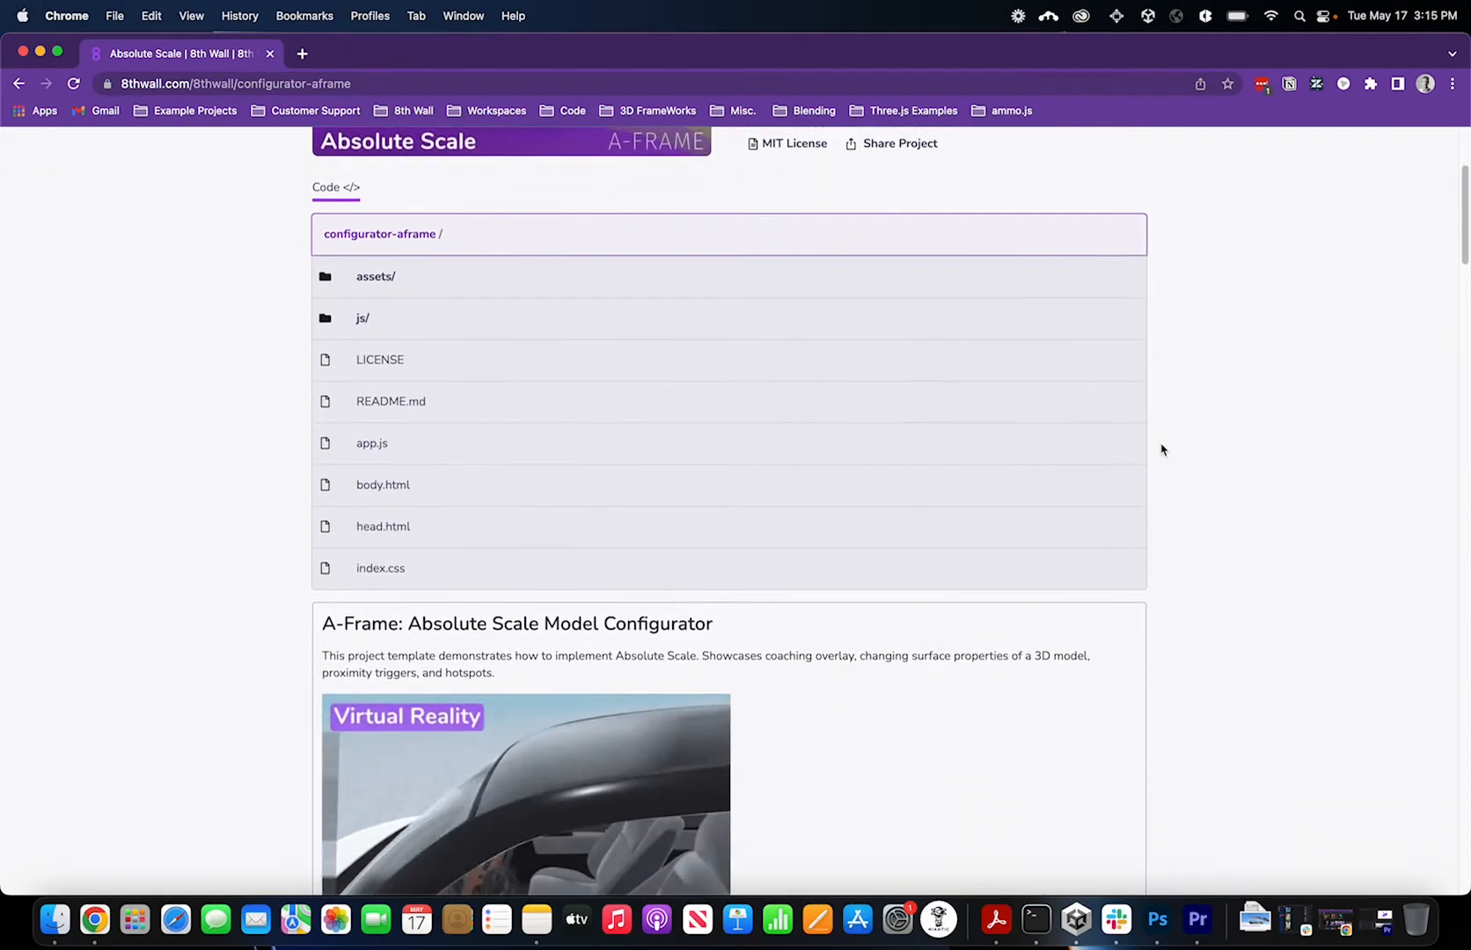
scroll("down", 3)
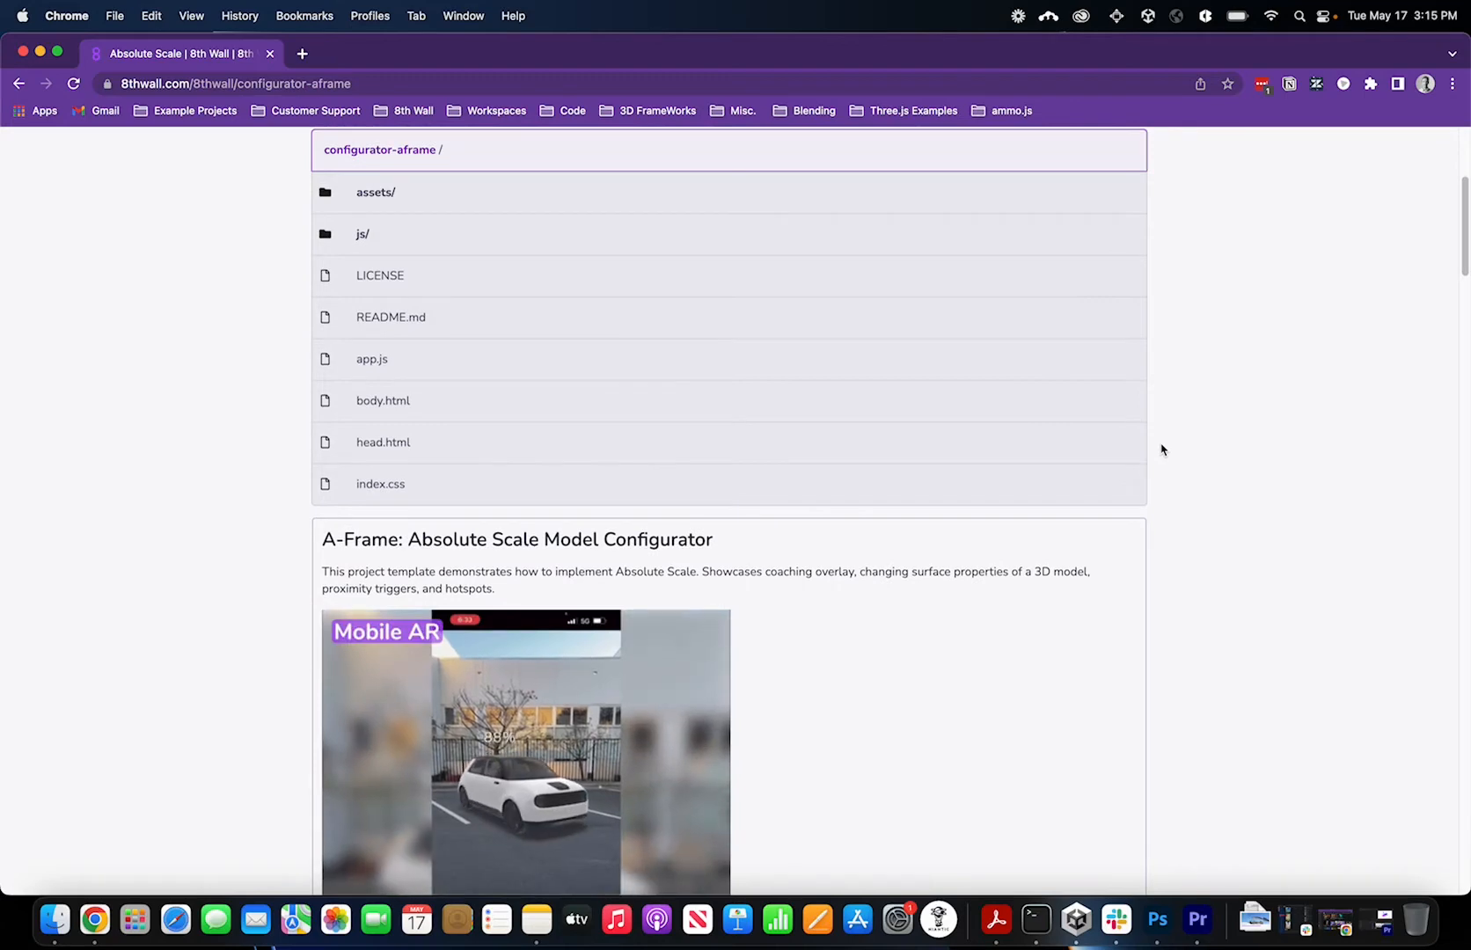
scroll("down", 3)
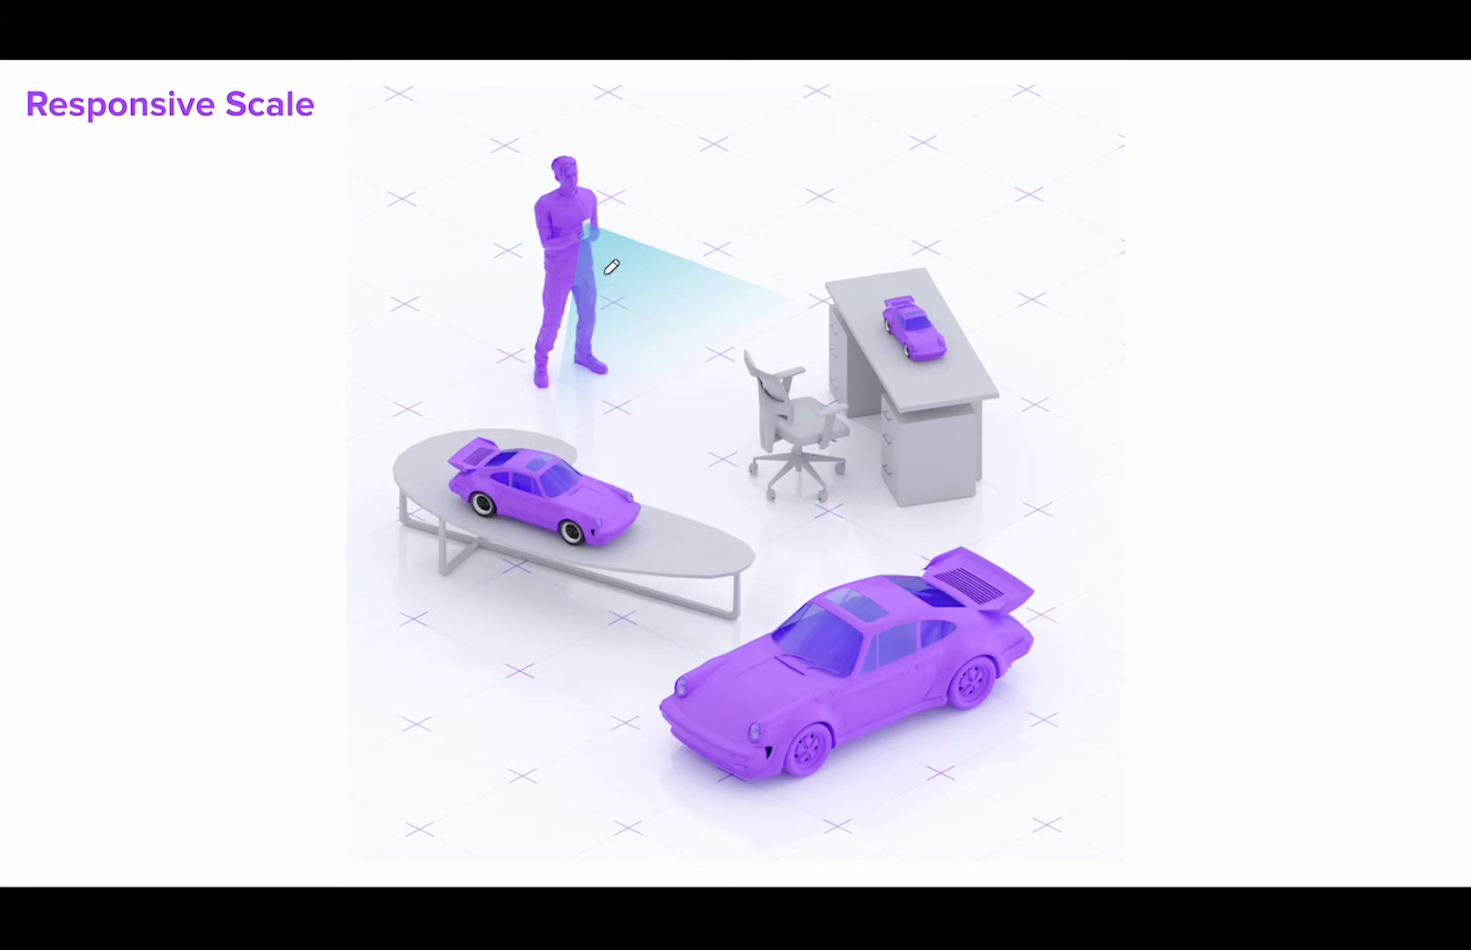
mouse_move(1110, 610)
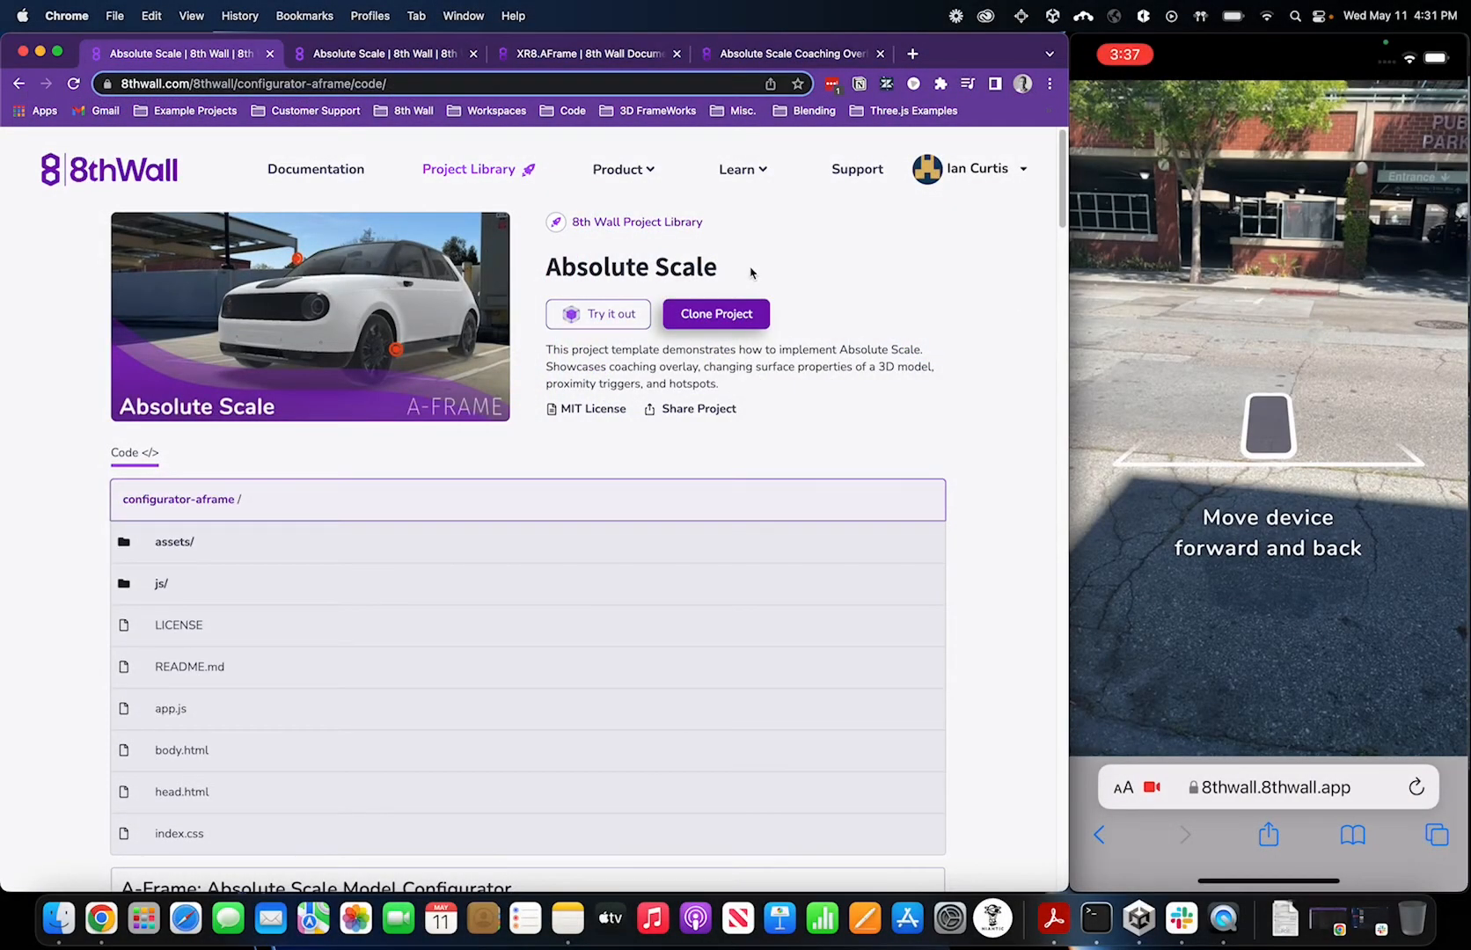
mouse_move(476, 437)
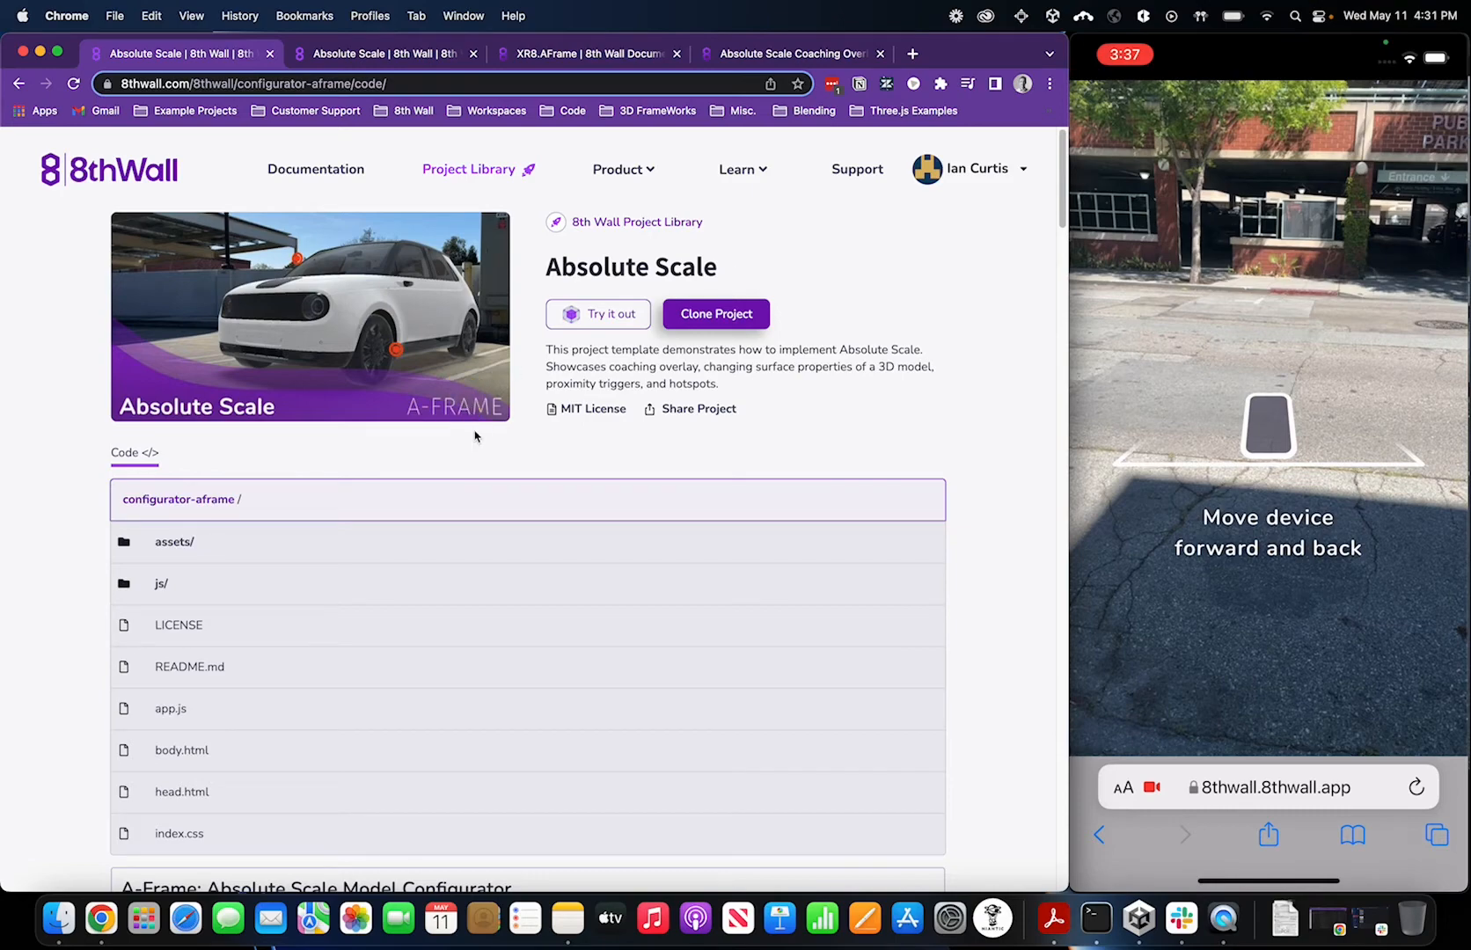
mouse_move(404, 485)
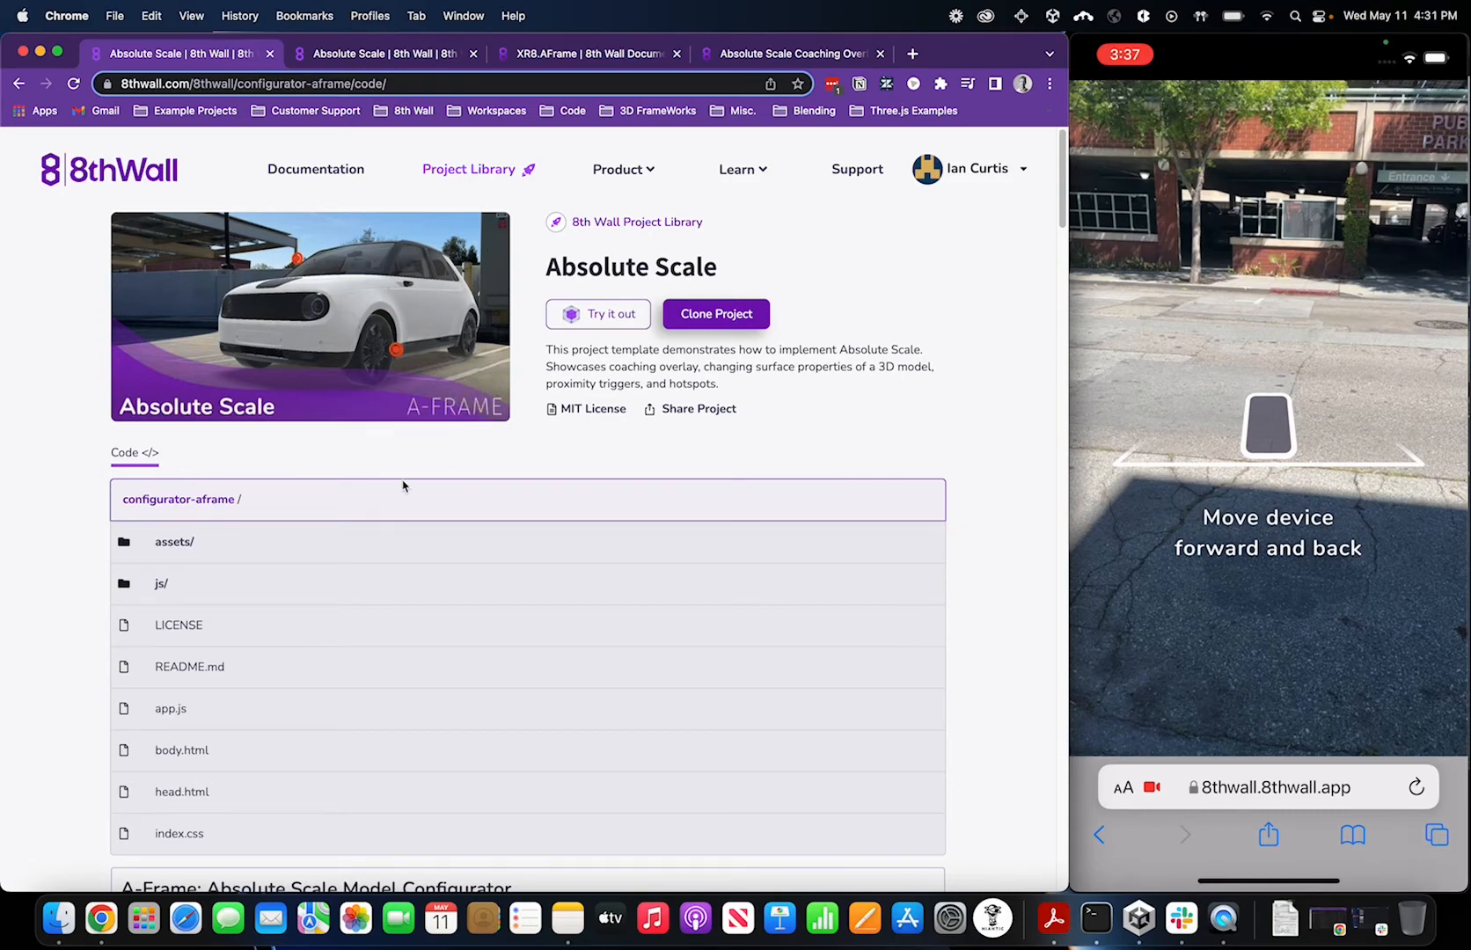
Open body.html and highlight the a-scene's xrweb attribute and its scale: absolute setting
left_click(181, 751)
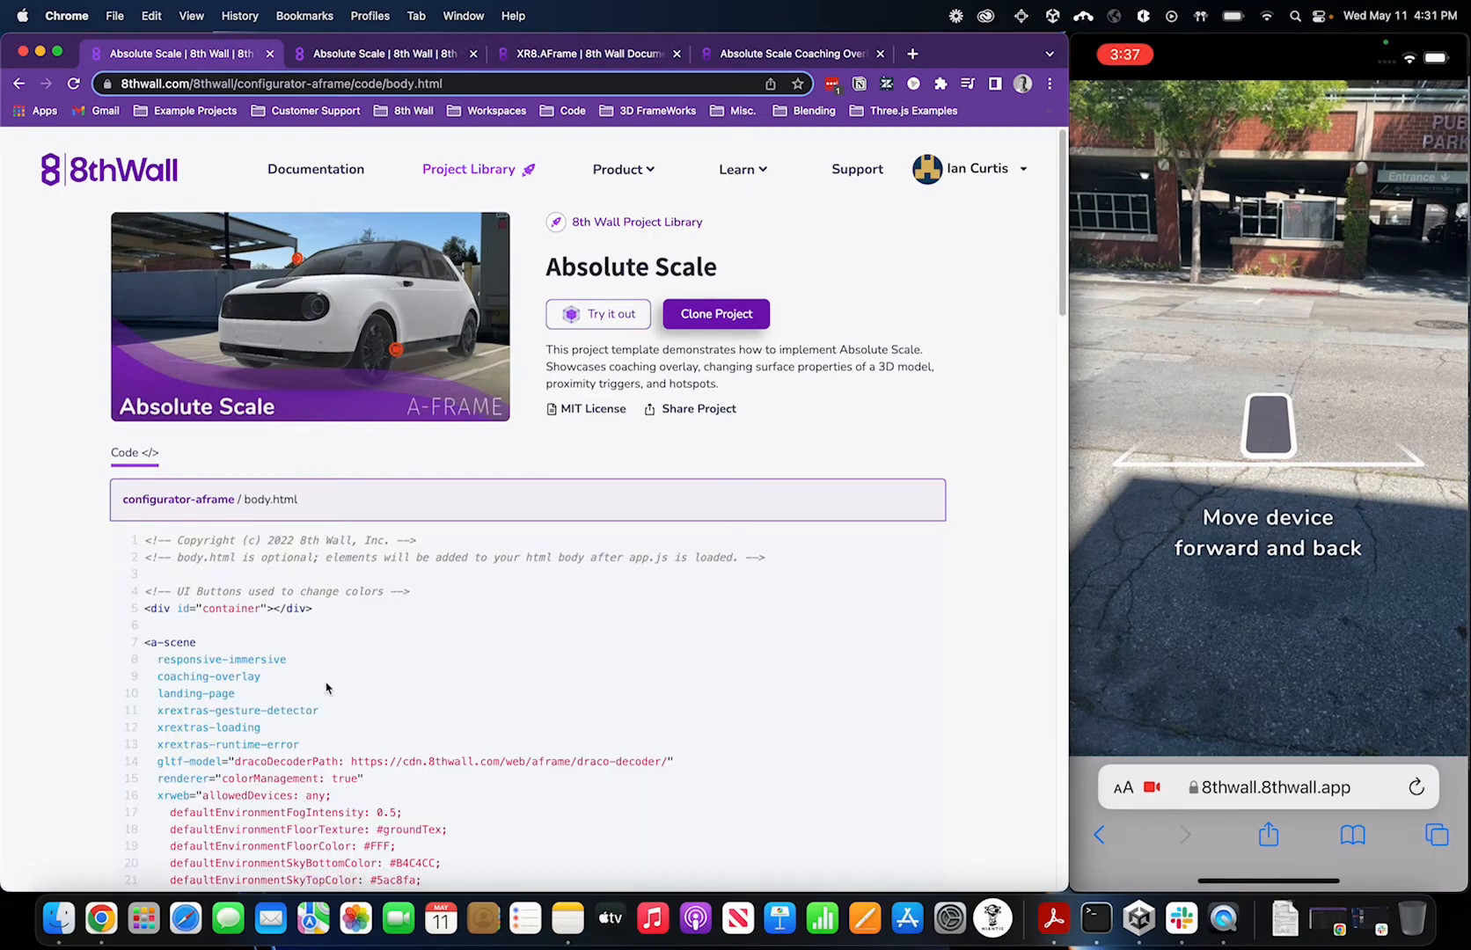
scroll("down", 3)
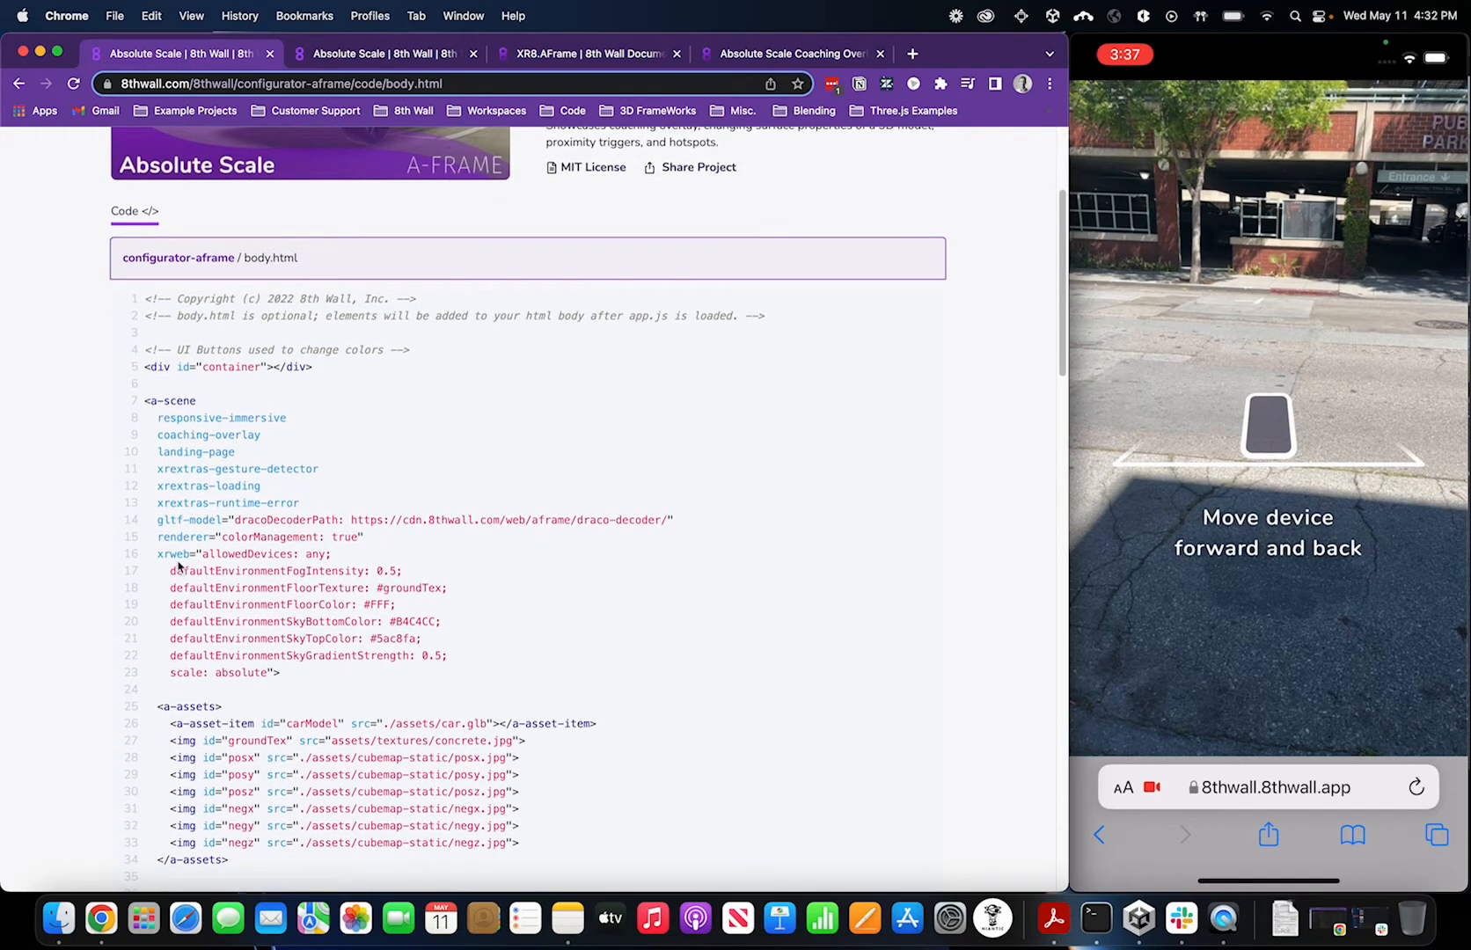
double_click(173, 553)
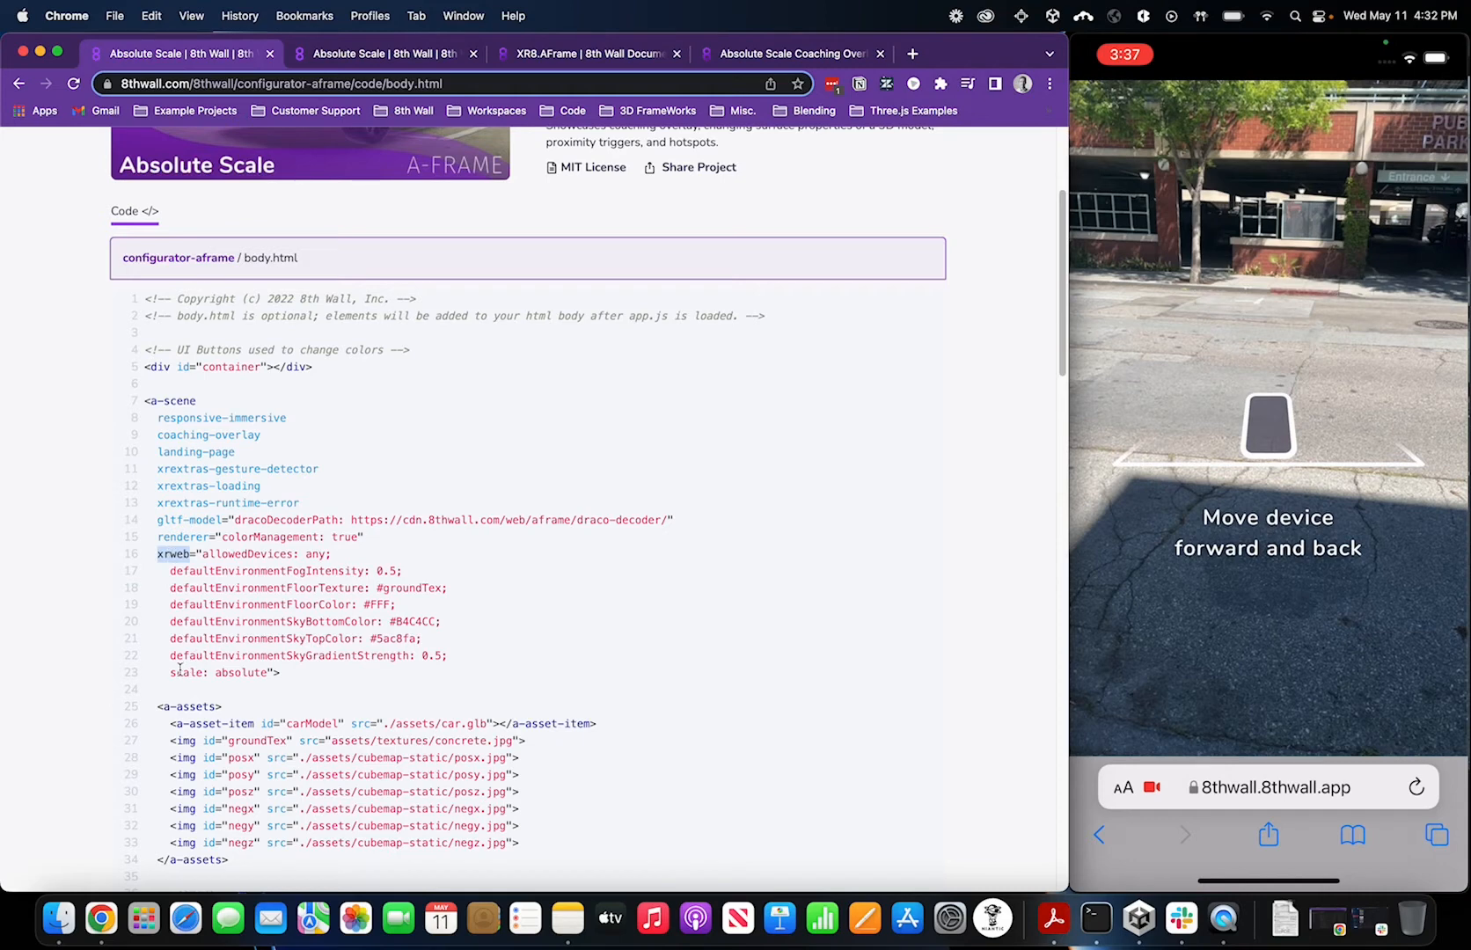
double_click(240, 672)
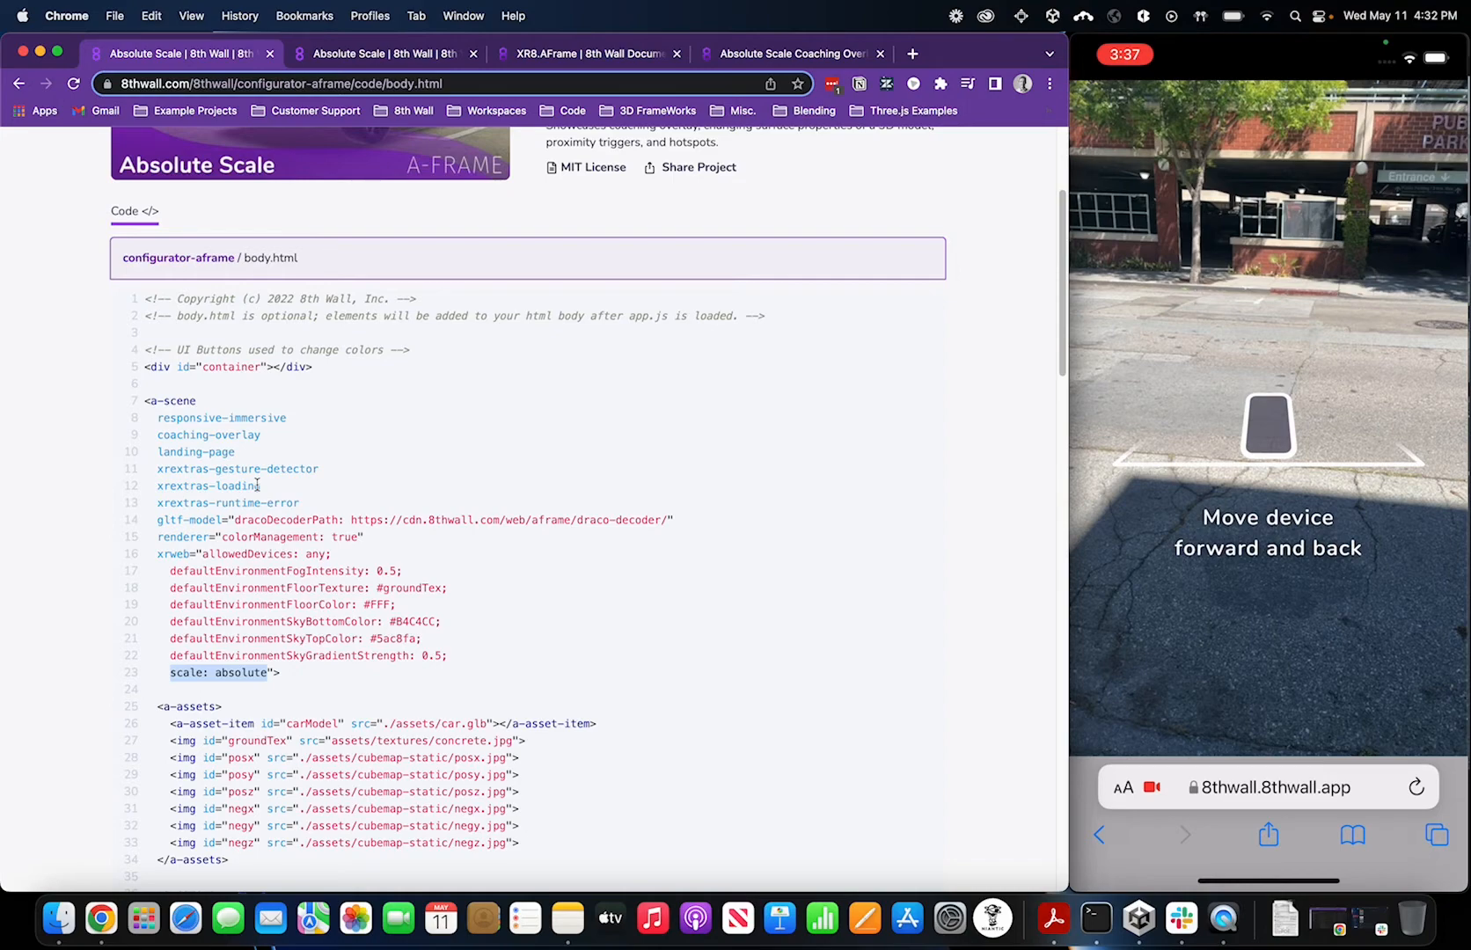
left_click(586, 53)
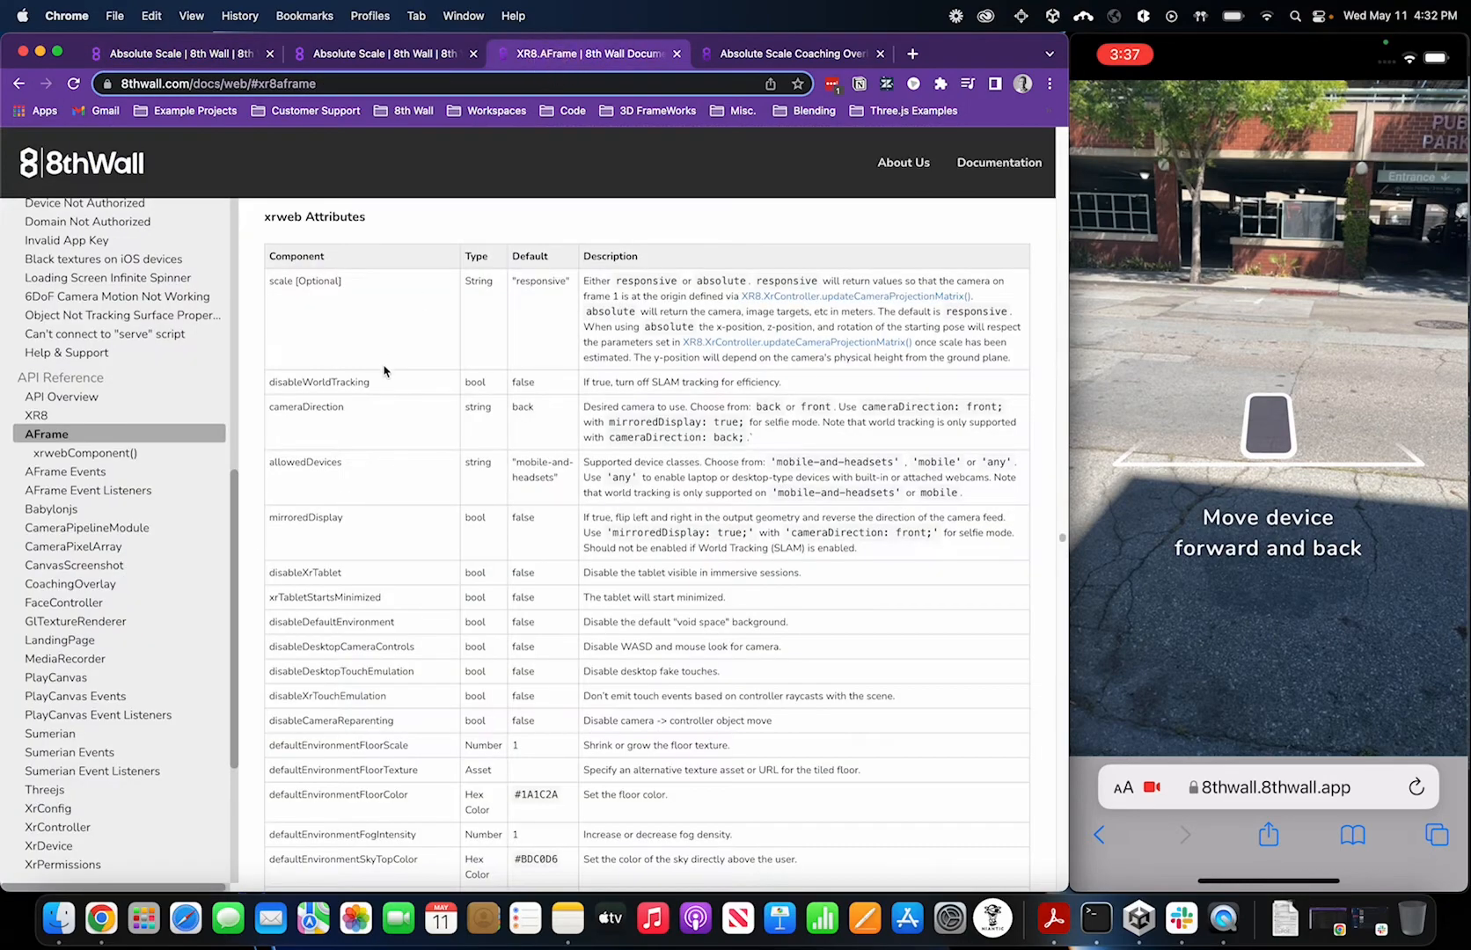
mouse_move(284, 299)
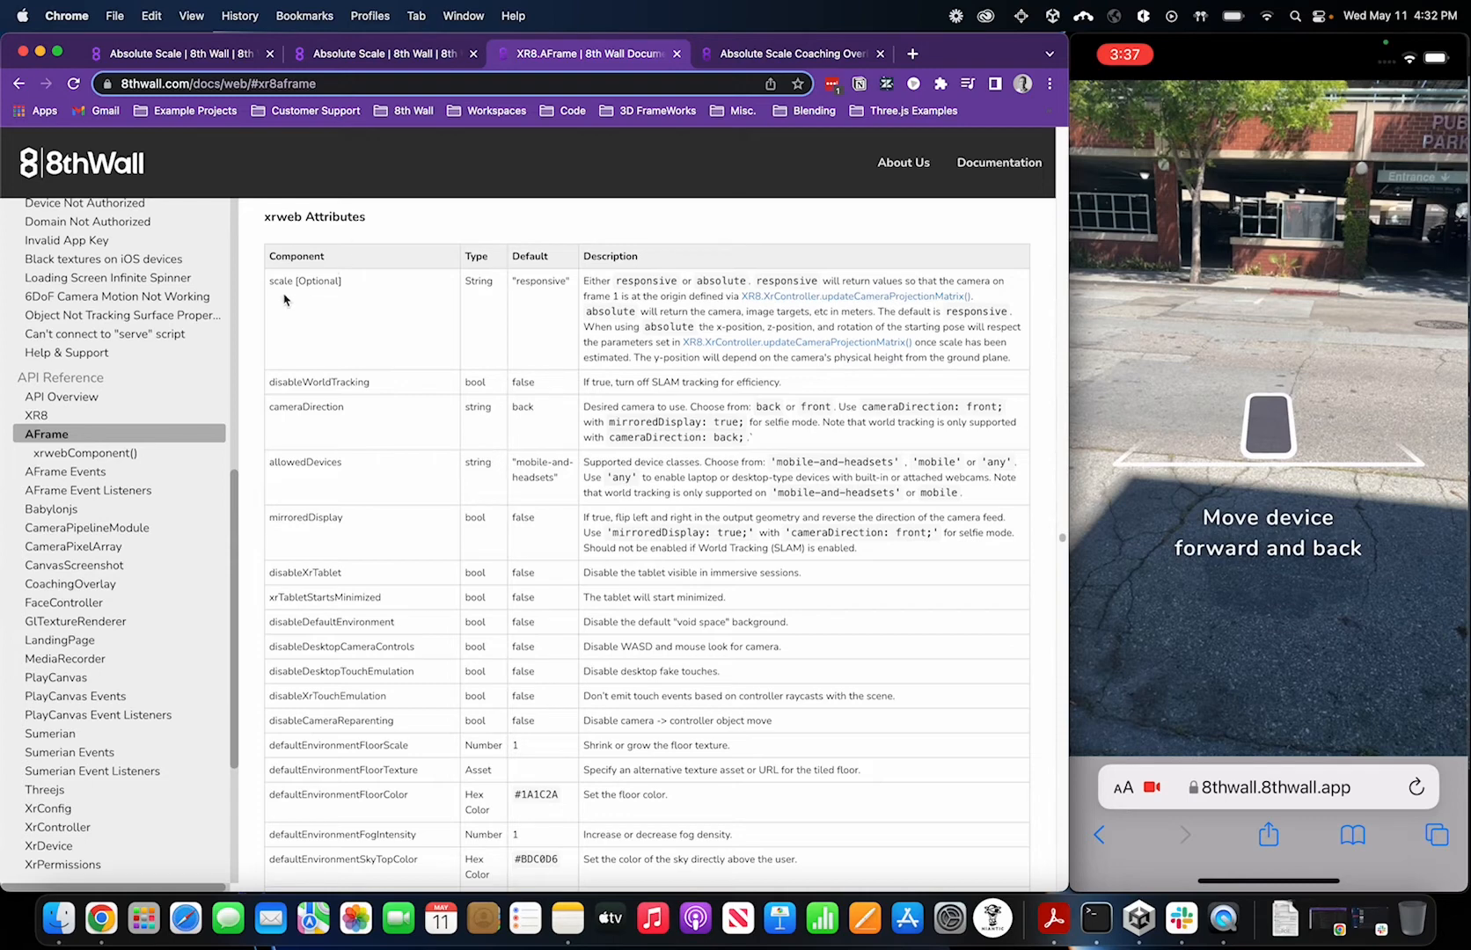
double_click(278, 281)
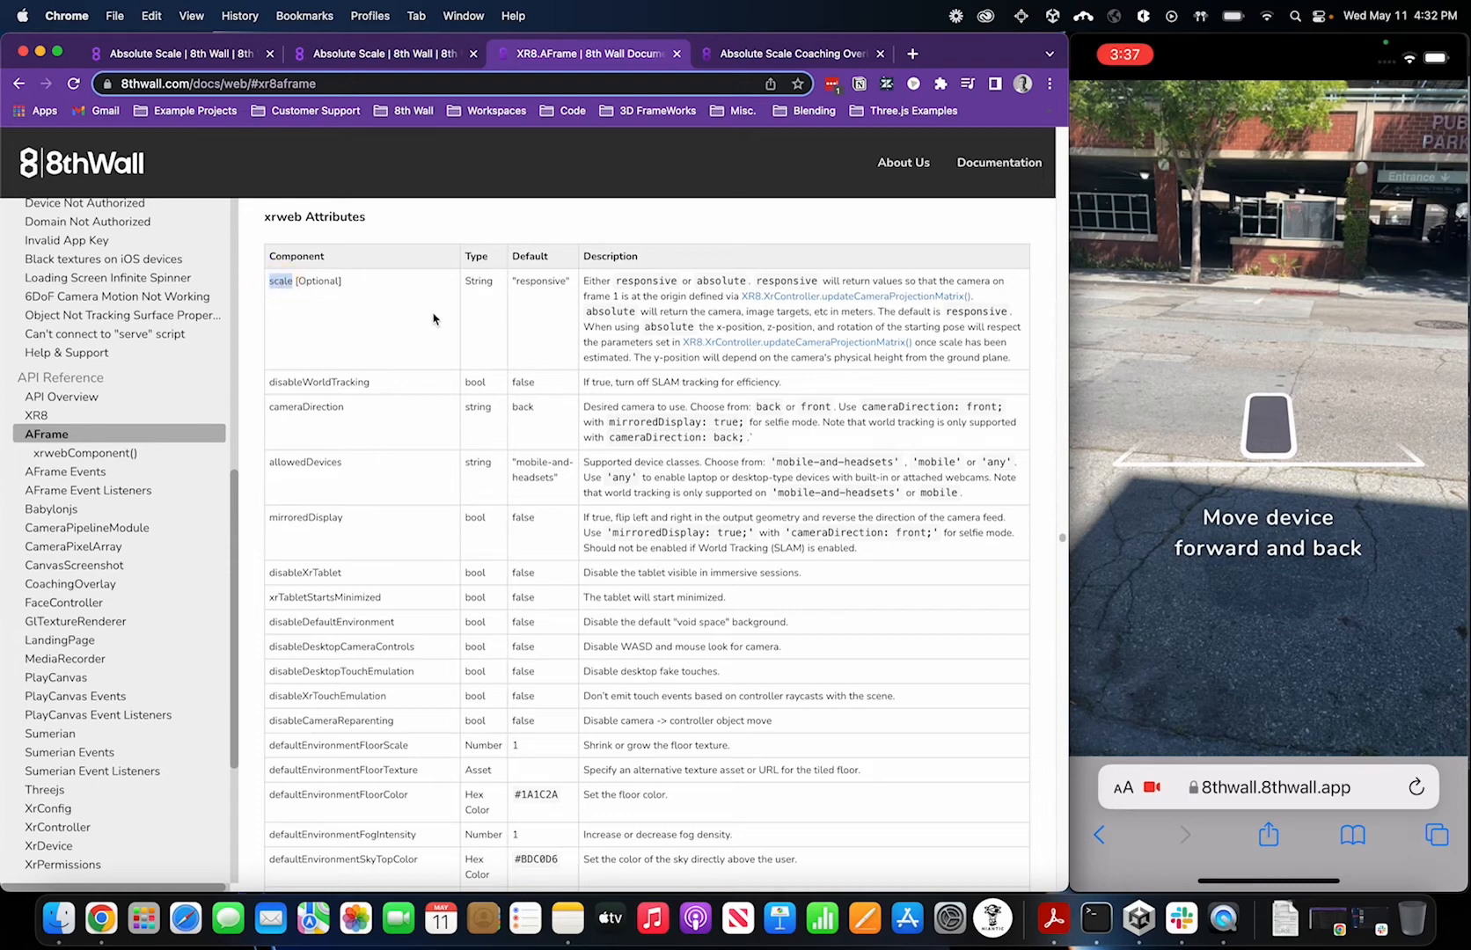
mouse_move(718, 284)
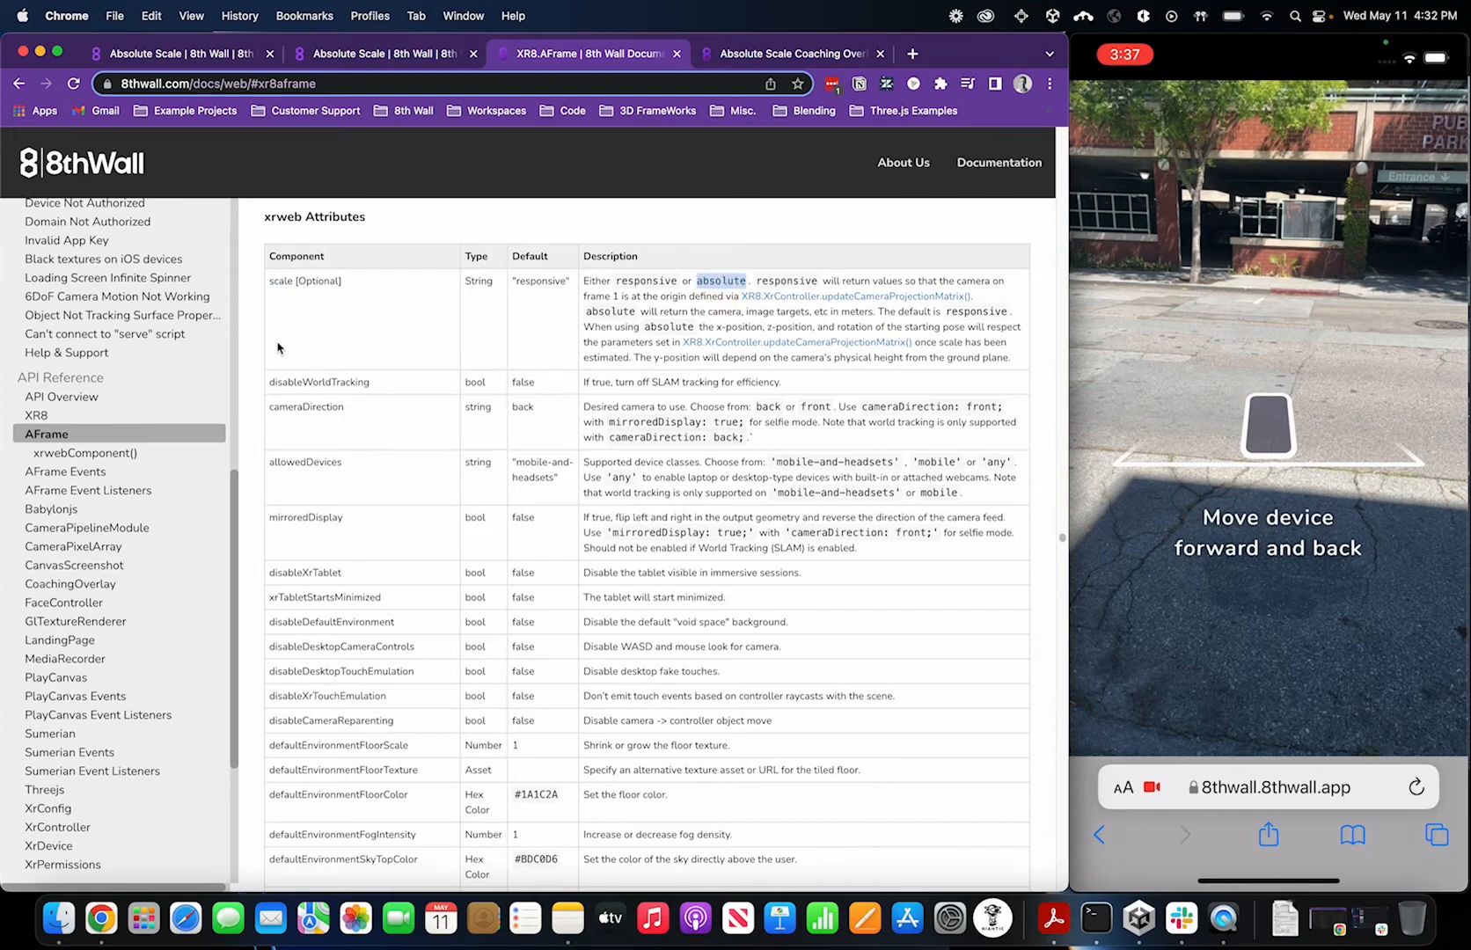
mouse_move(291, 512)
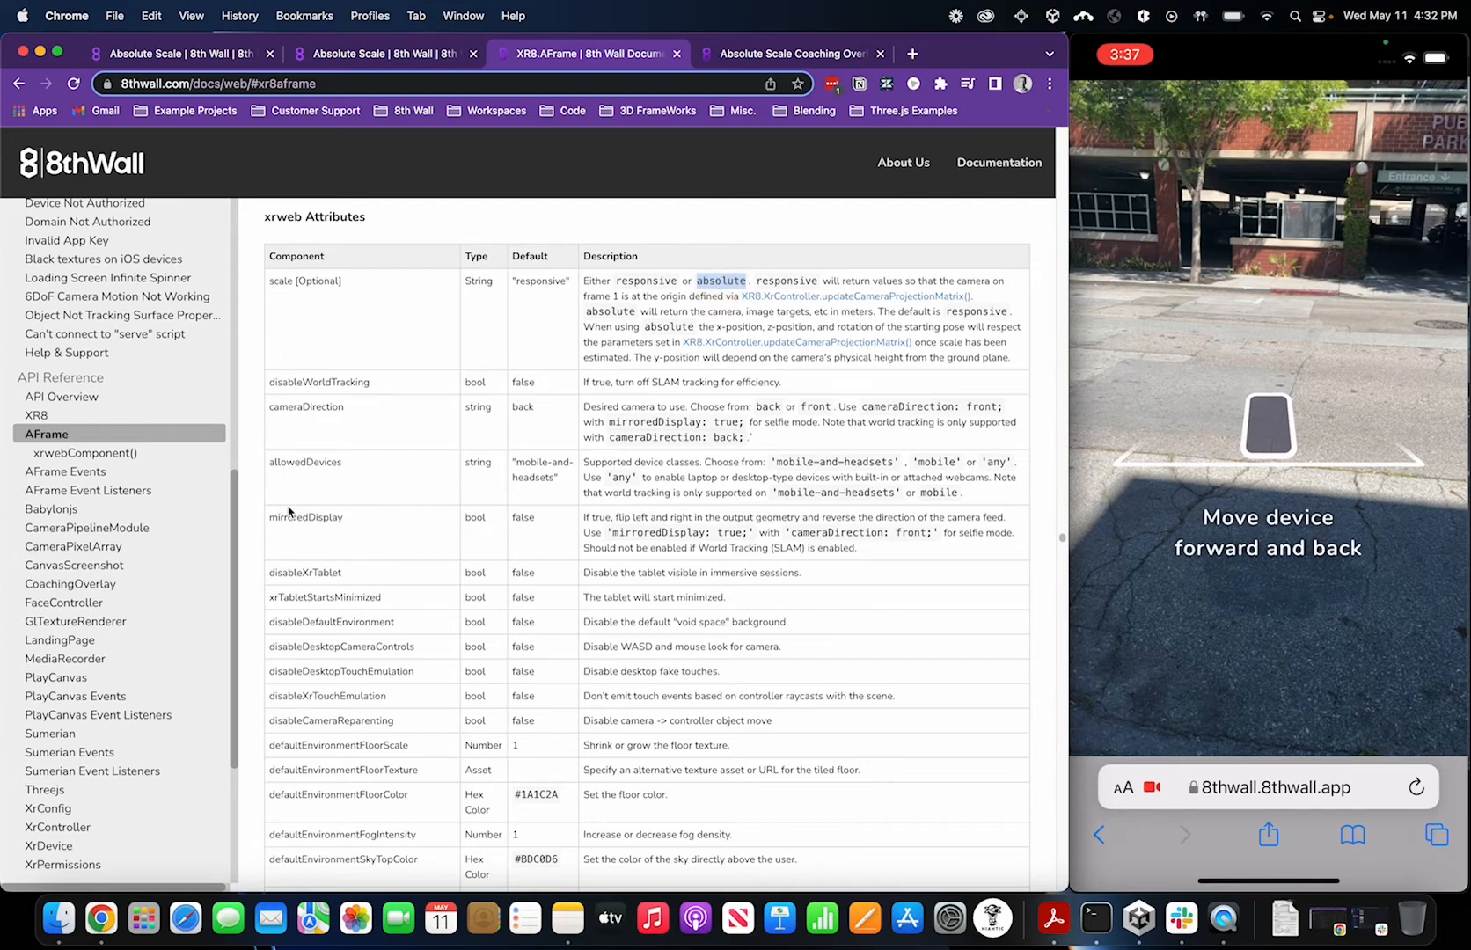
left_click(174, 54)
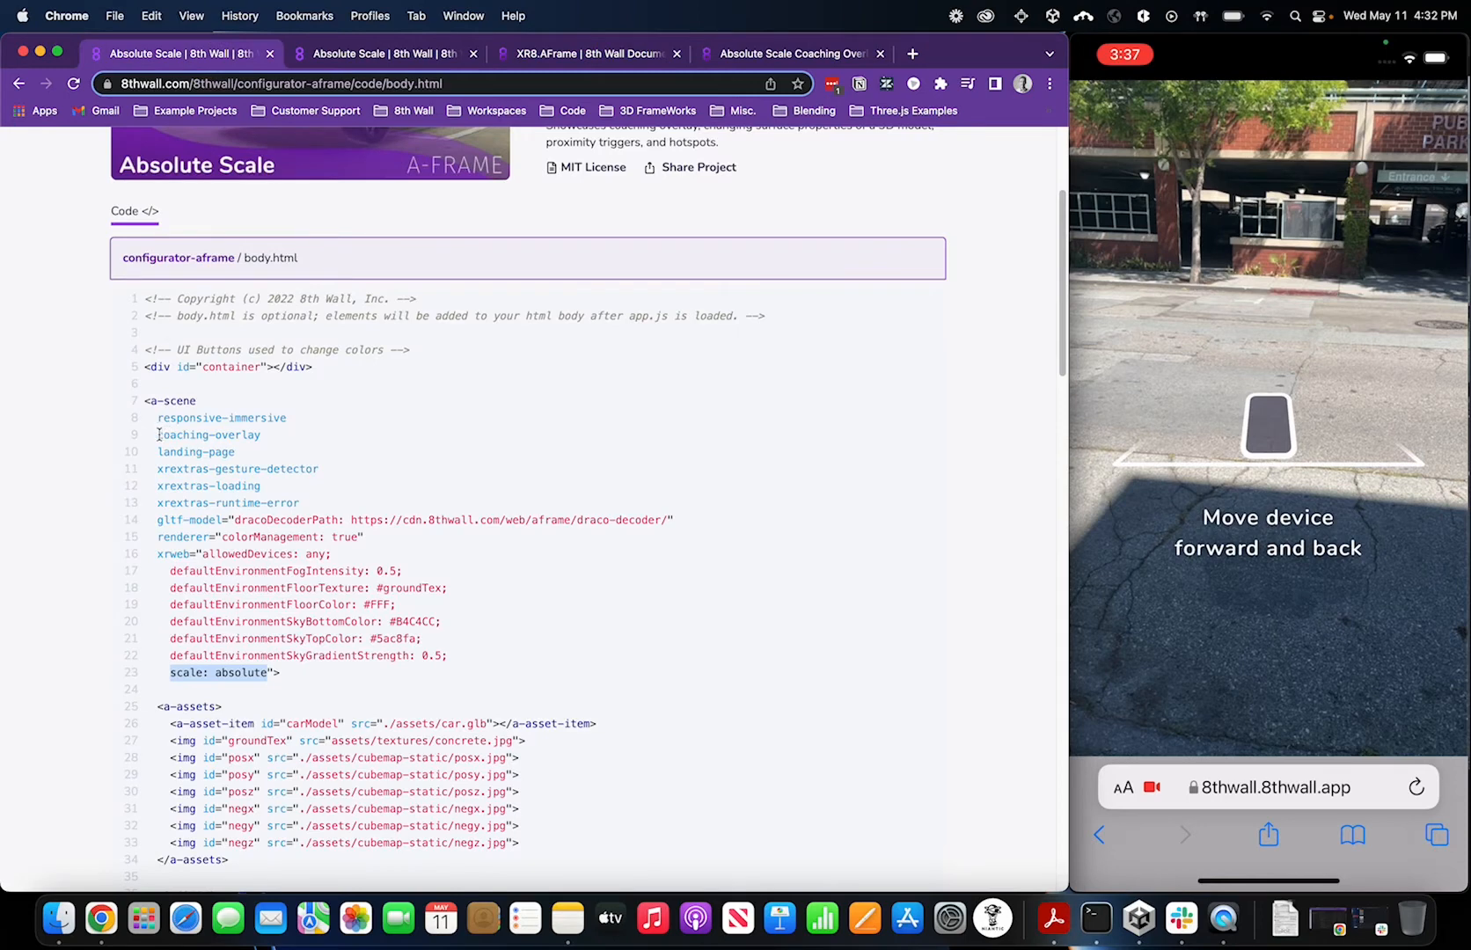
double_click(209, 435)
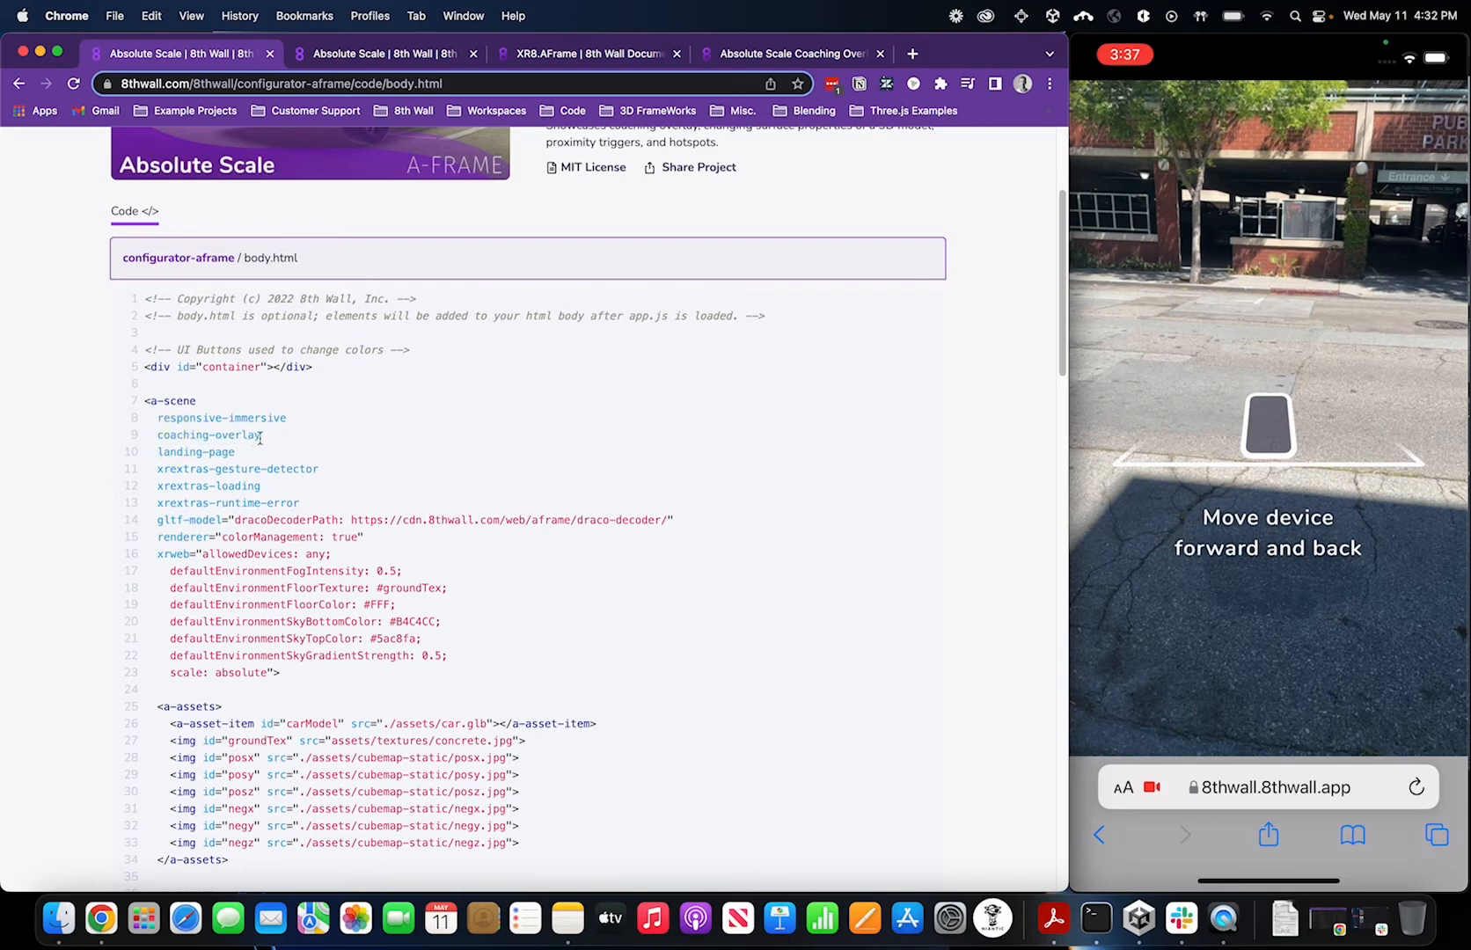
double_click(209, 434)
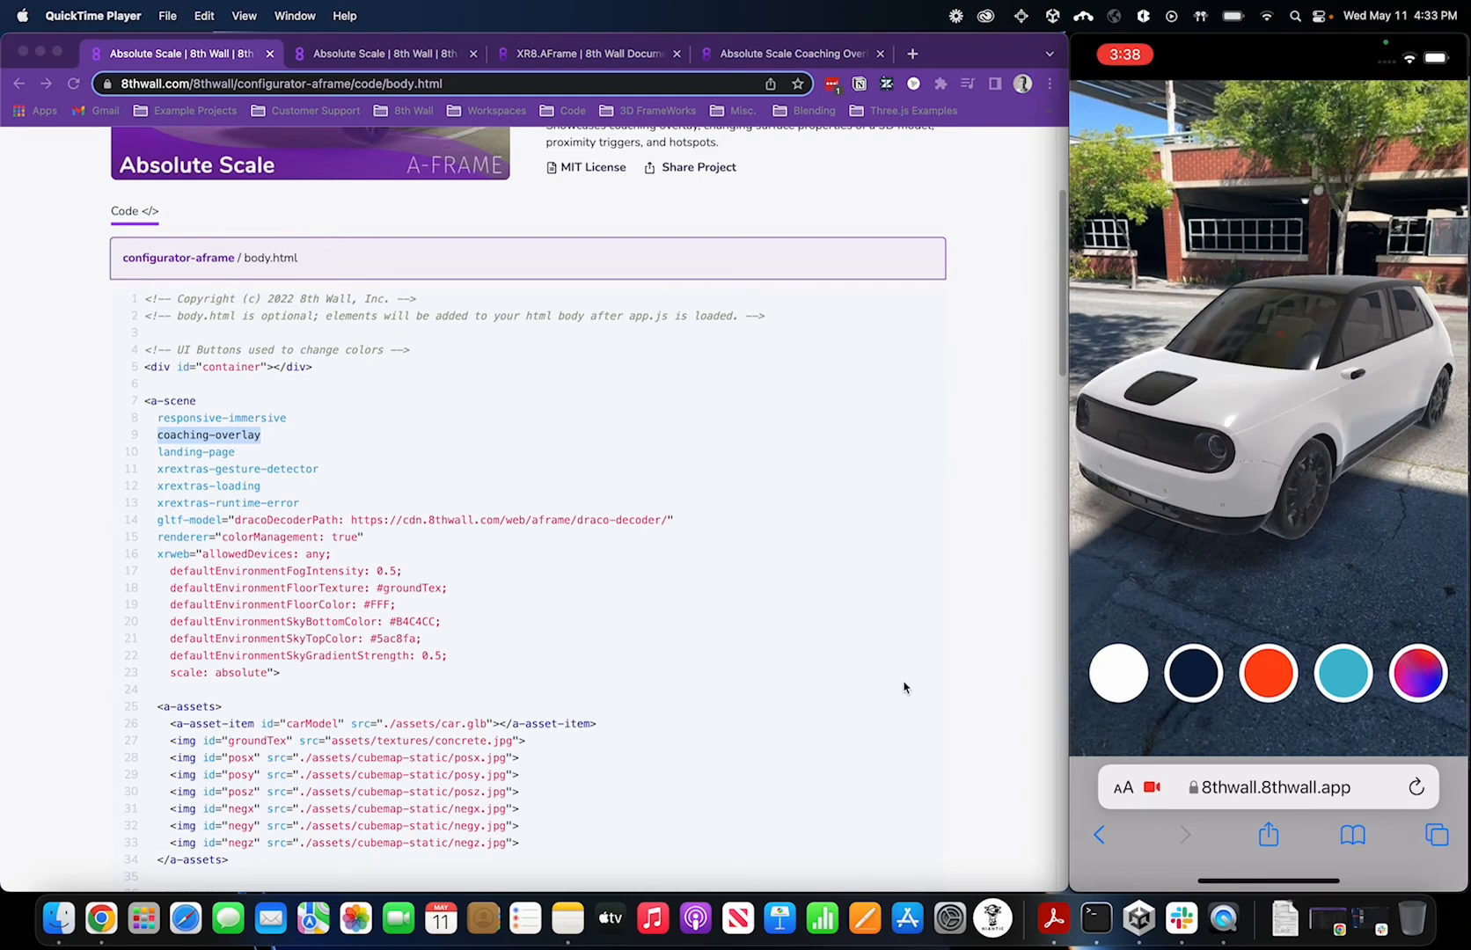
mouse_move(211, 292)
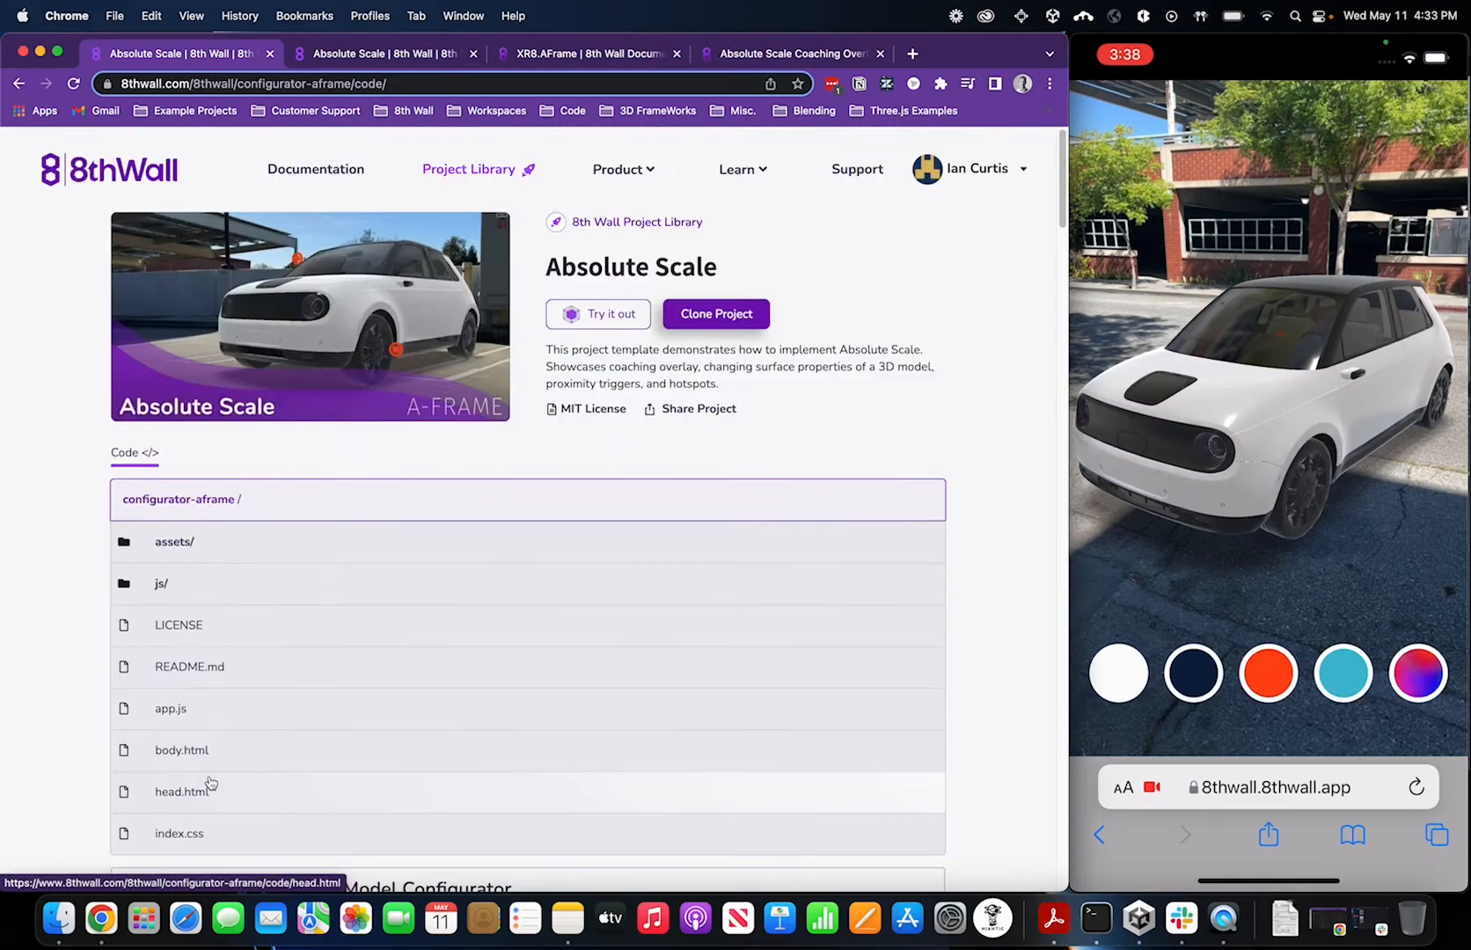
Review the coaching-overlay package meta tag in head.html, then return to the configurator-aframe root
left_click(180, 791)
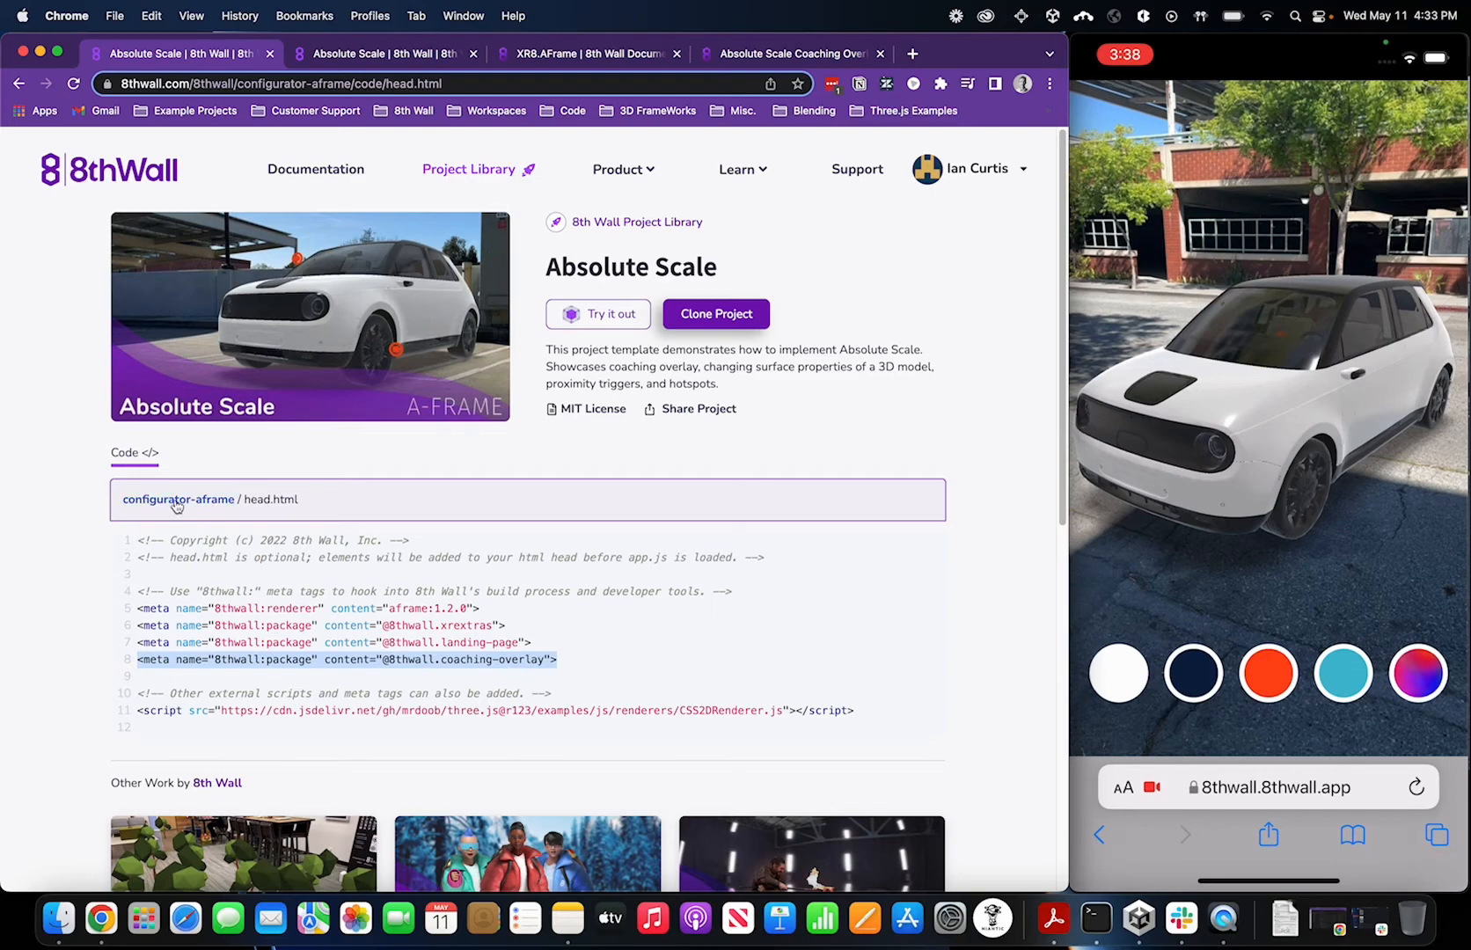
left_click(179, 499)
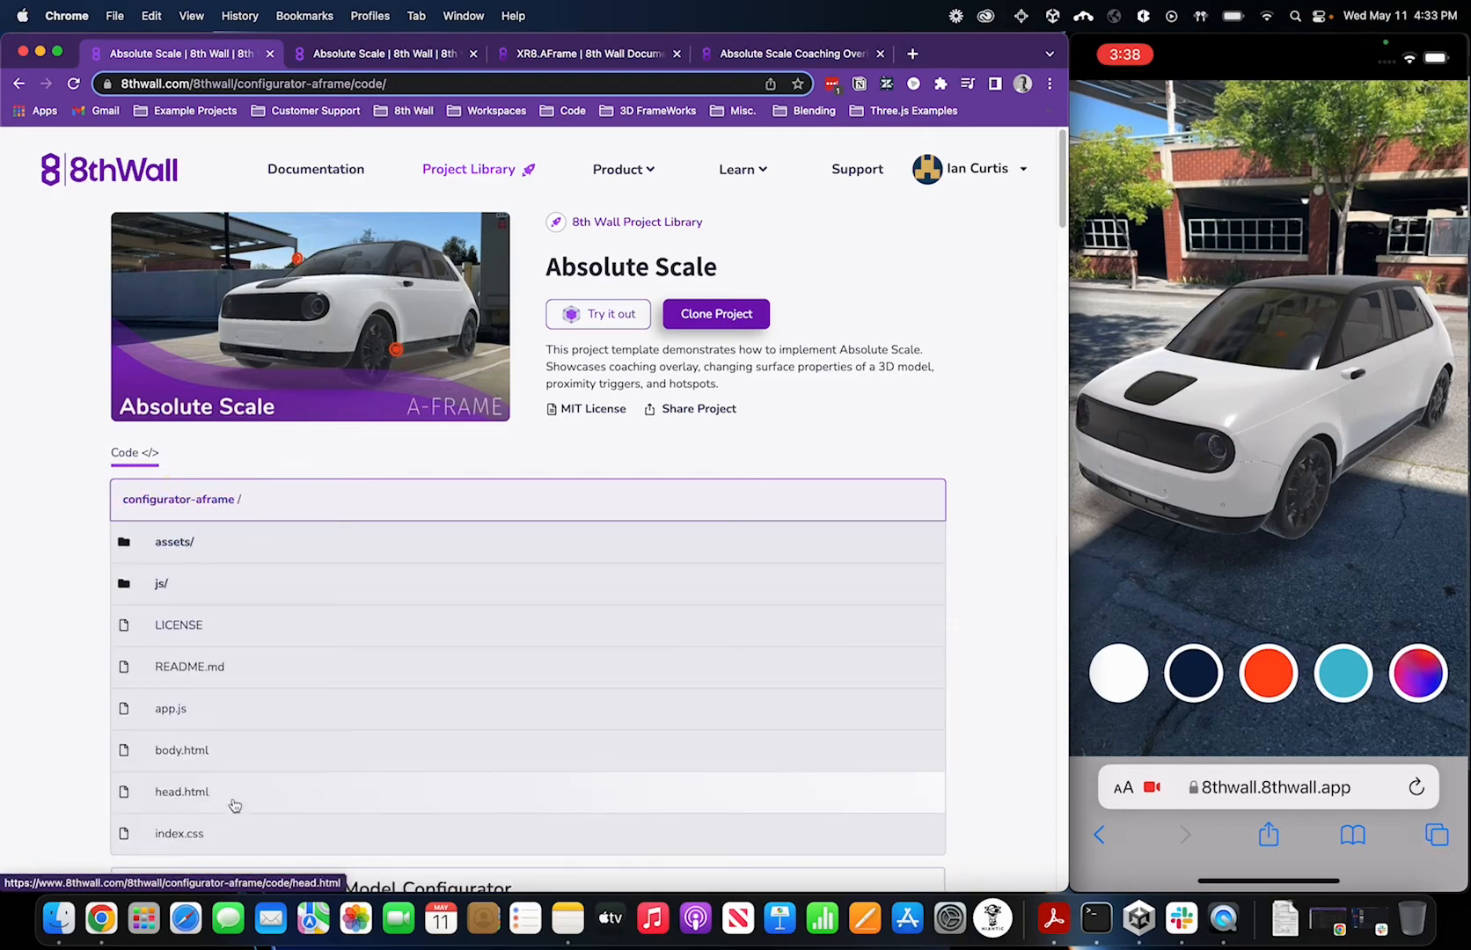
mouse_move(201, 796)
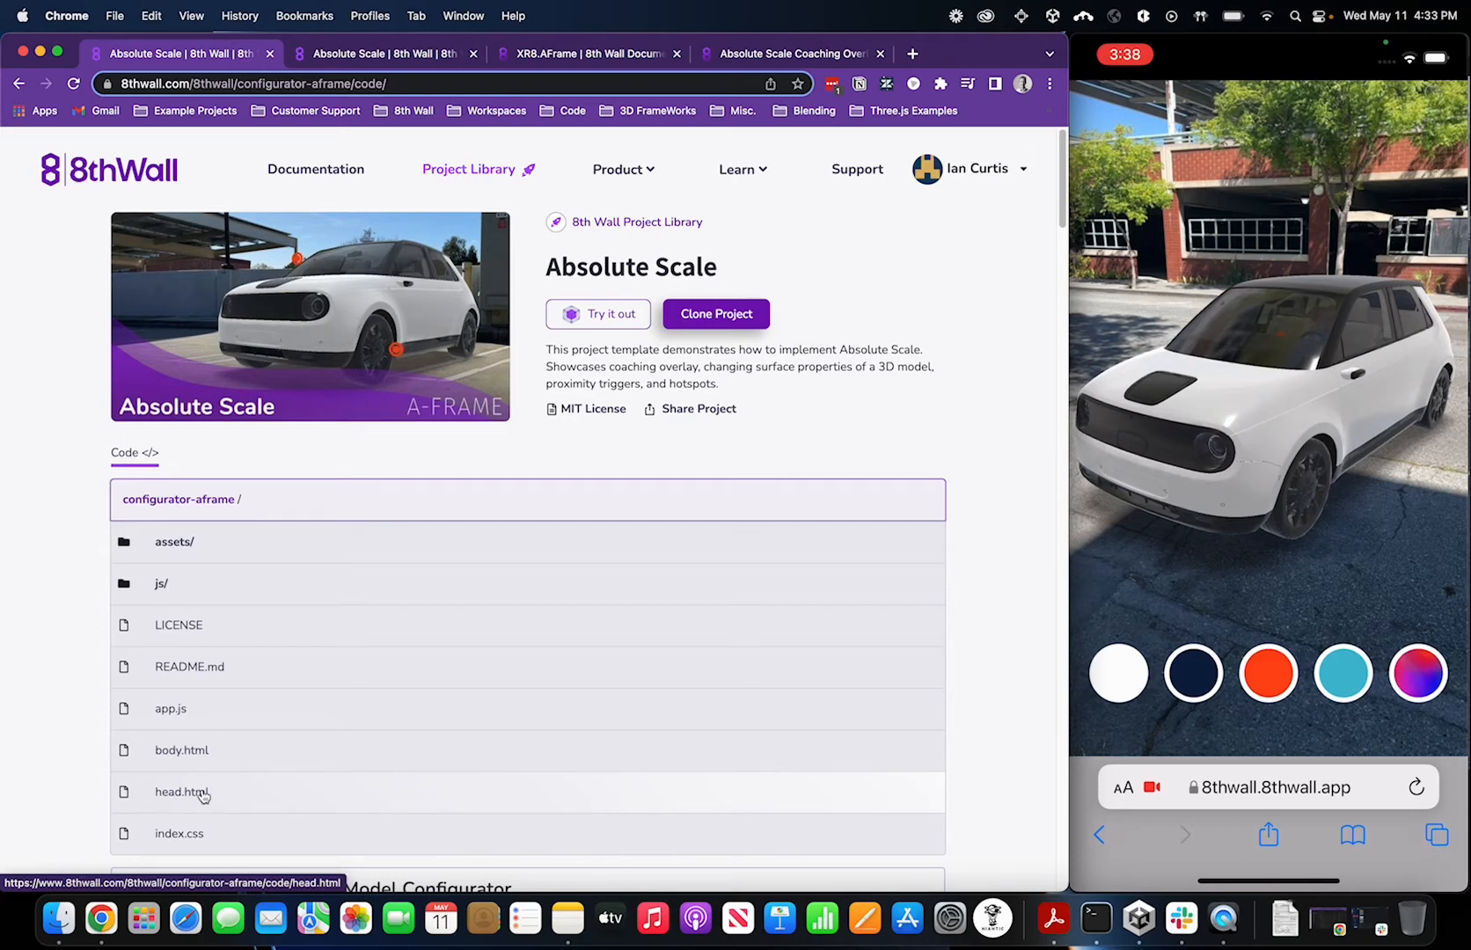
mouse_move(184, 755)
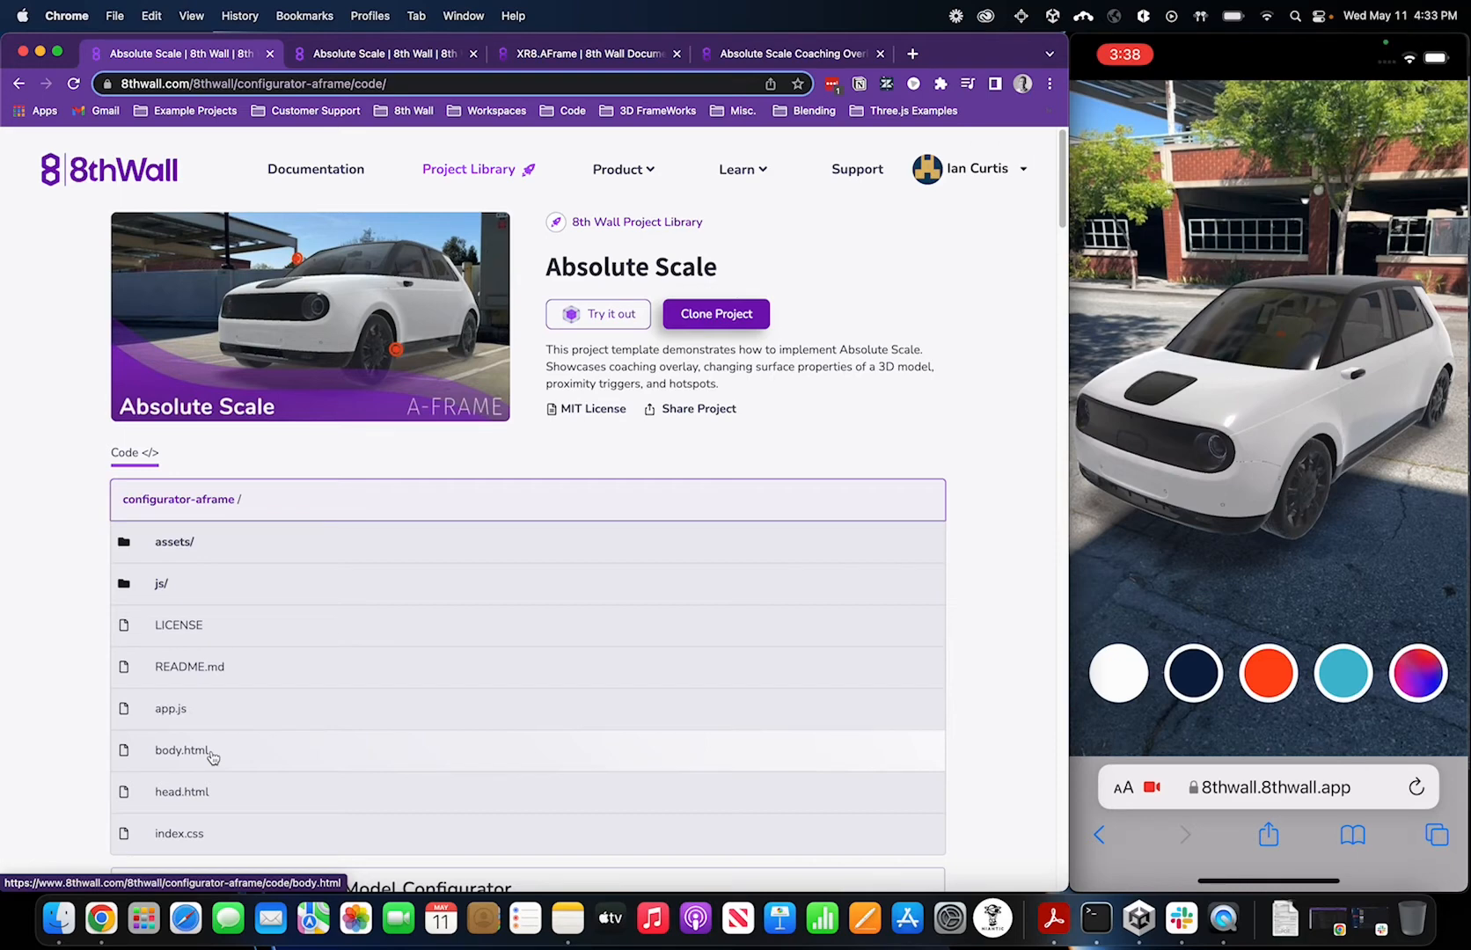
mouse_move(258, 580)
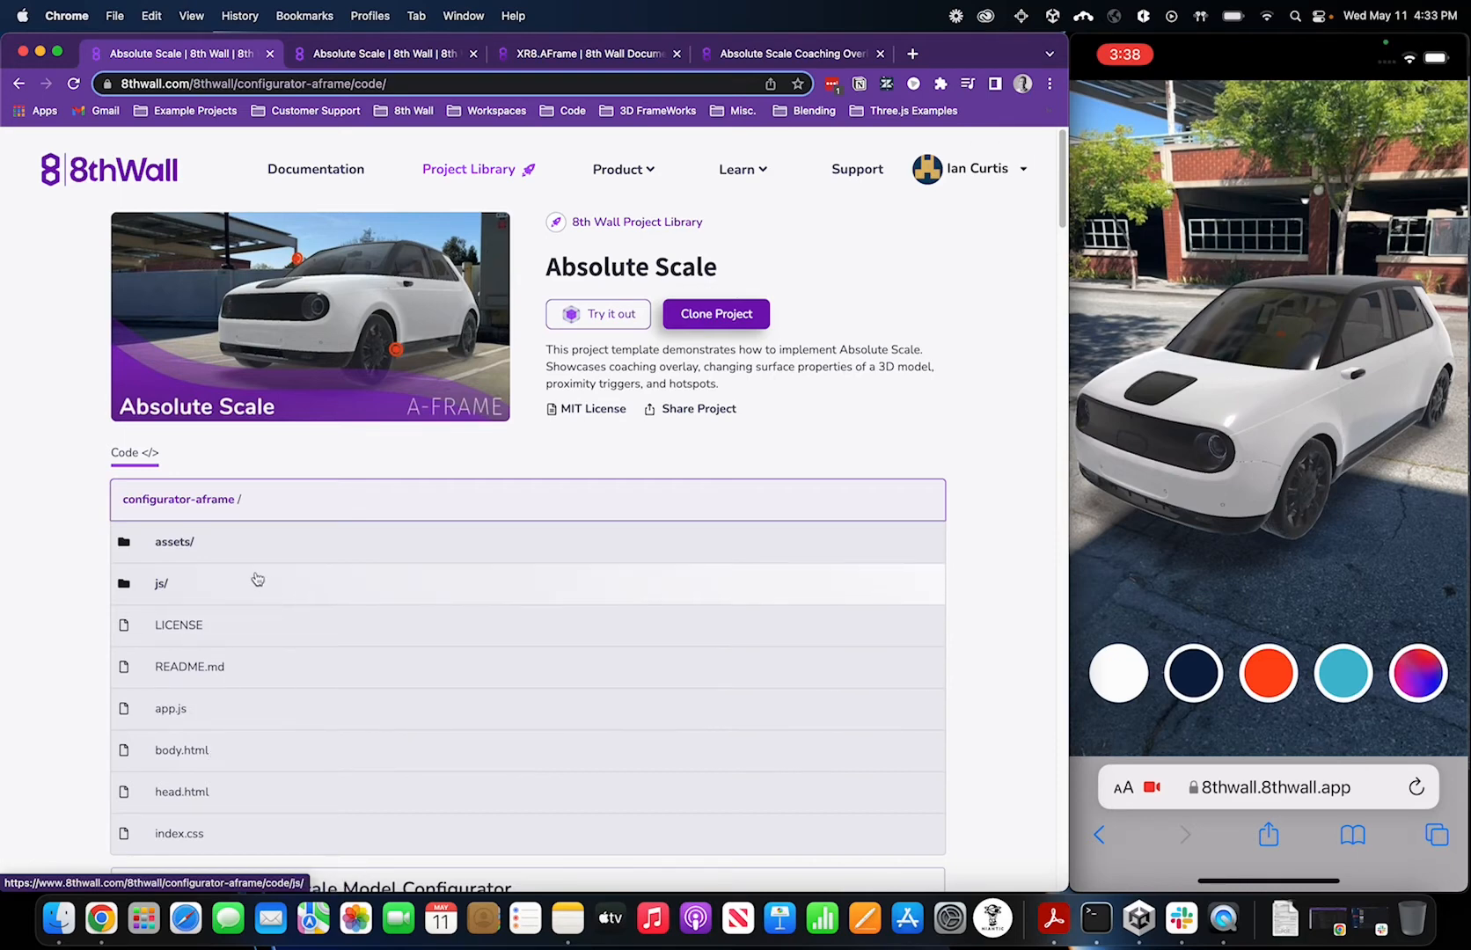
mouse_move(213, 583)
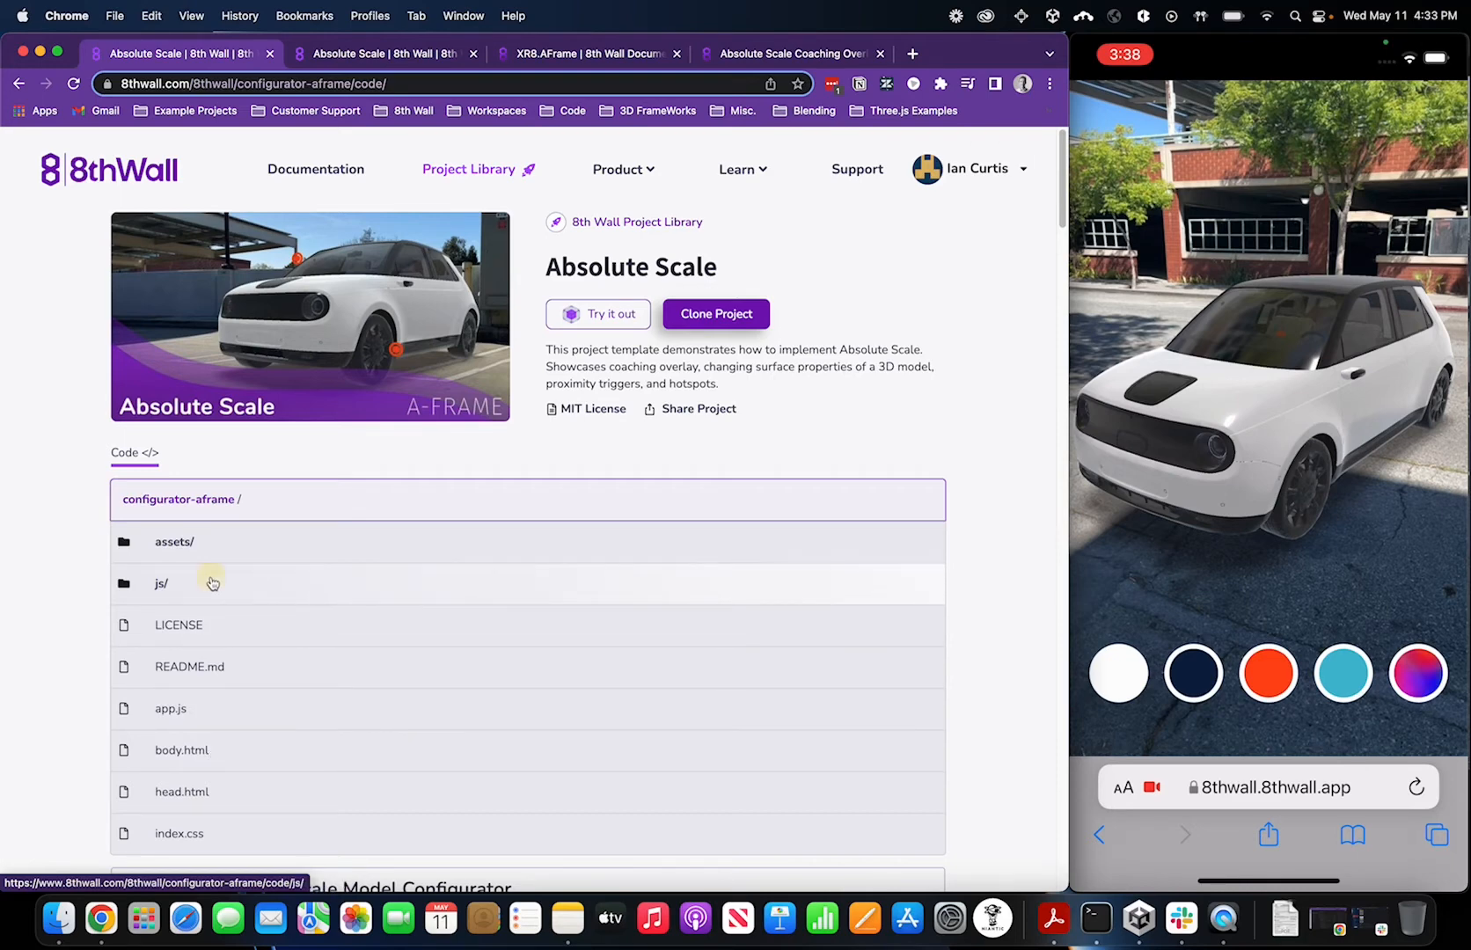
left_click(161, 583)
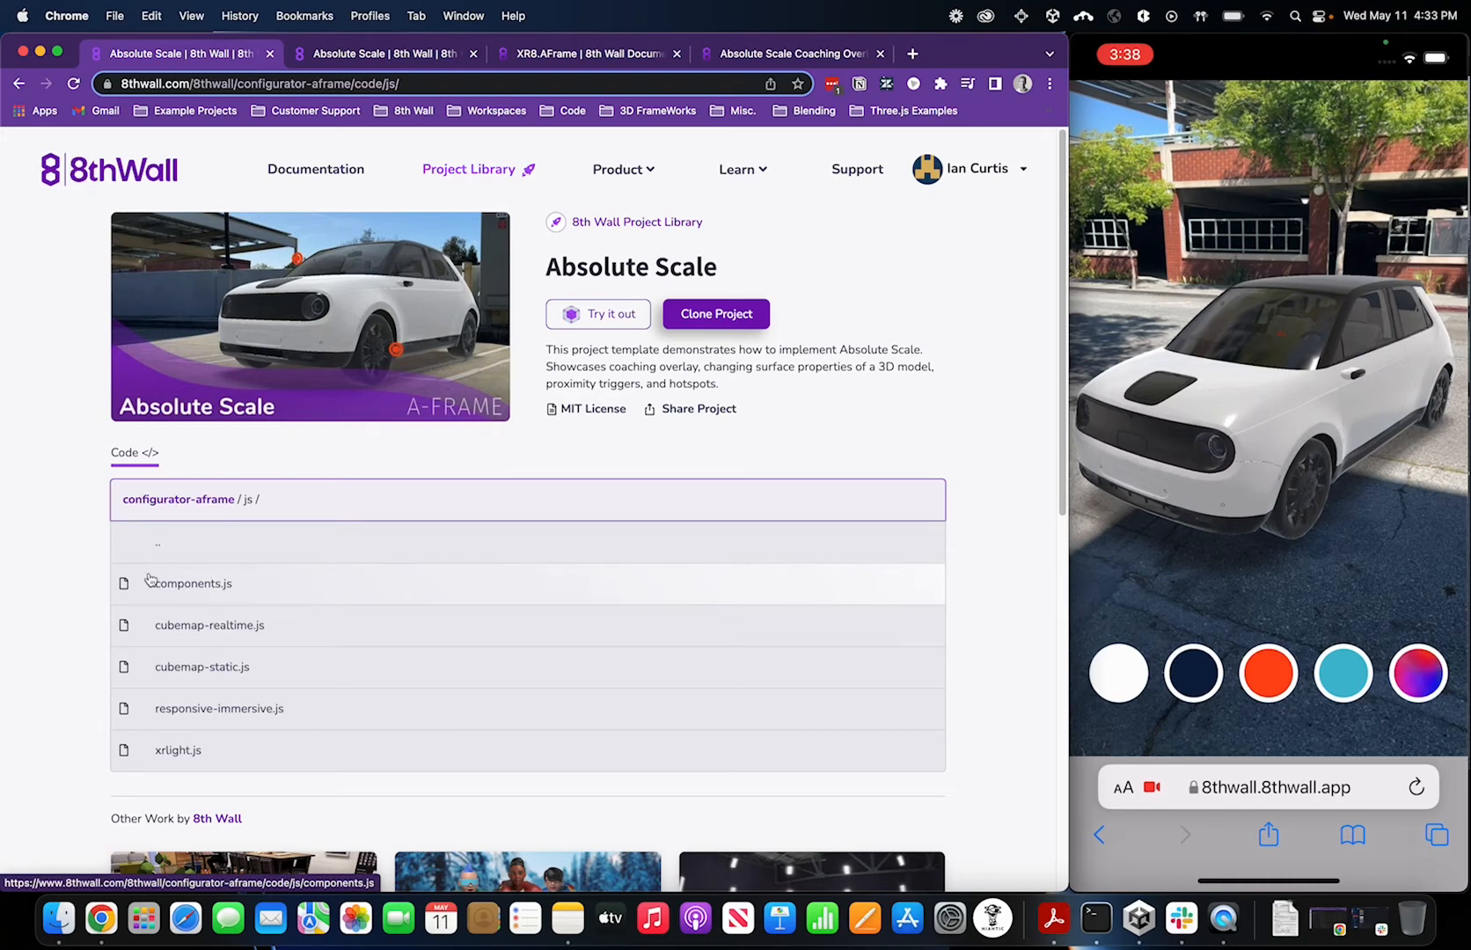
mouse_move(273, 606)
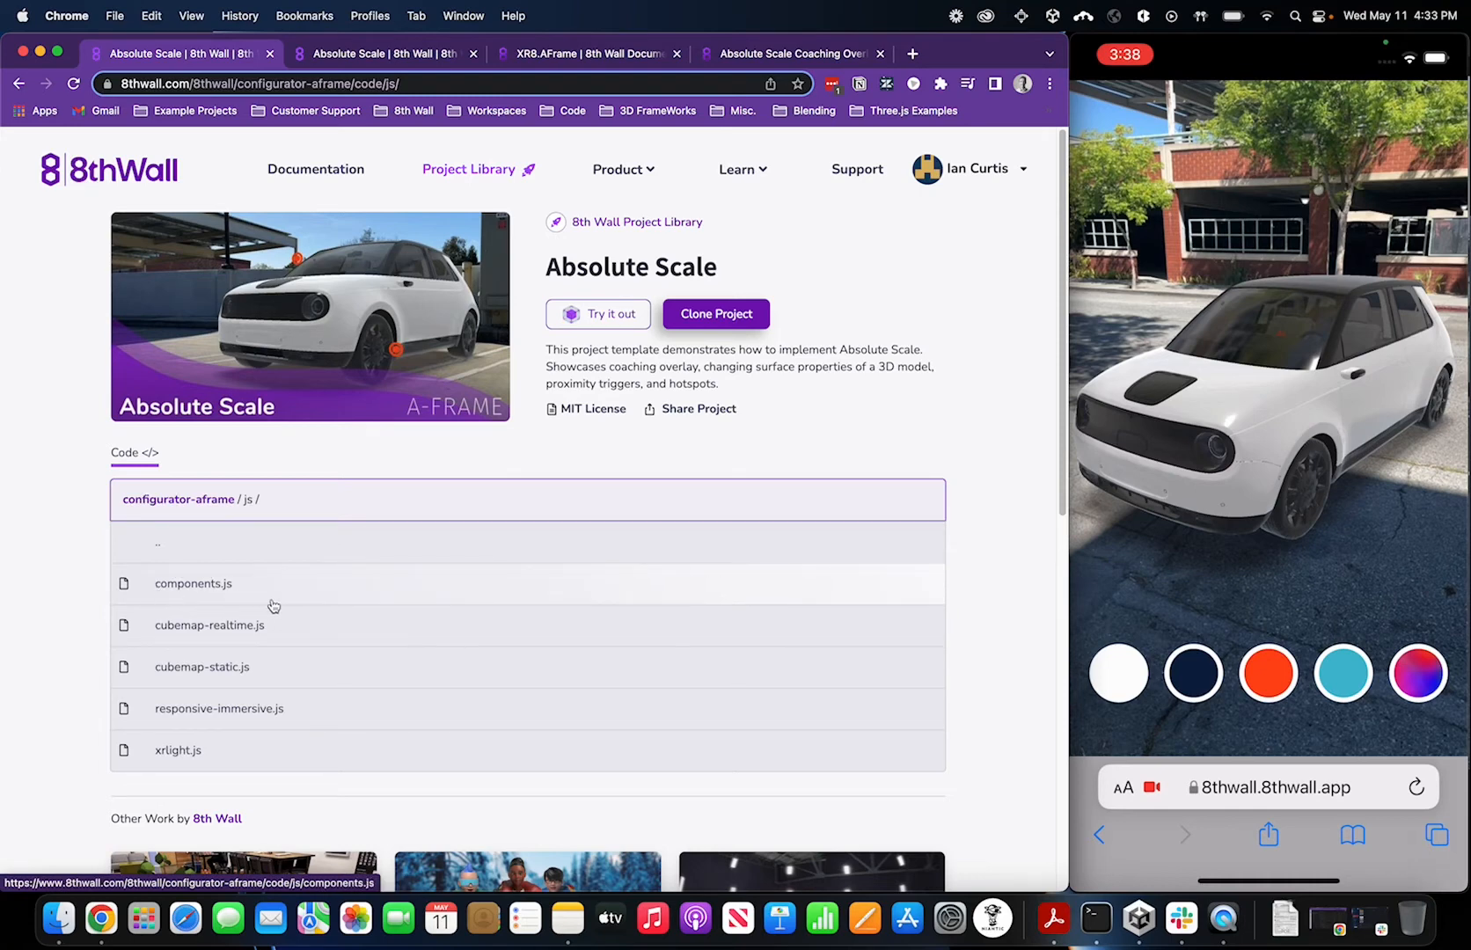
mouse_move(296, 626)
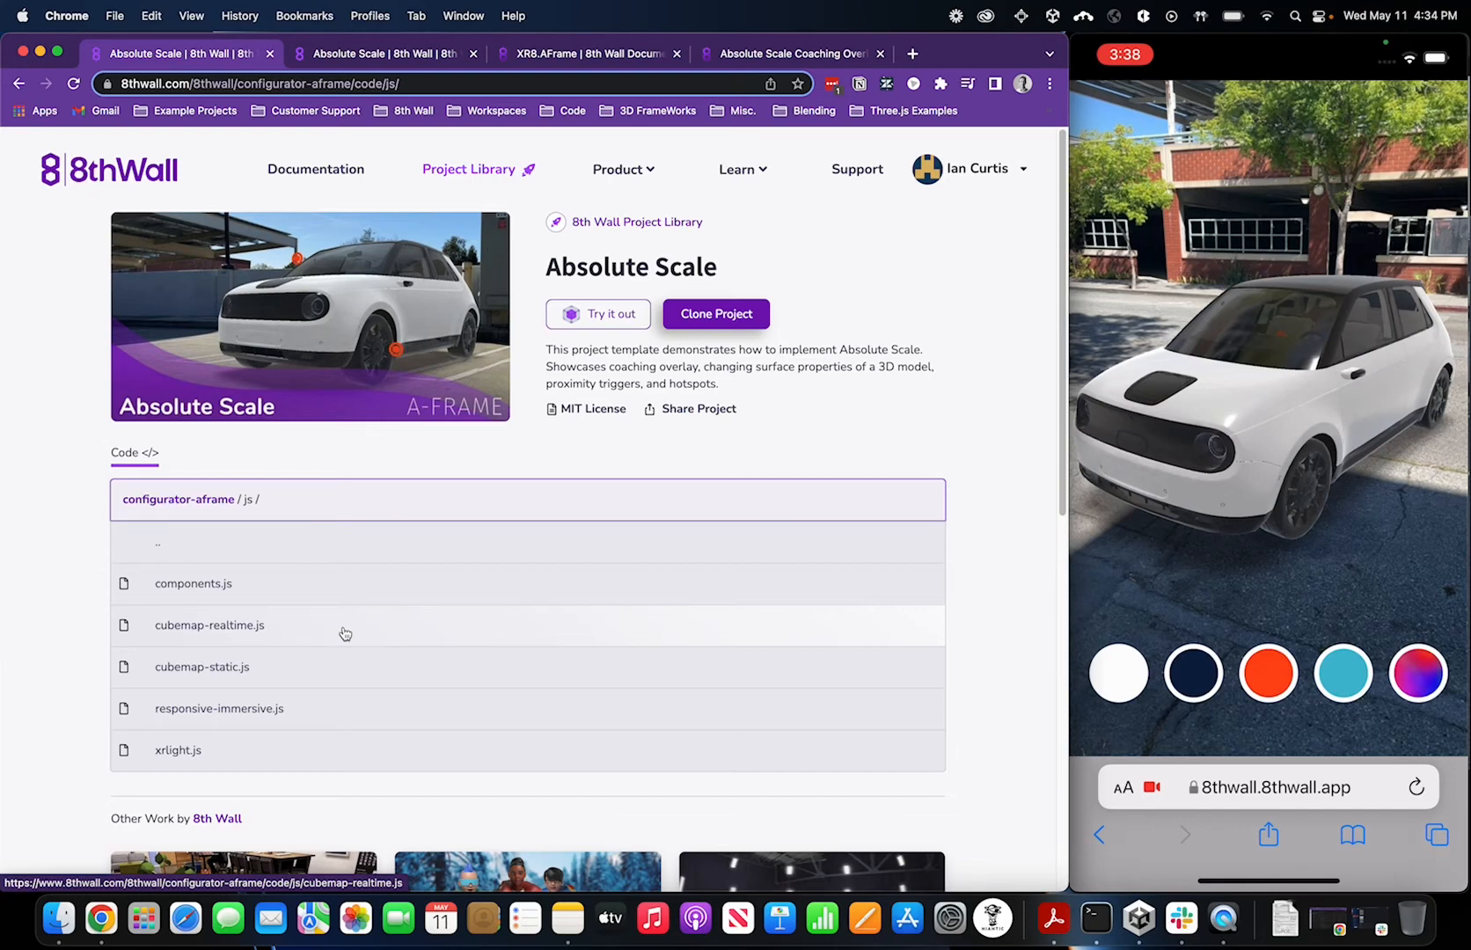
mouse_move(329, 680)
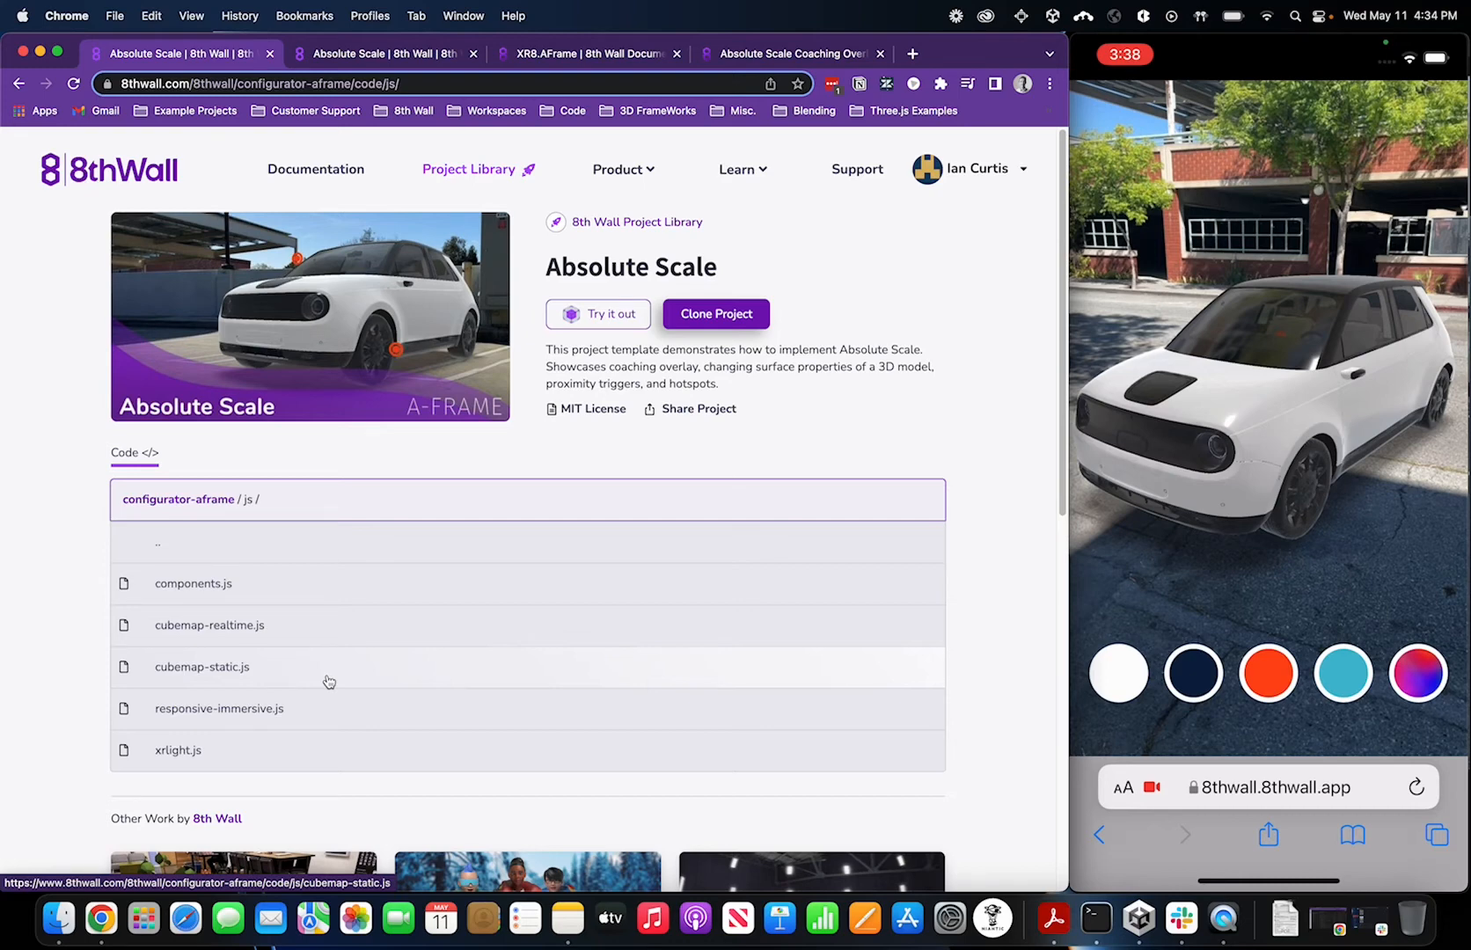
mouse_move(340, 711)
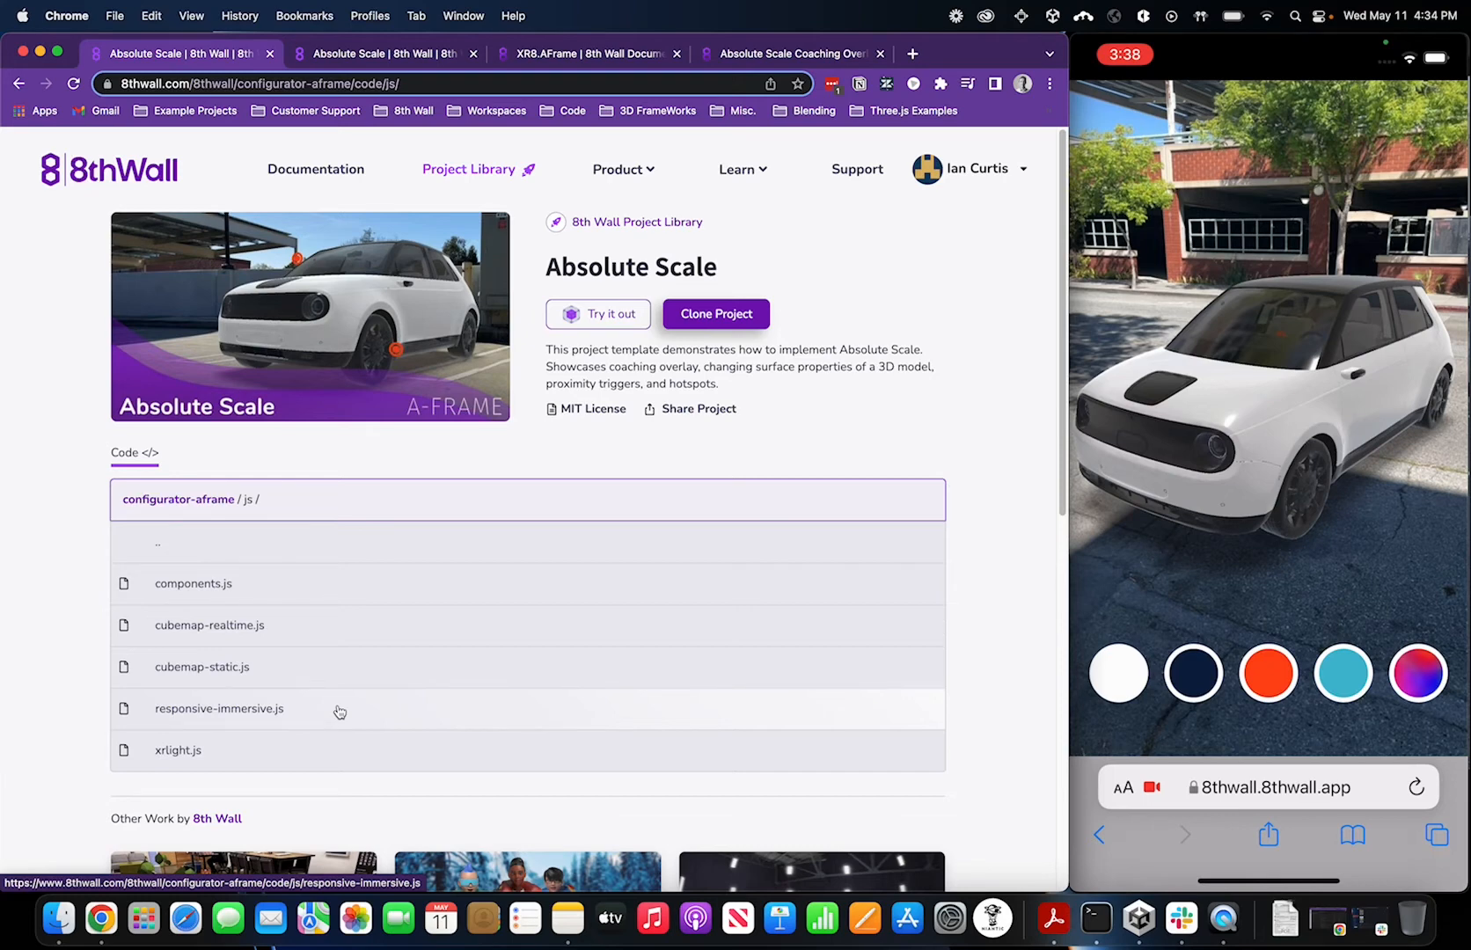
mouse_move(311, 761)
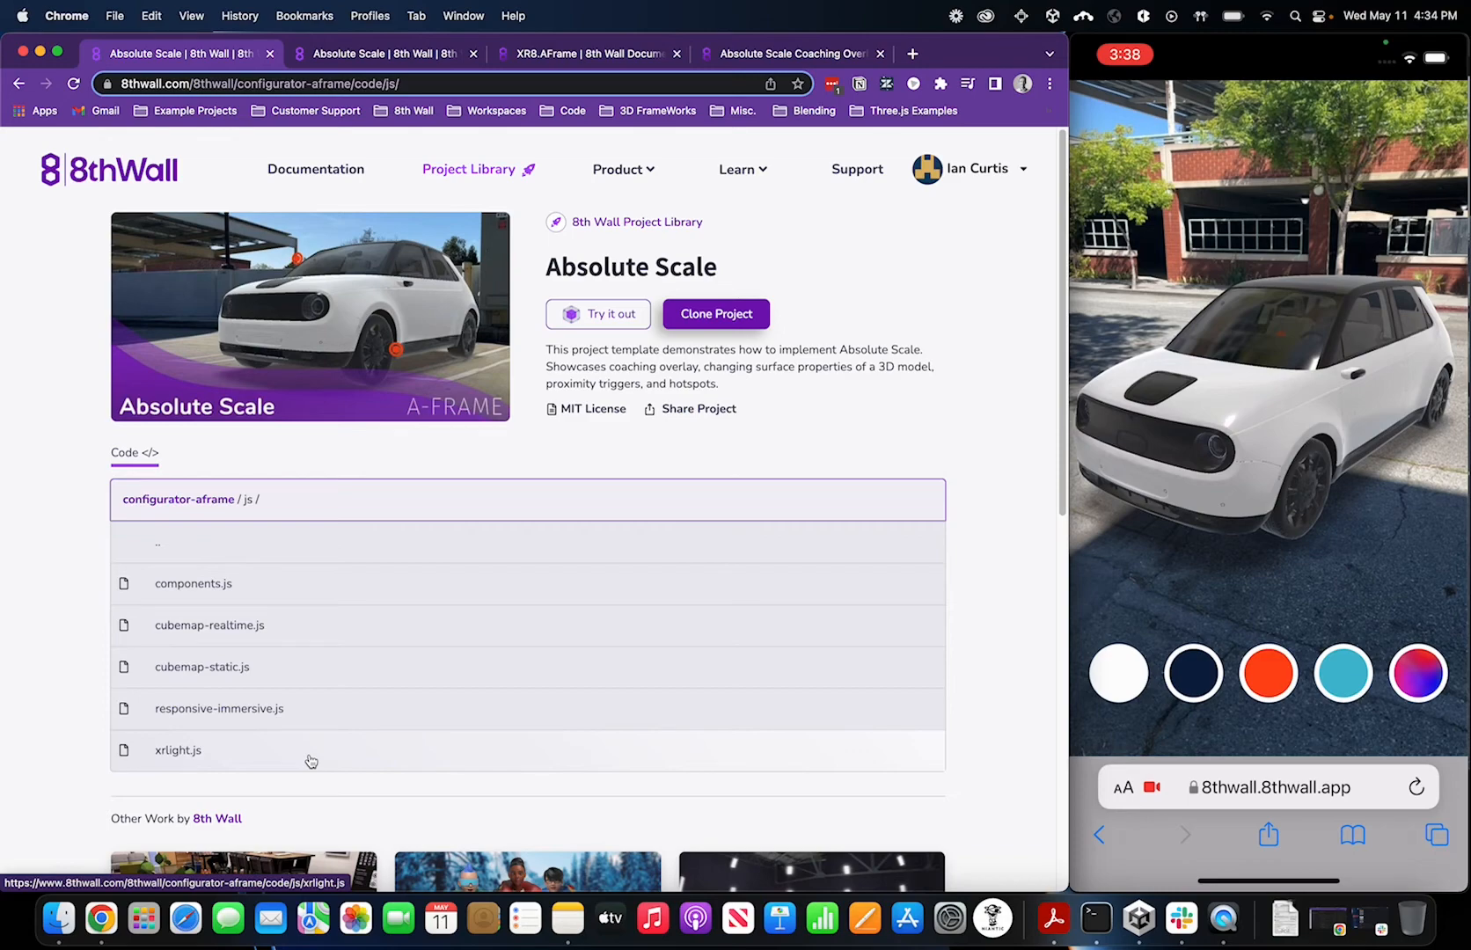
Open components.js and search for 'compone' to reach annotationComponent
left_click(194, 583)
type("compon")
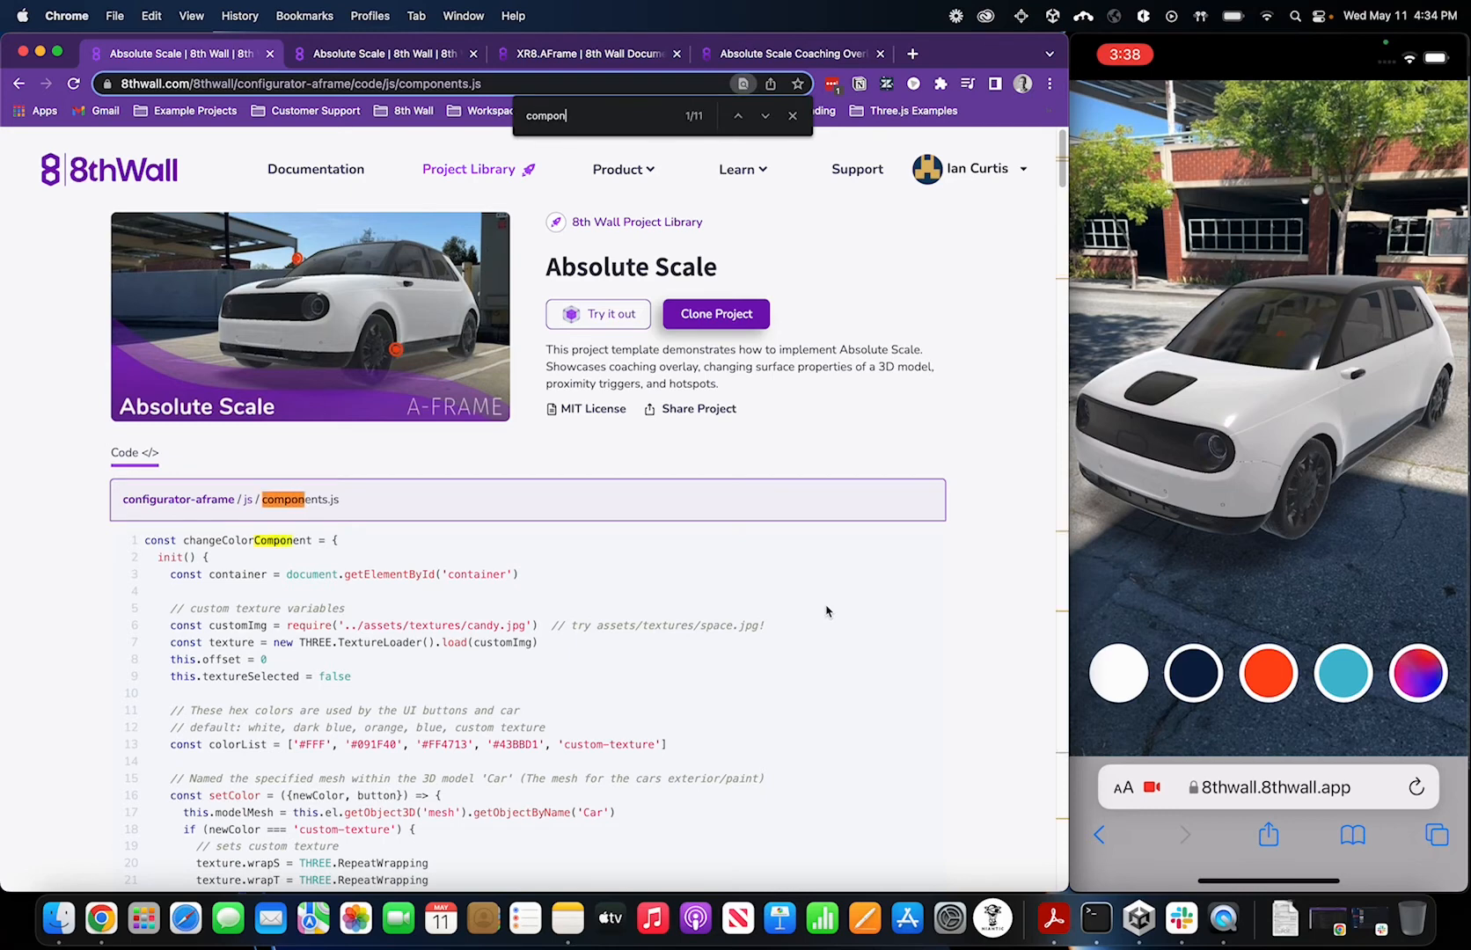
type("e")
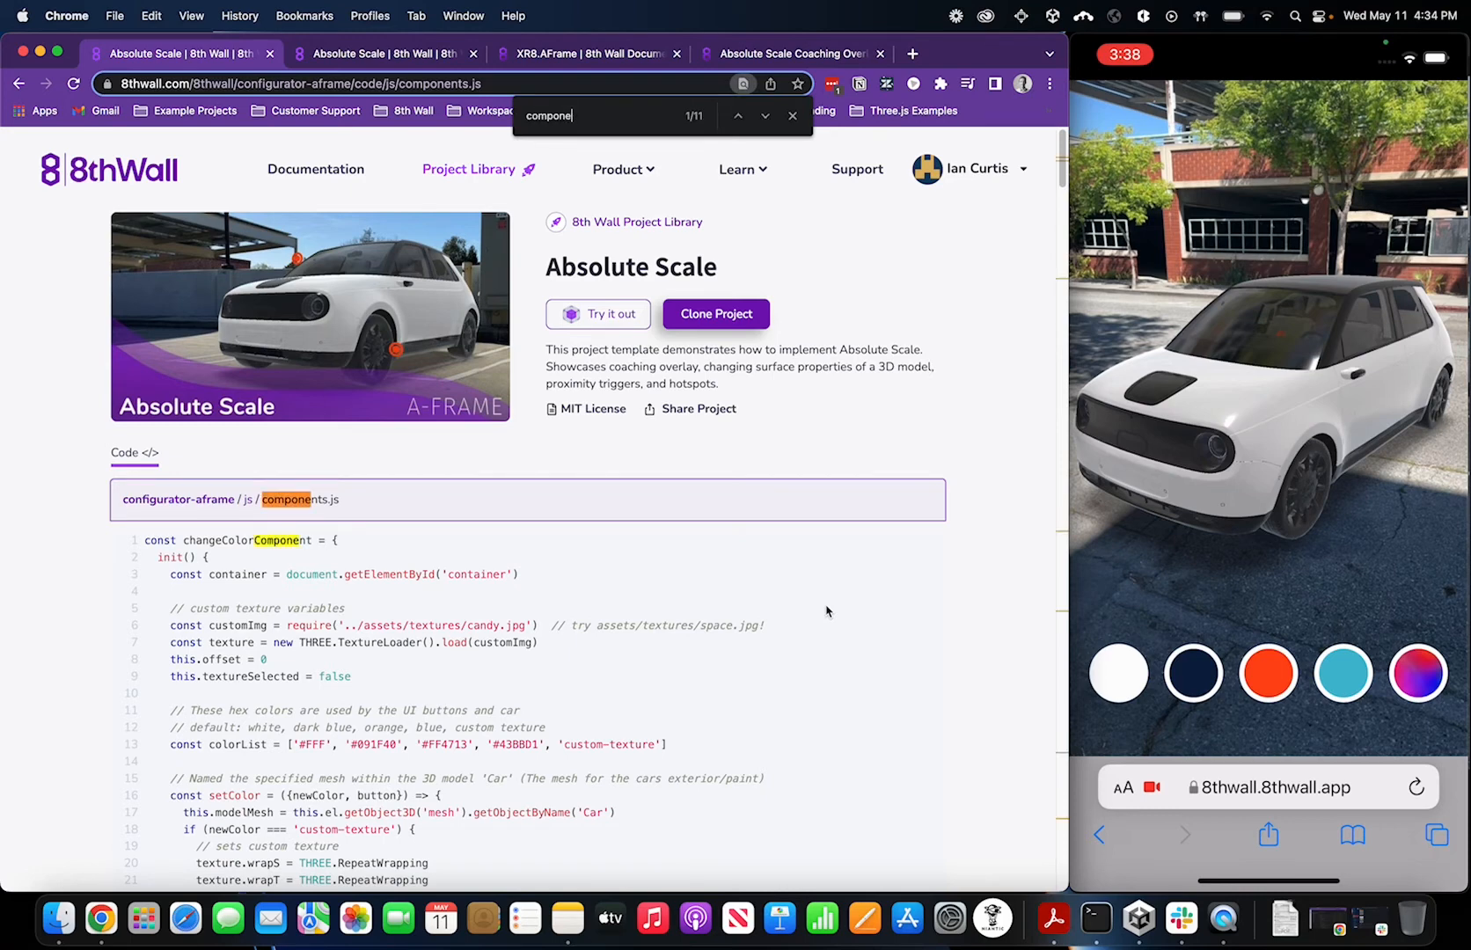
scroll("down", 3)
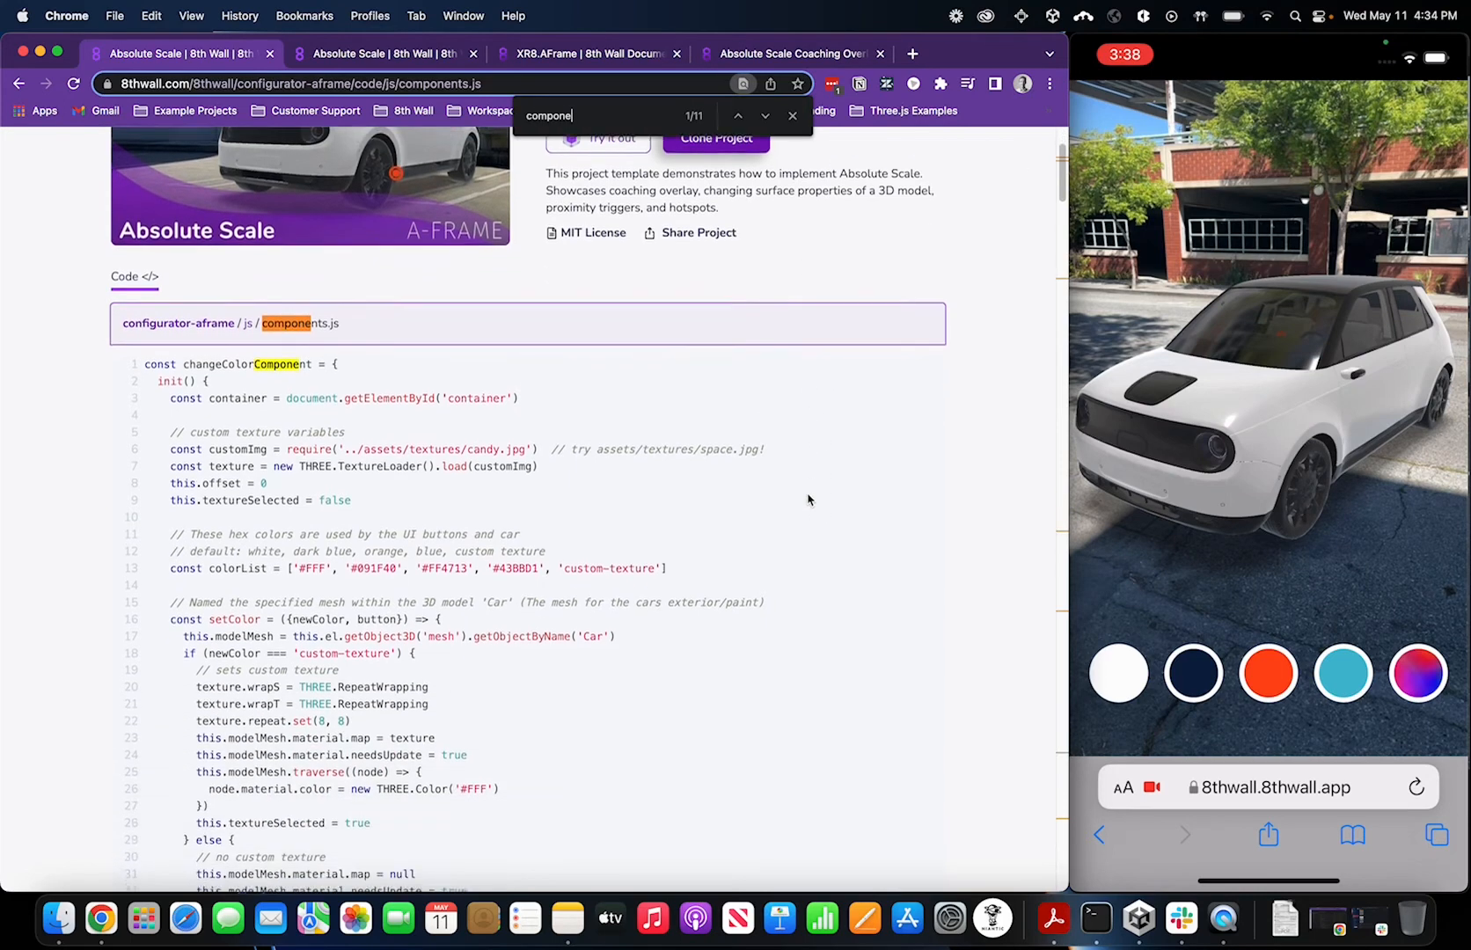
scroll("down", 3)
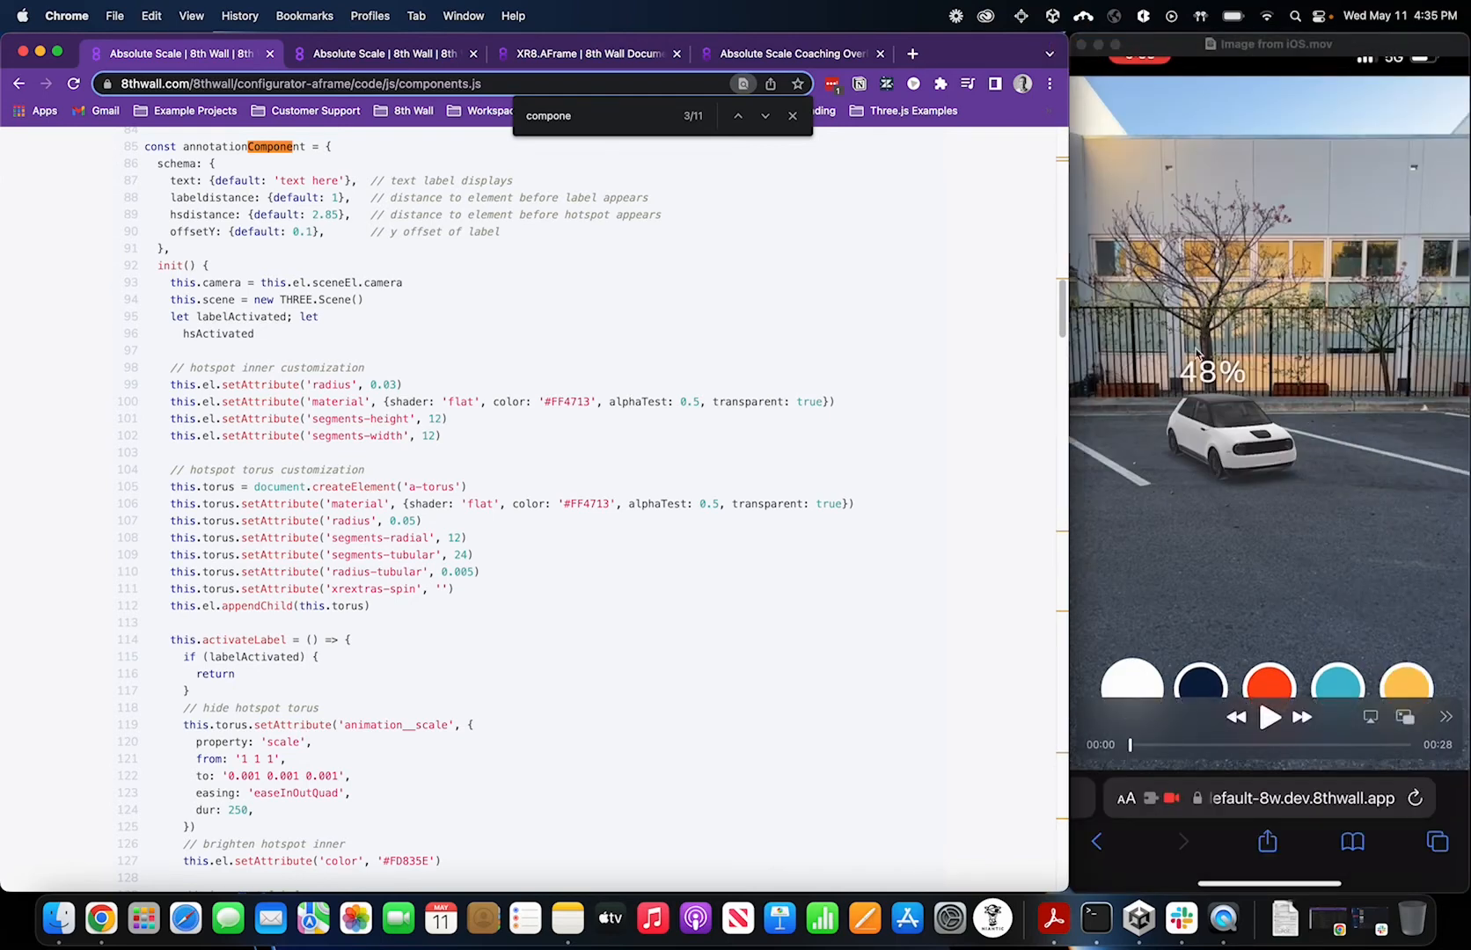
mouse_move(1200, 385)
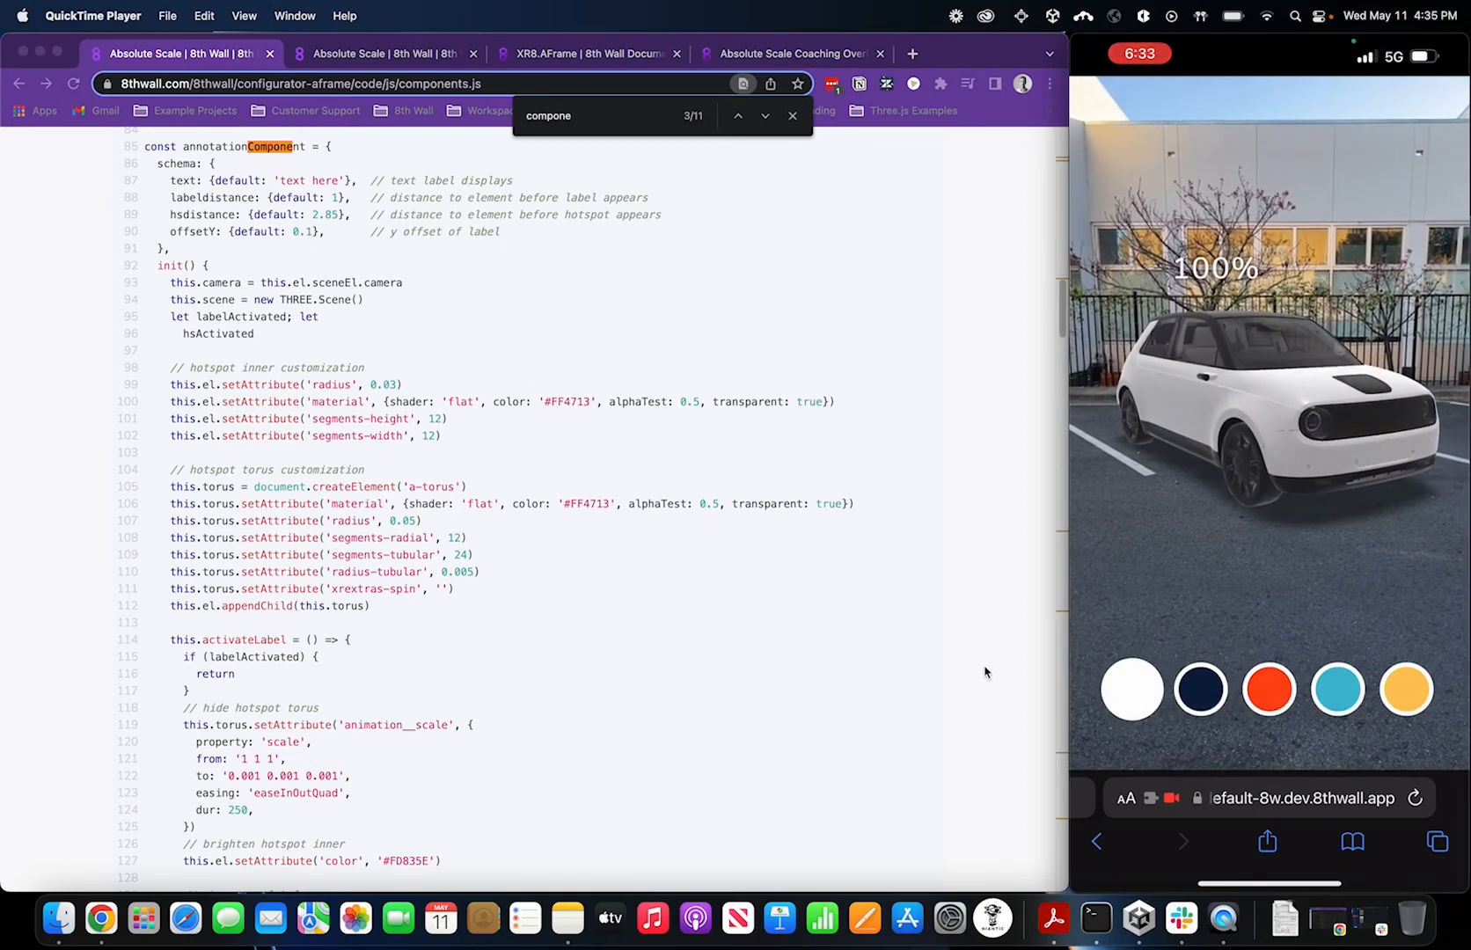
Play the AR demo recording, pausing on the interior Smart Hub hotspot
left_click(1201, 692)
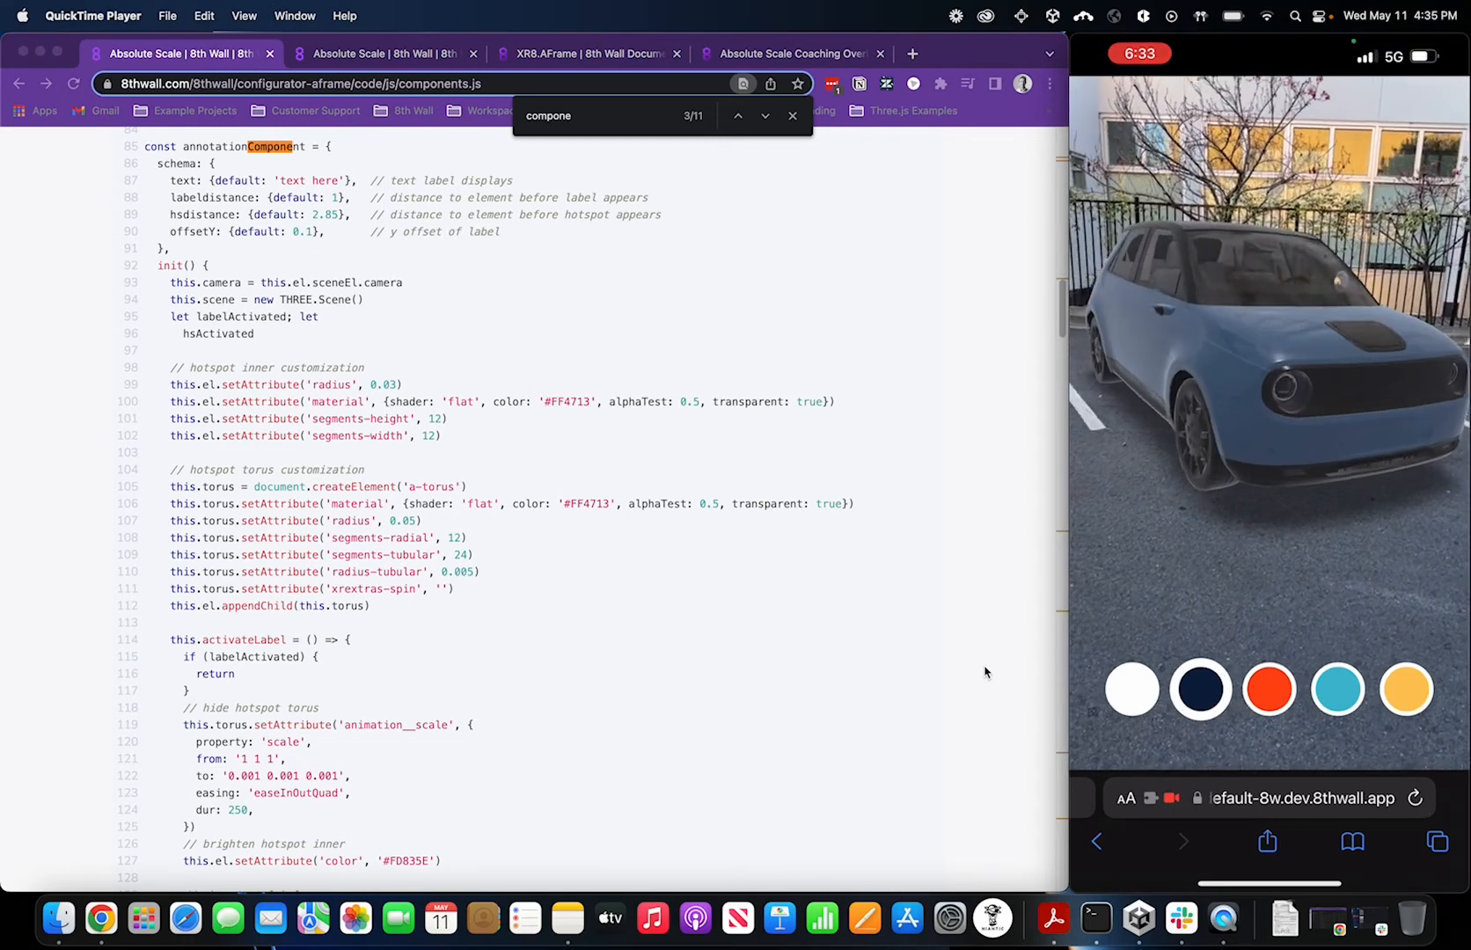
left_click(1270, 691)
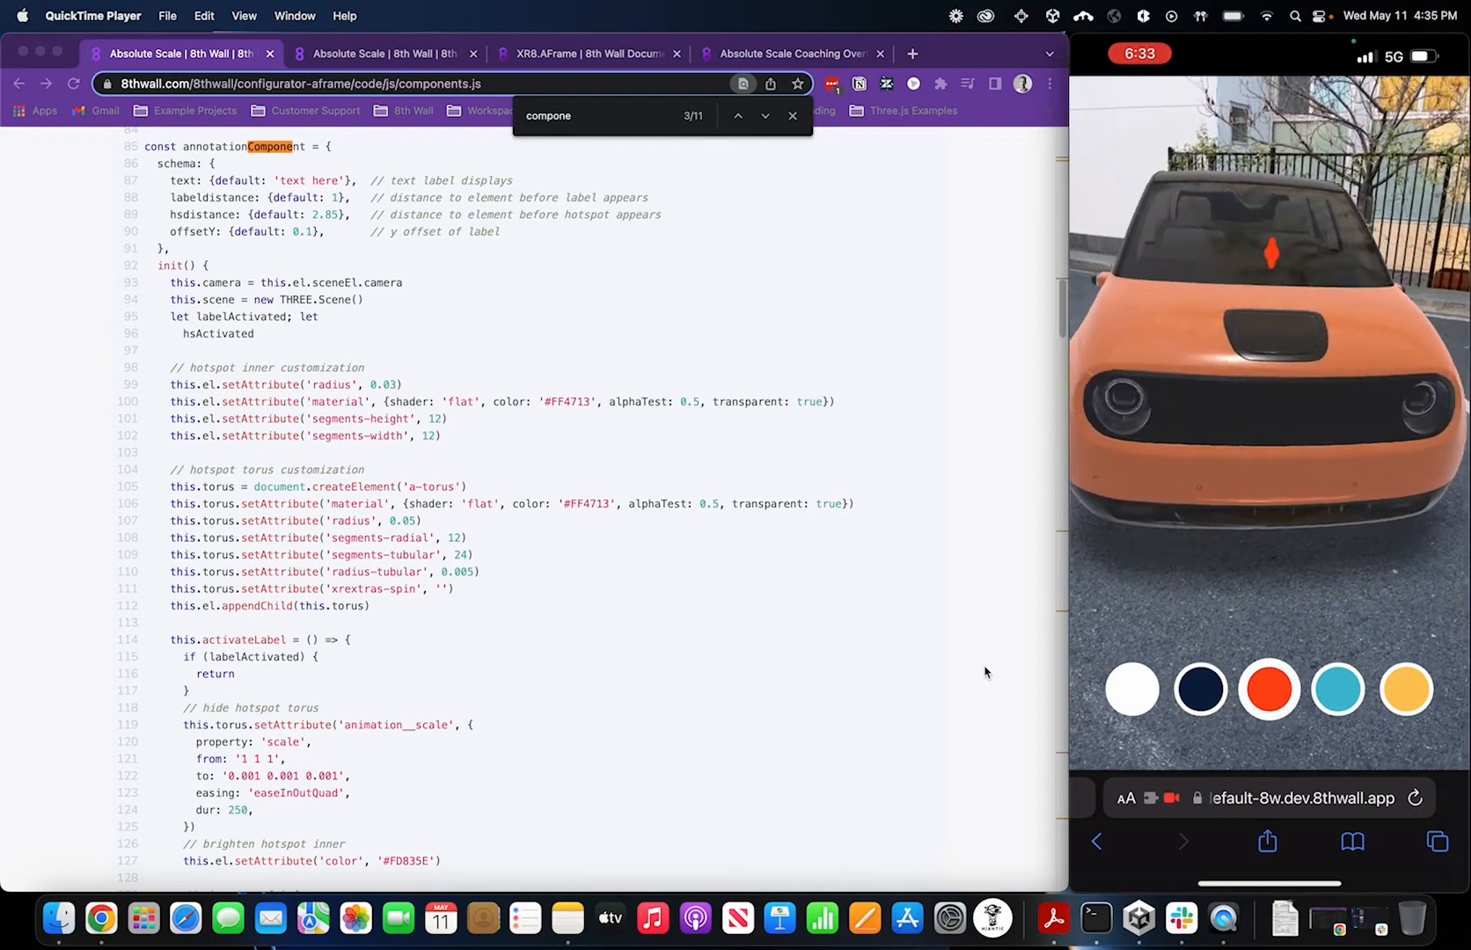
left_click(1335, 690)
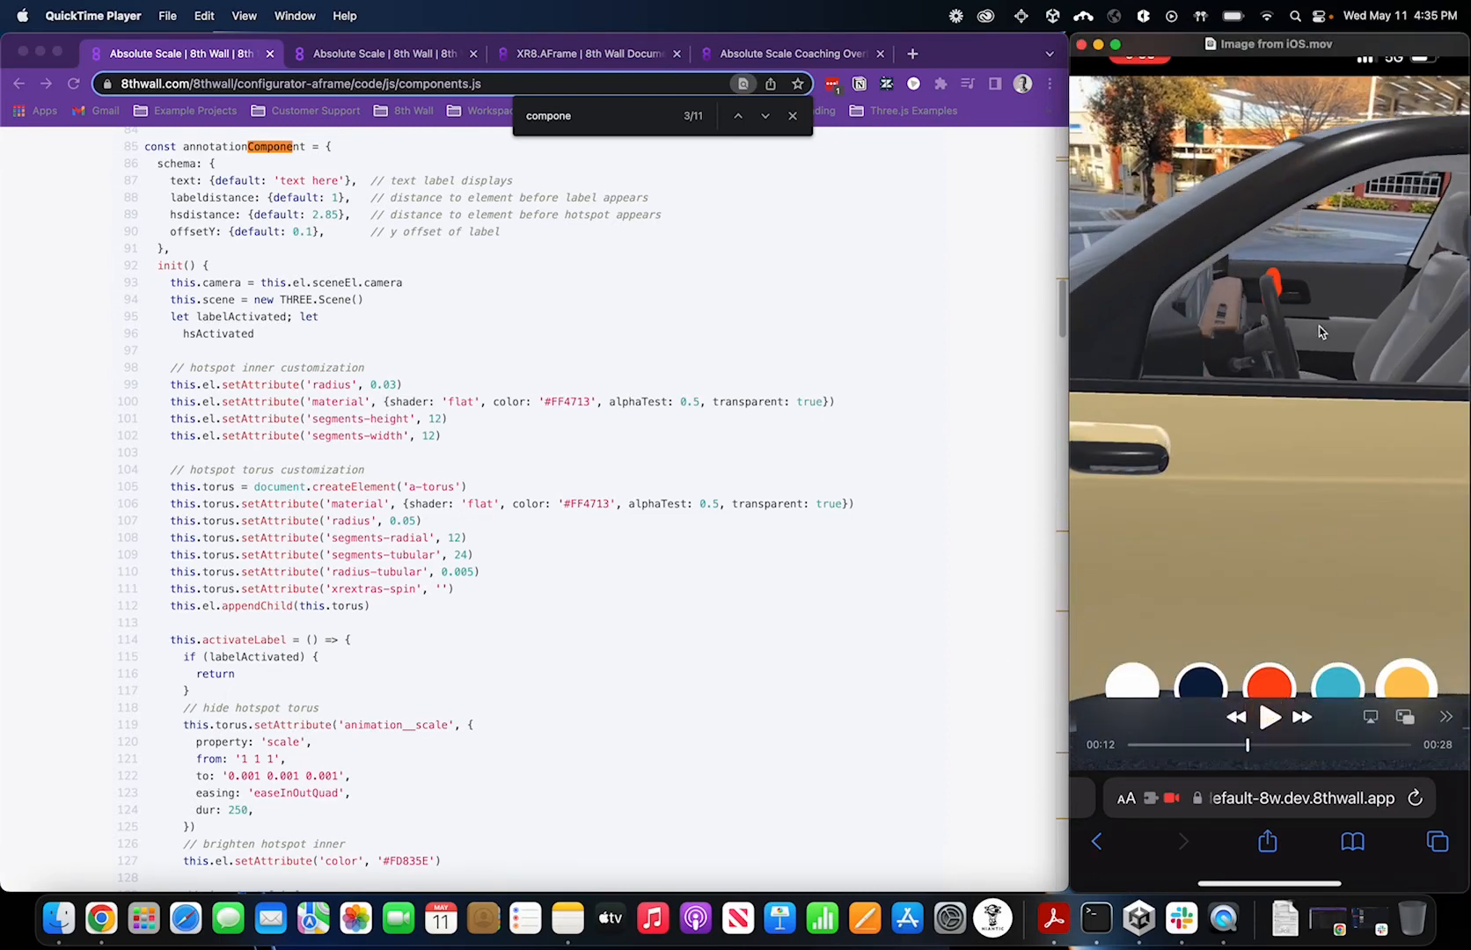
left_click(1269, 715)
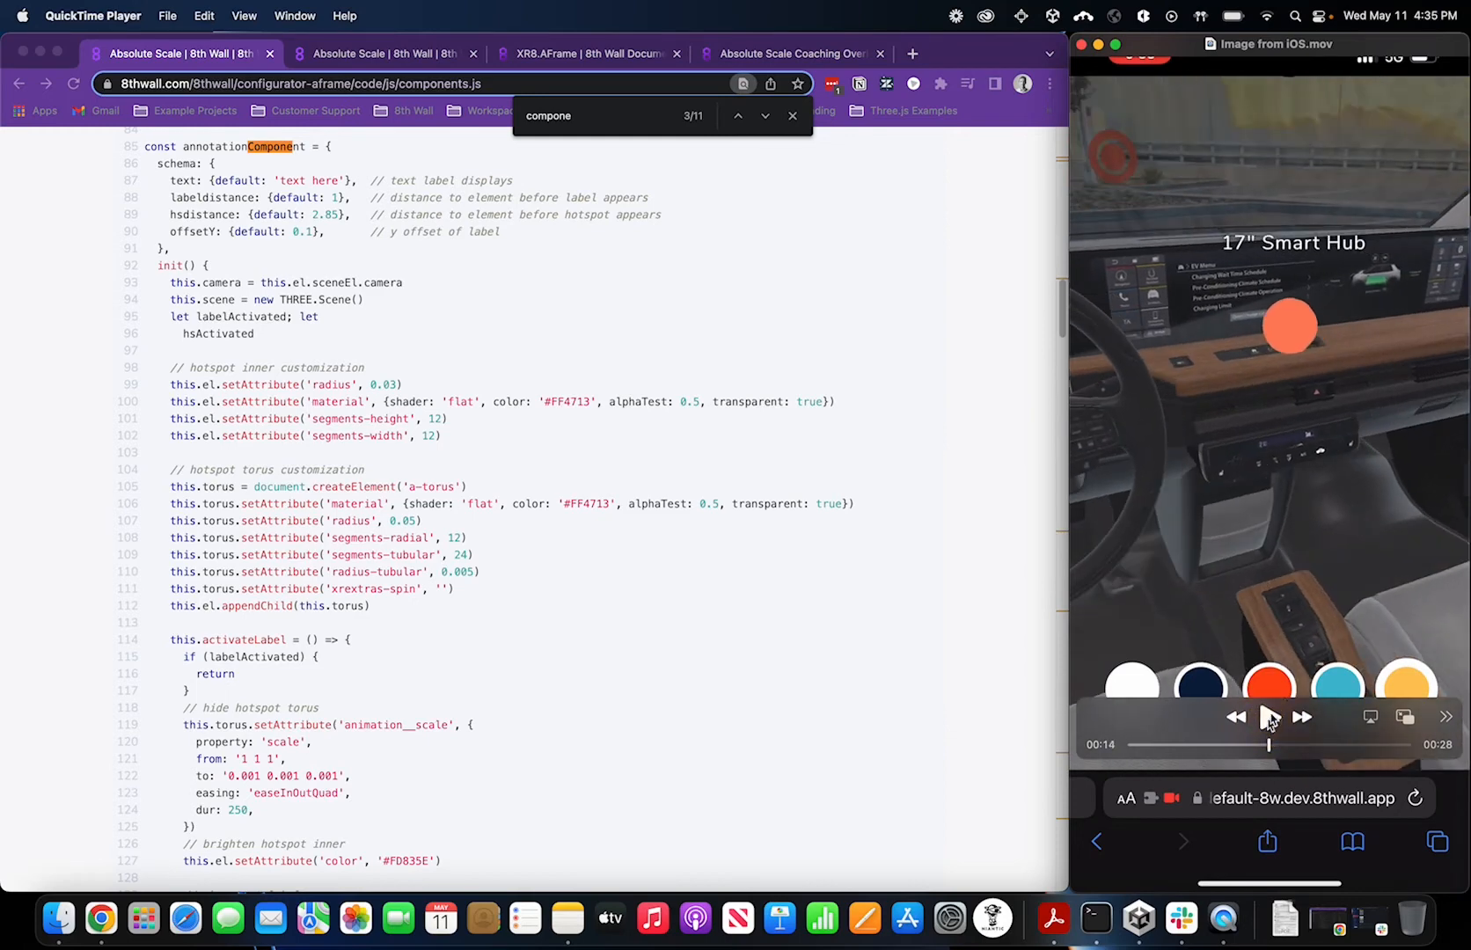
left_click(1270, 717)
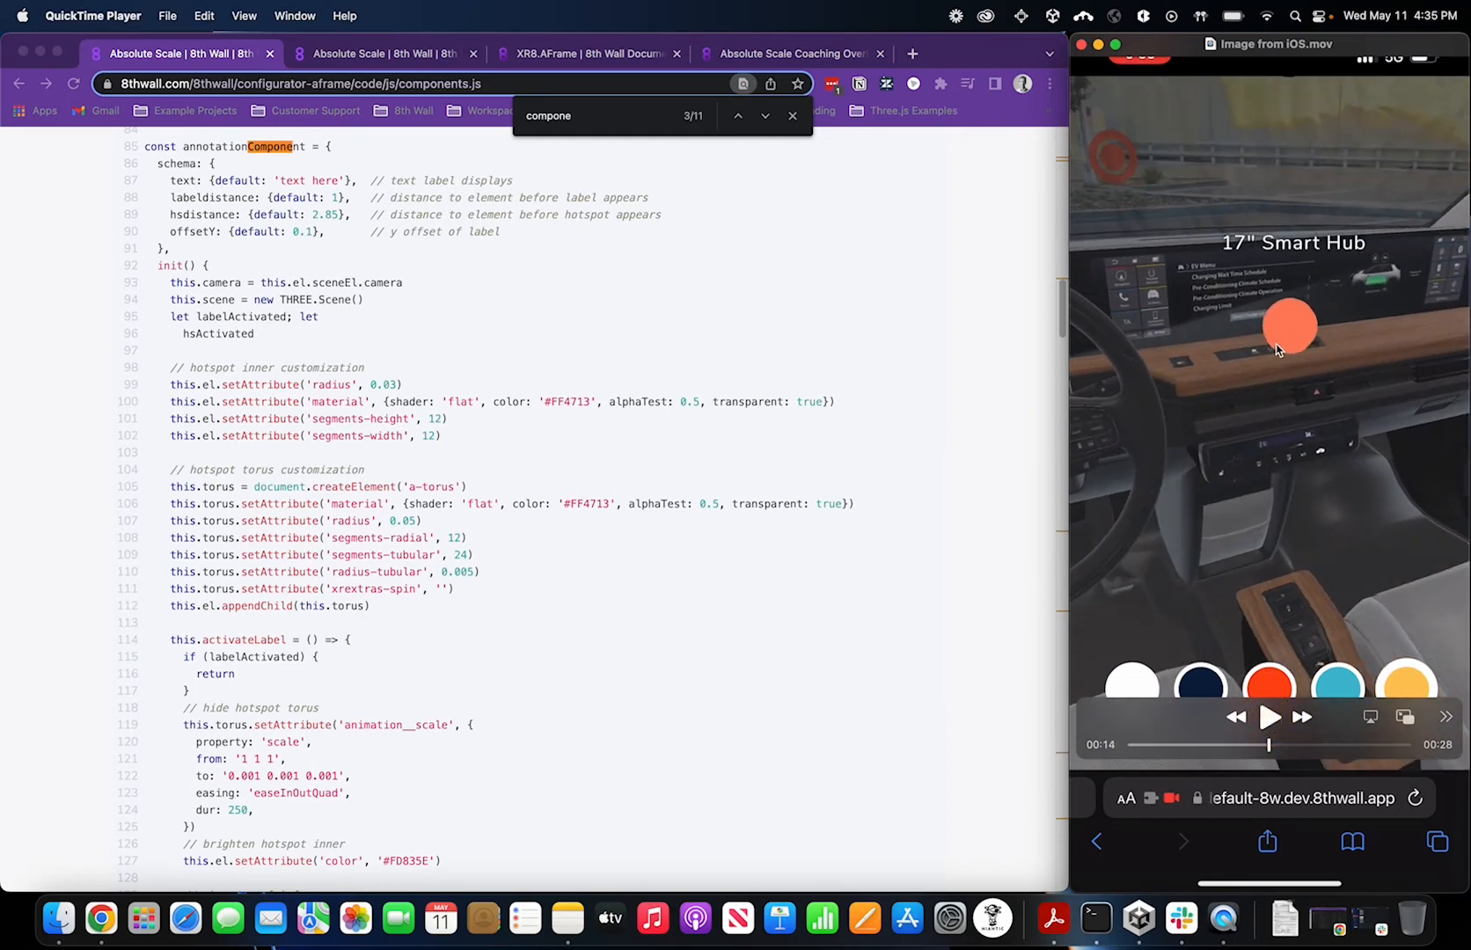
mouse_move(1240, 738)
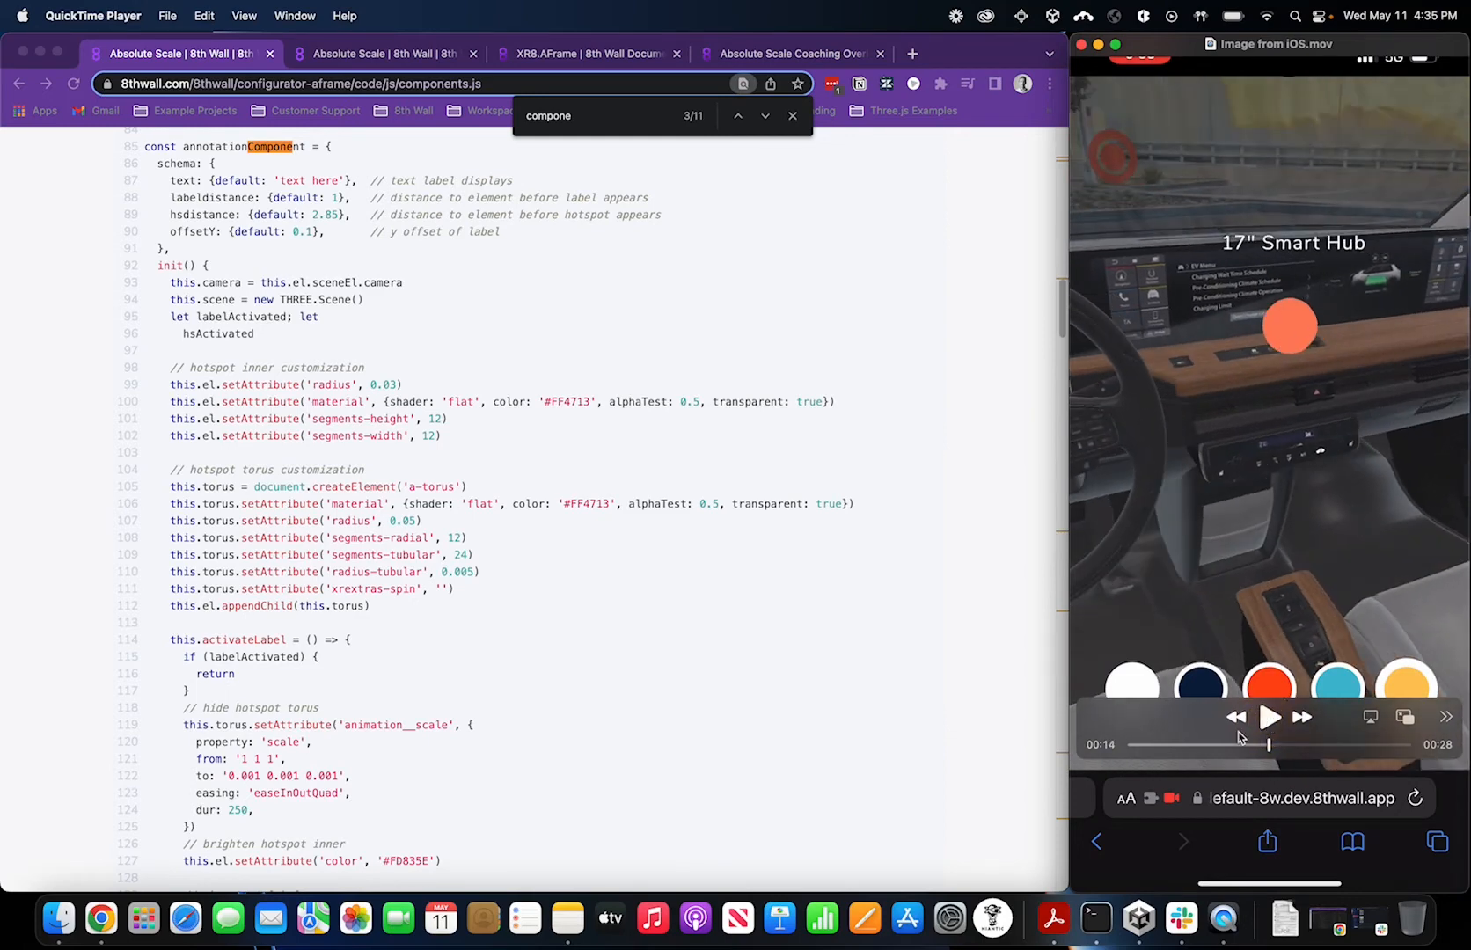
Resume the demo, jump to the window-rolling proximity component, and replay the clip
left_click(1269, 717)
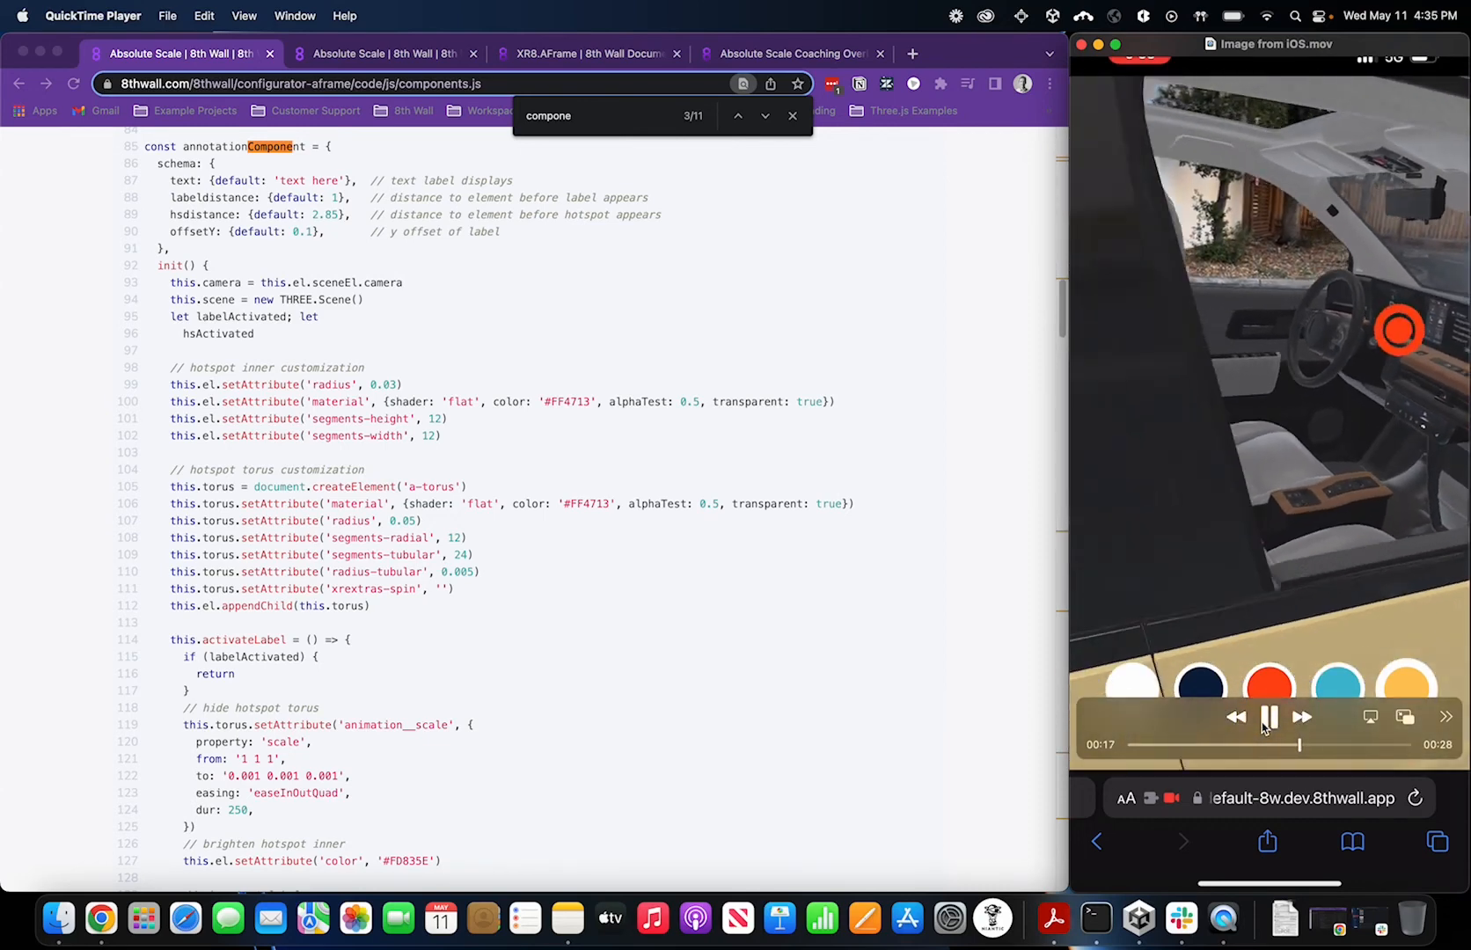
left_click(765, 116)
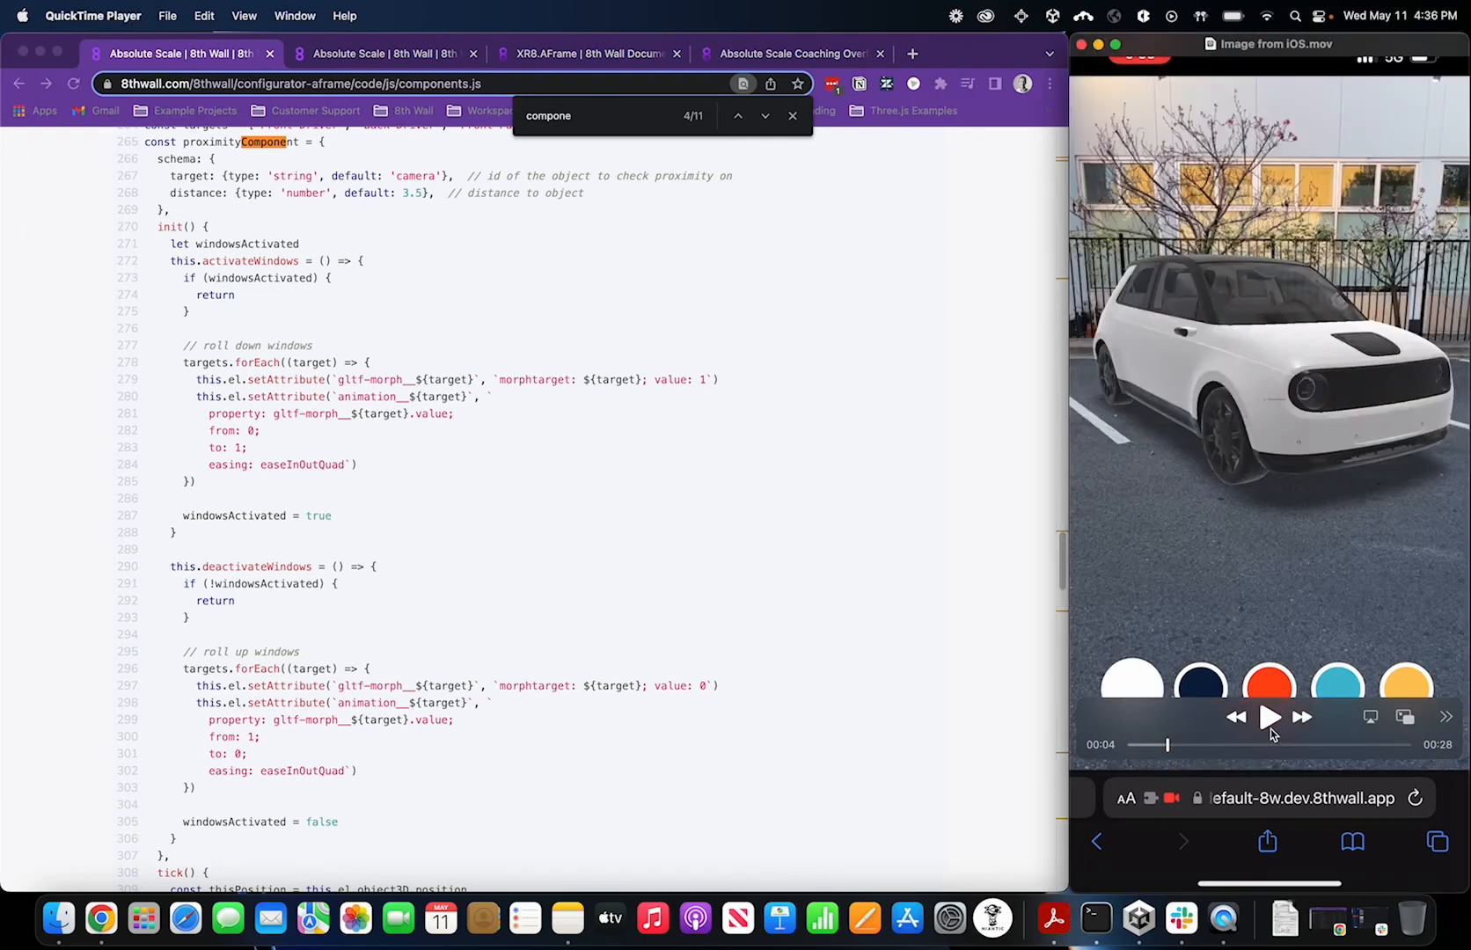
left_click(1270, 717)
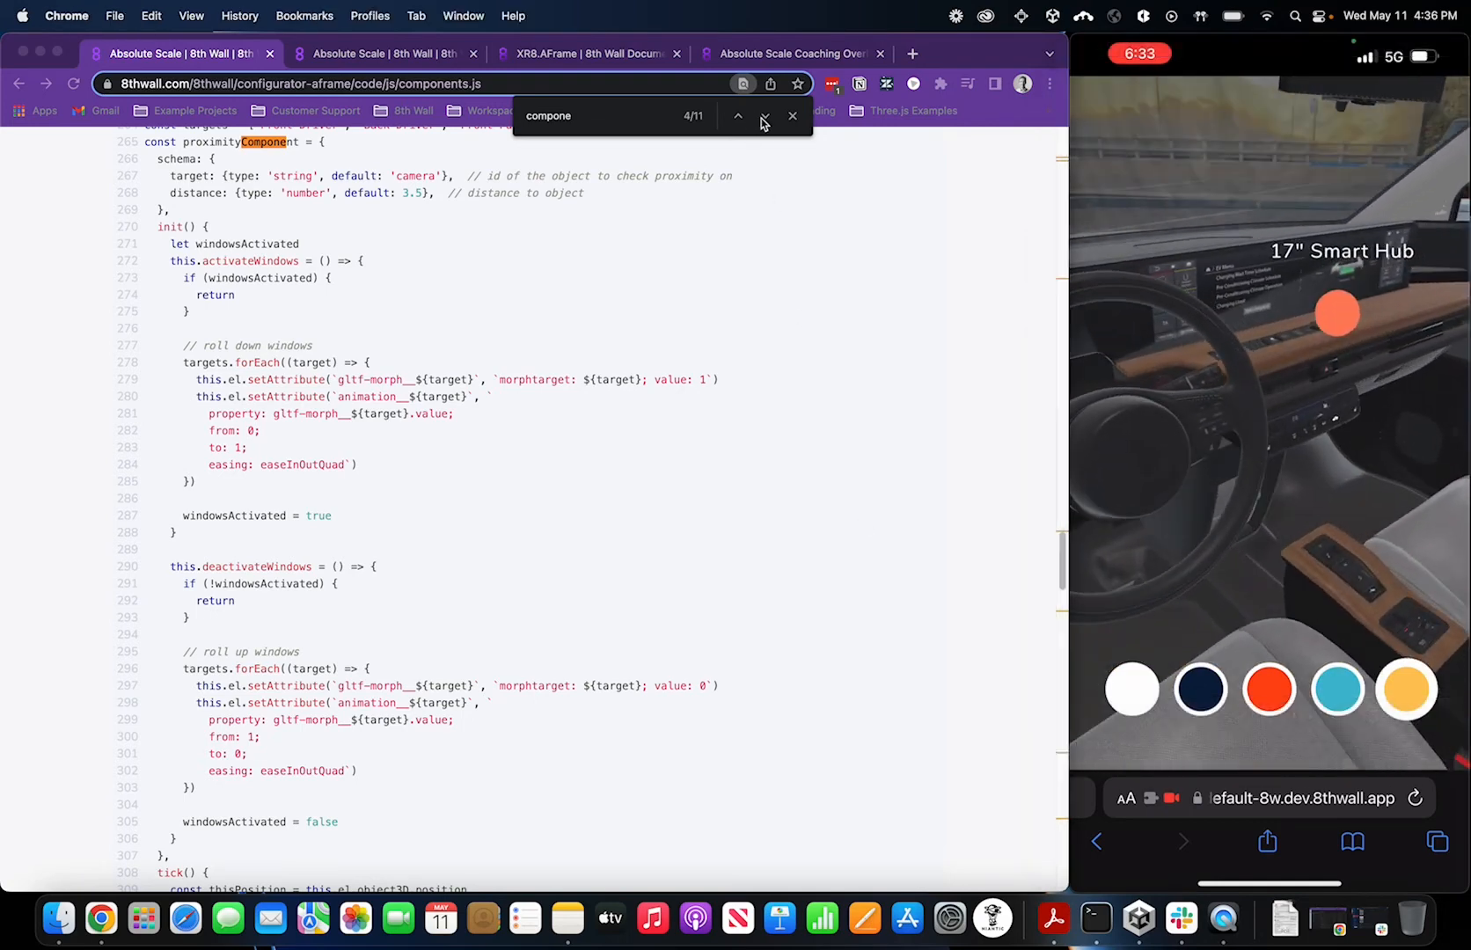
Step through absPinchScale, gltfMorph and ignoreRaycast to the final components export line
left_click(765, 116)
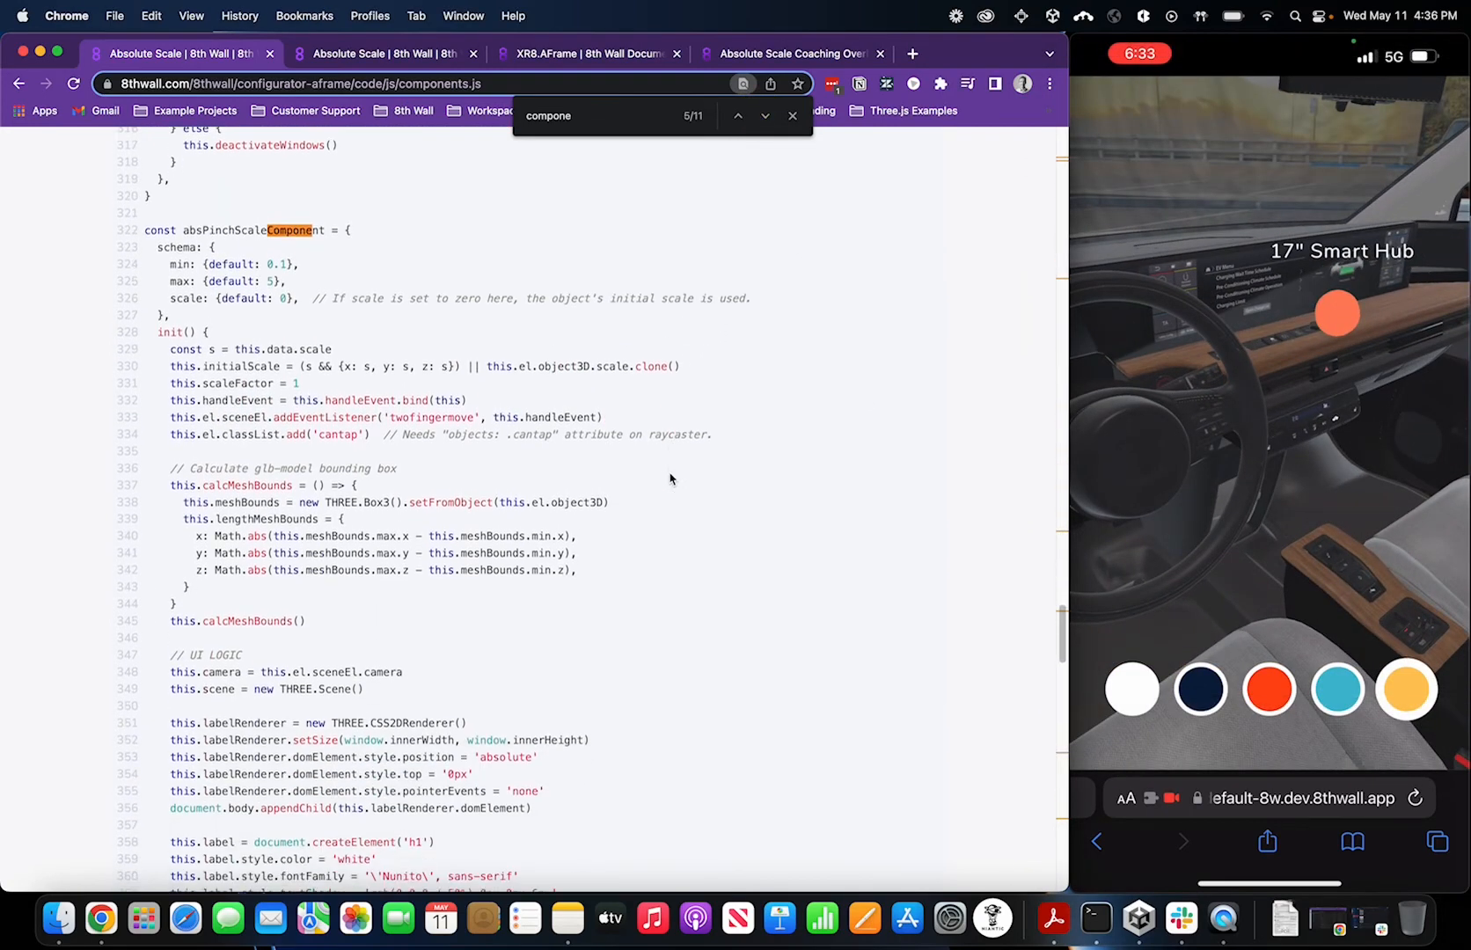
scroll("down", 3)
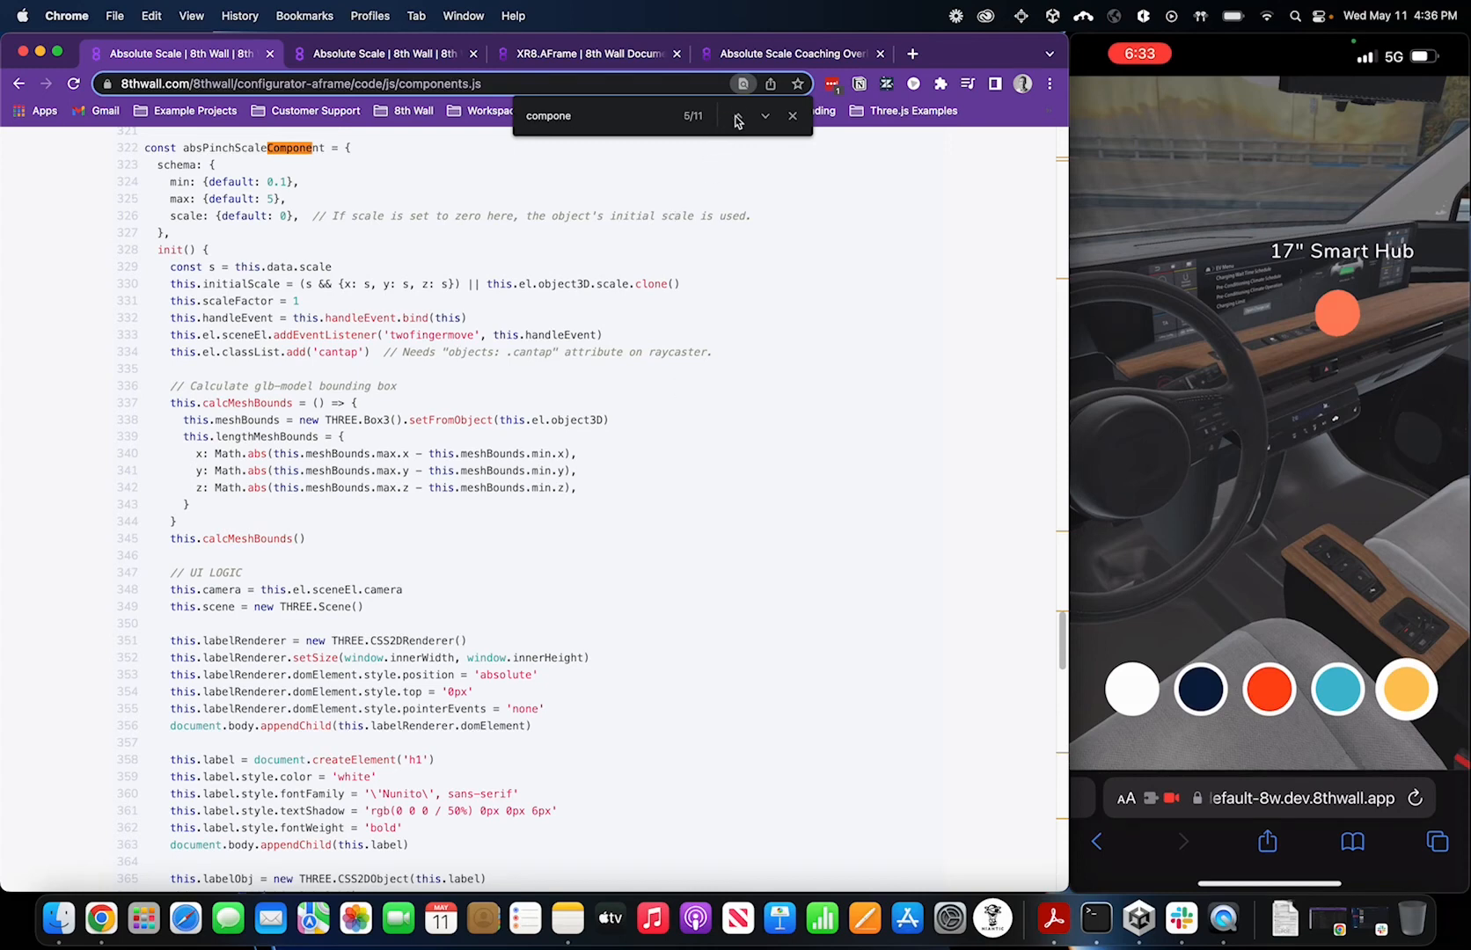
left_click(766, 116)
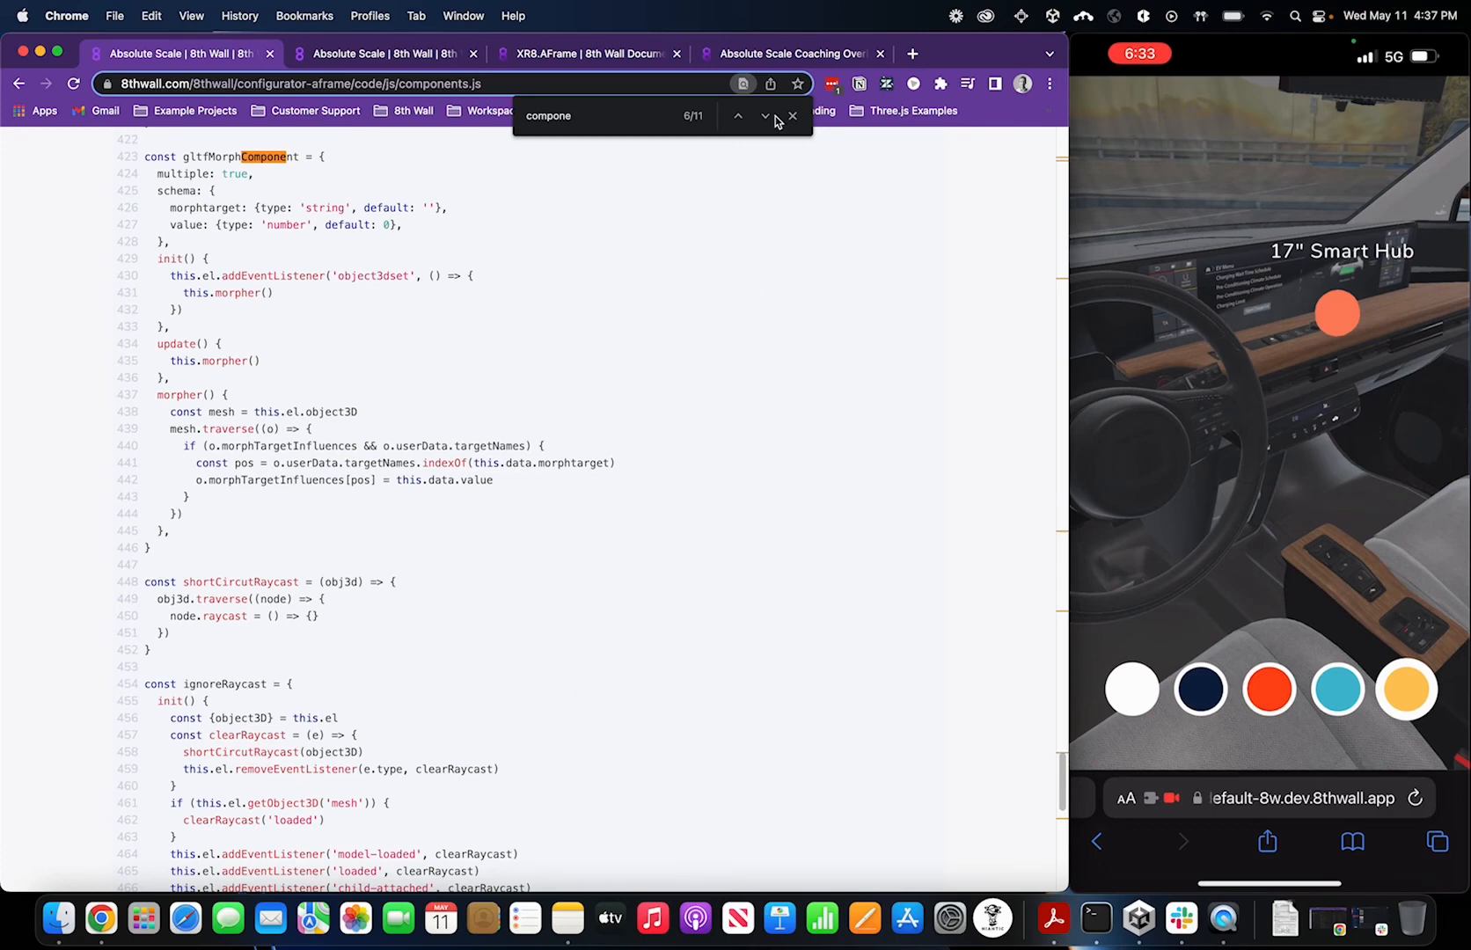
left_click(737, 115)
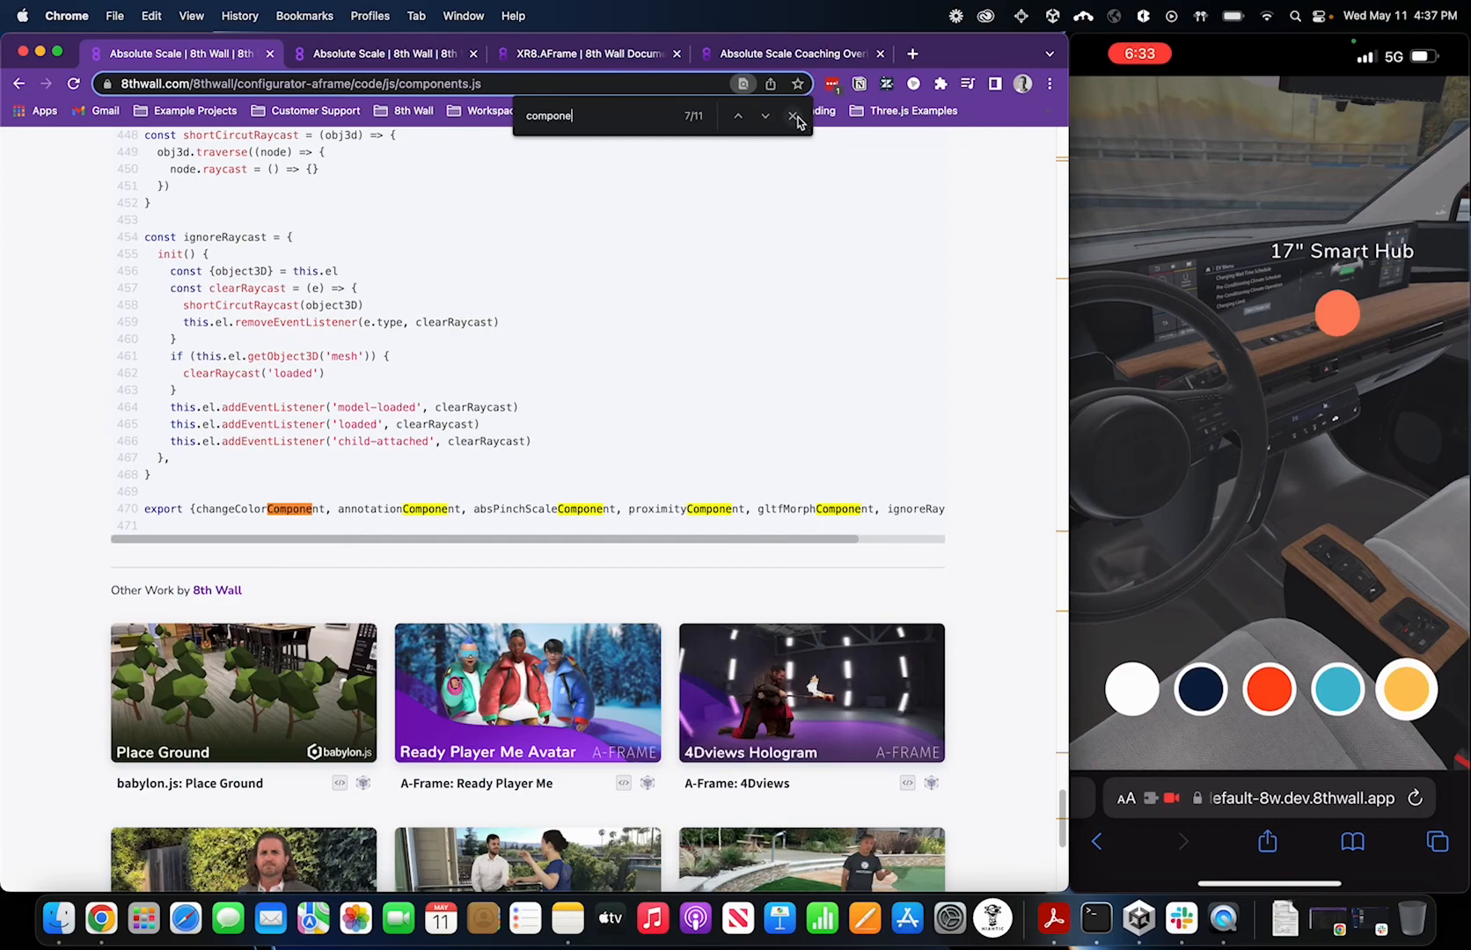
Close the search, review component registration in app.js, and open the js folder
left_click(797, 115)
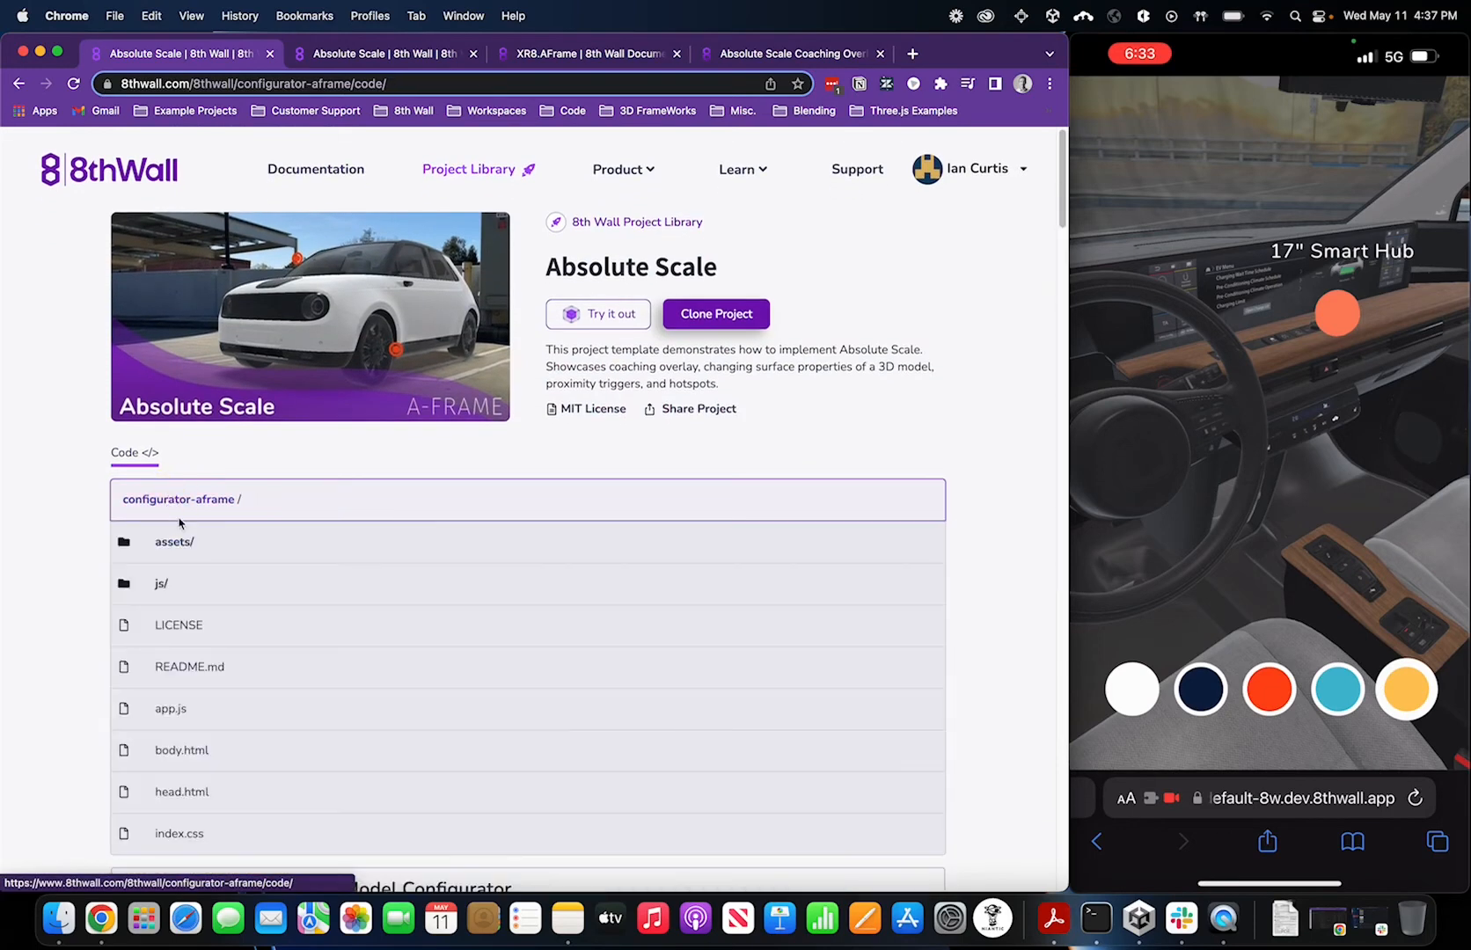
left_click(170, 709)
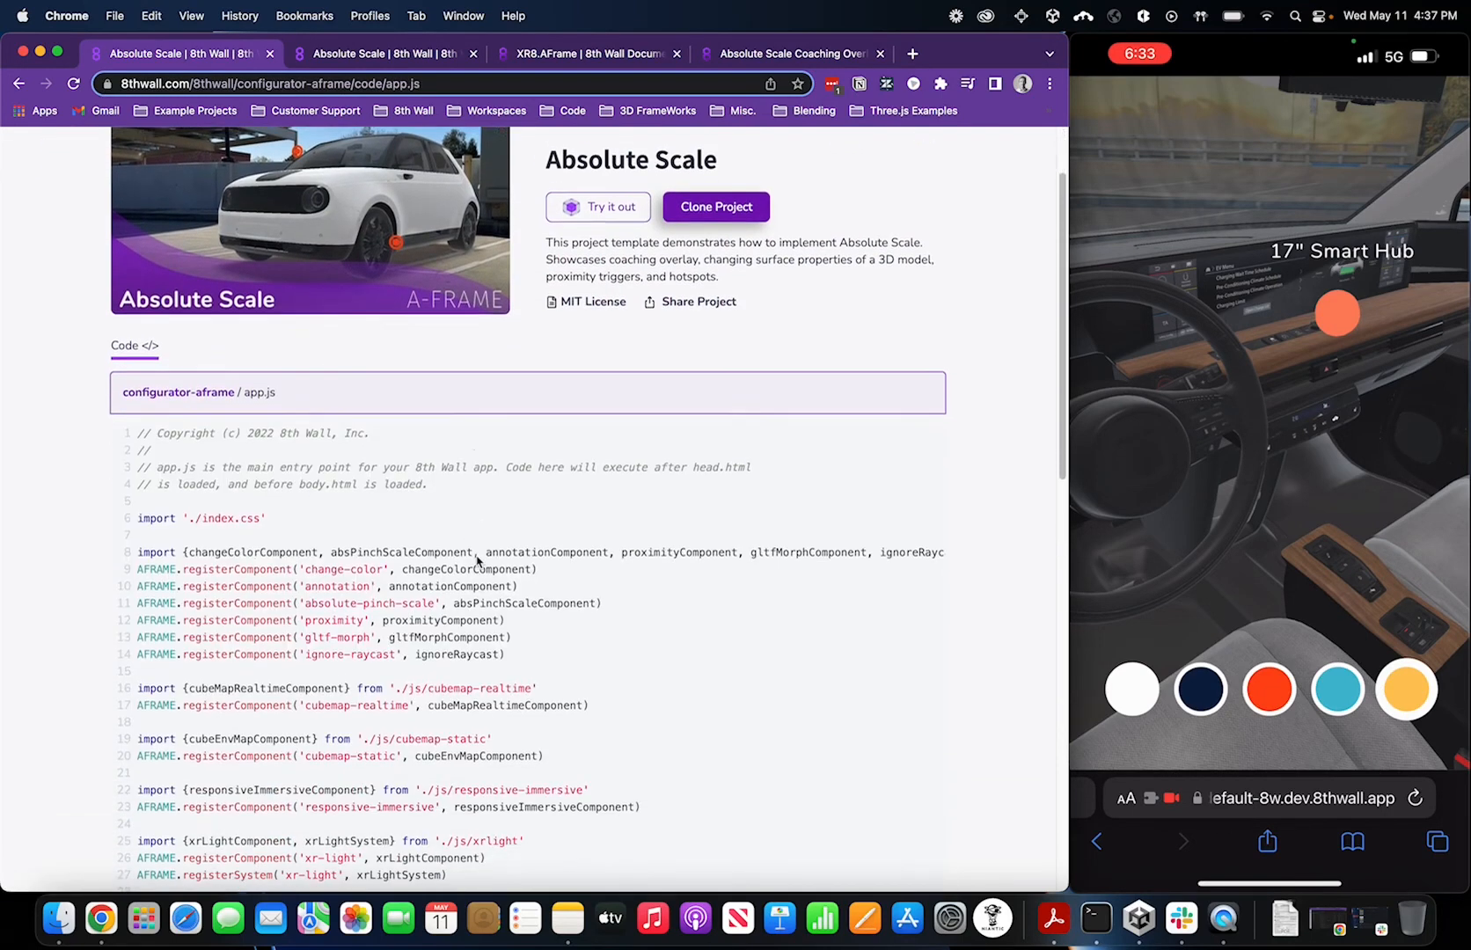
scroll("down", 3)
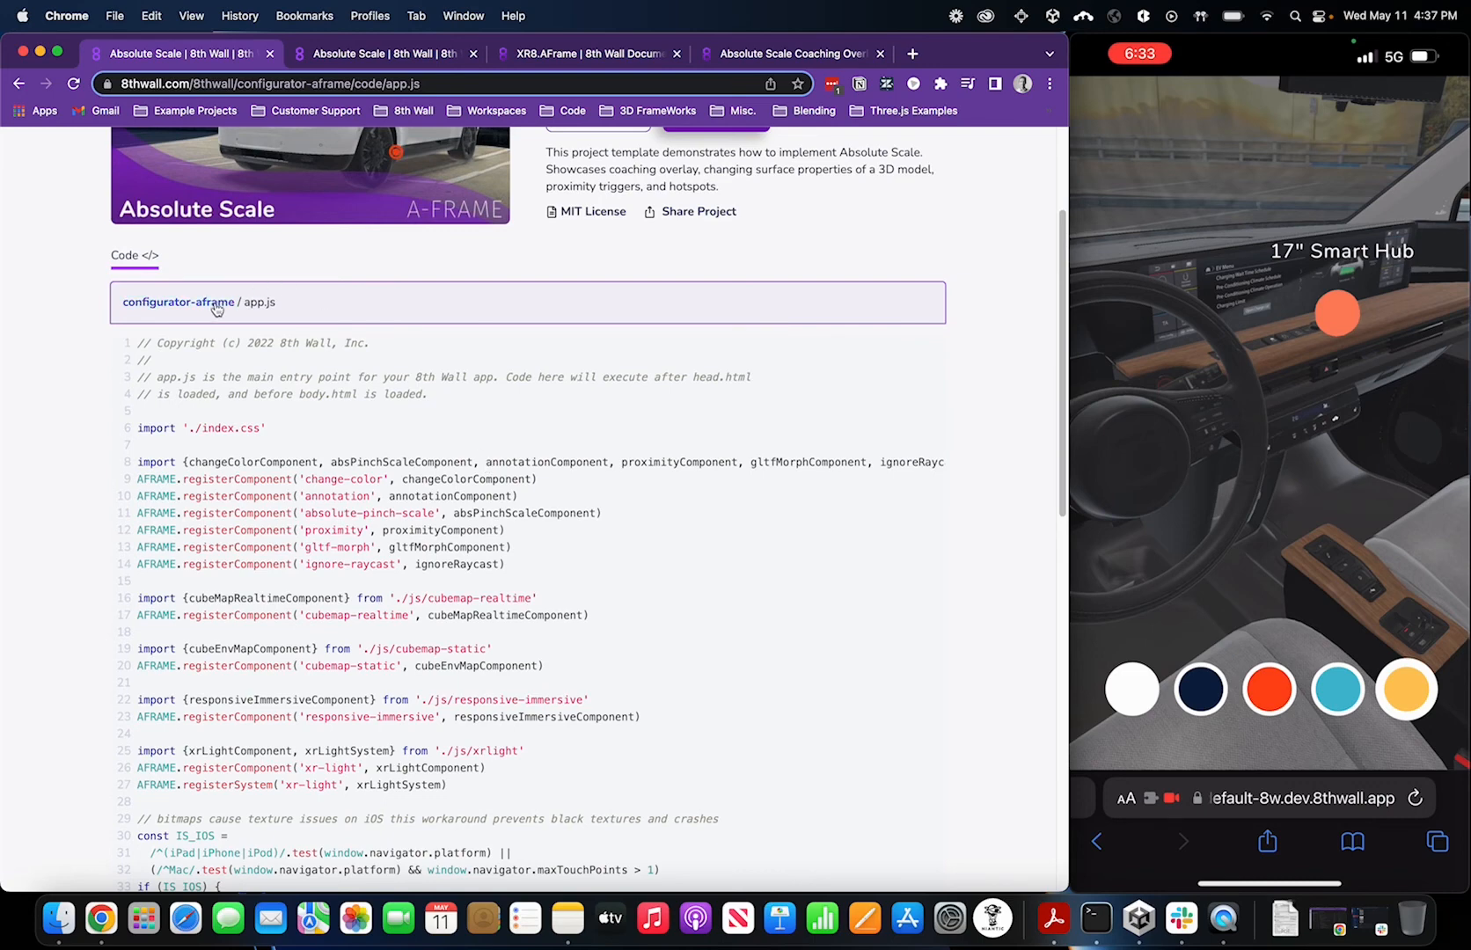
left_click(179, 302)
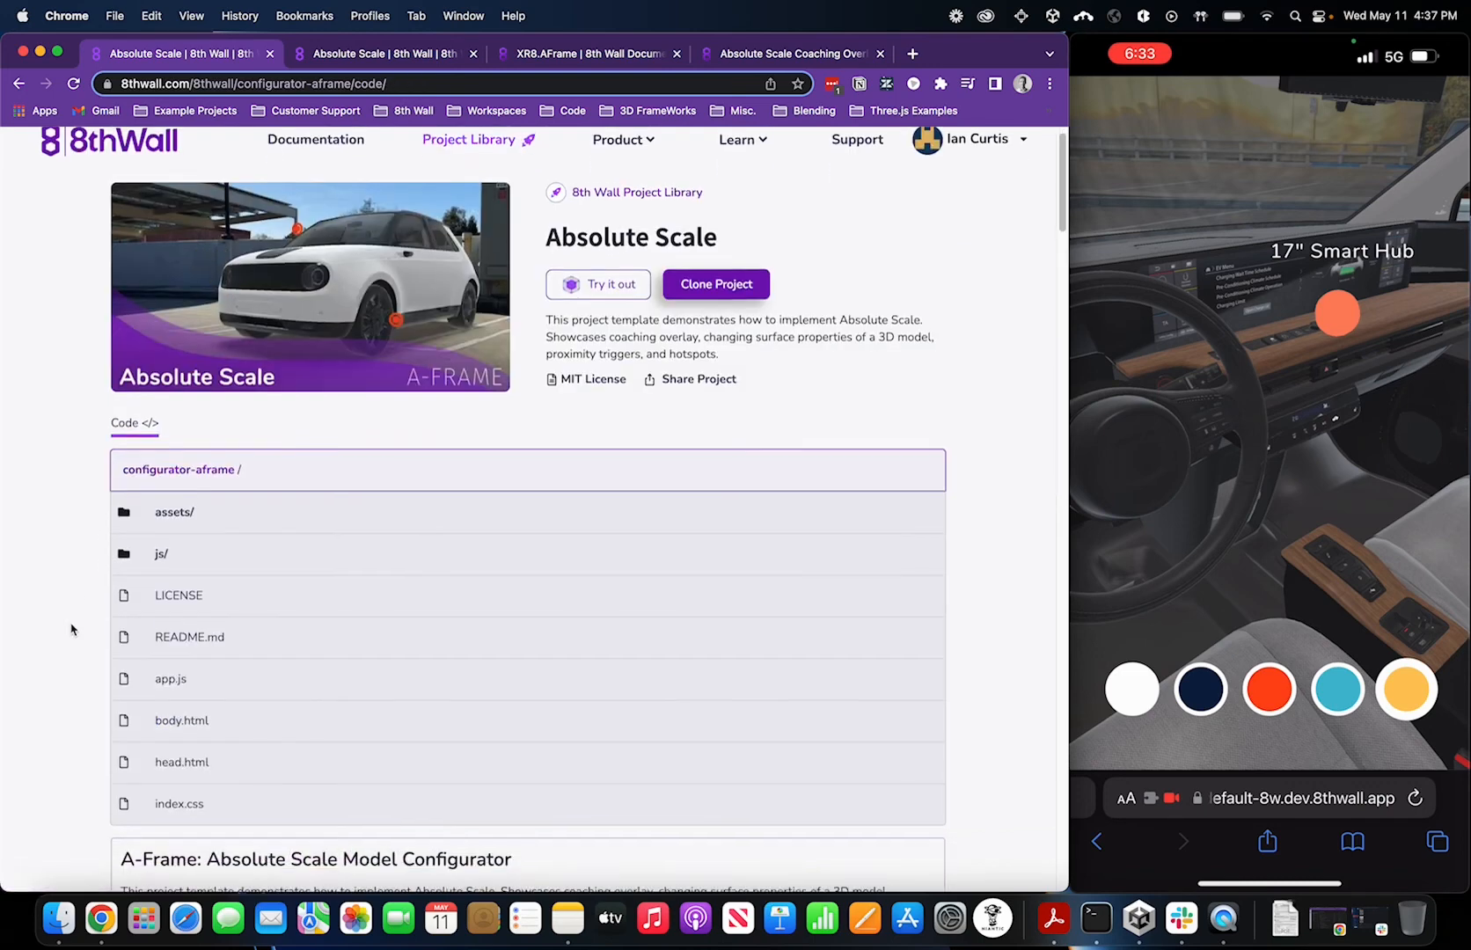
scroll("down", 3)
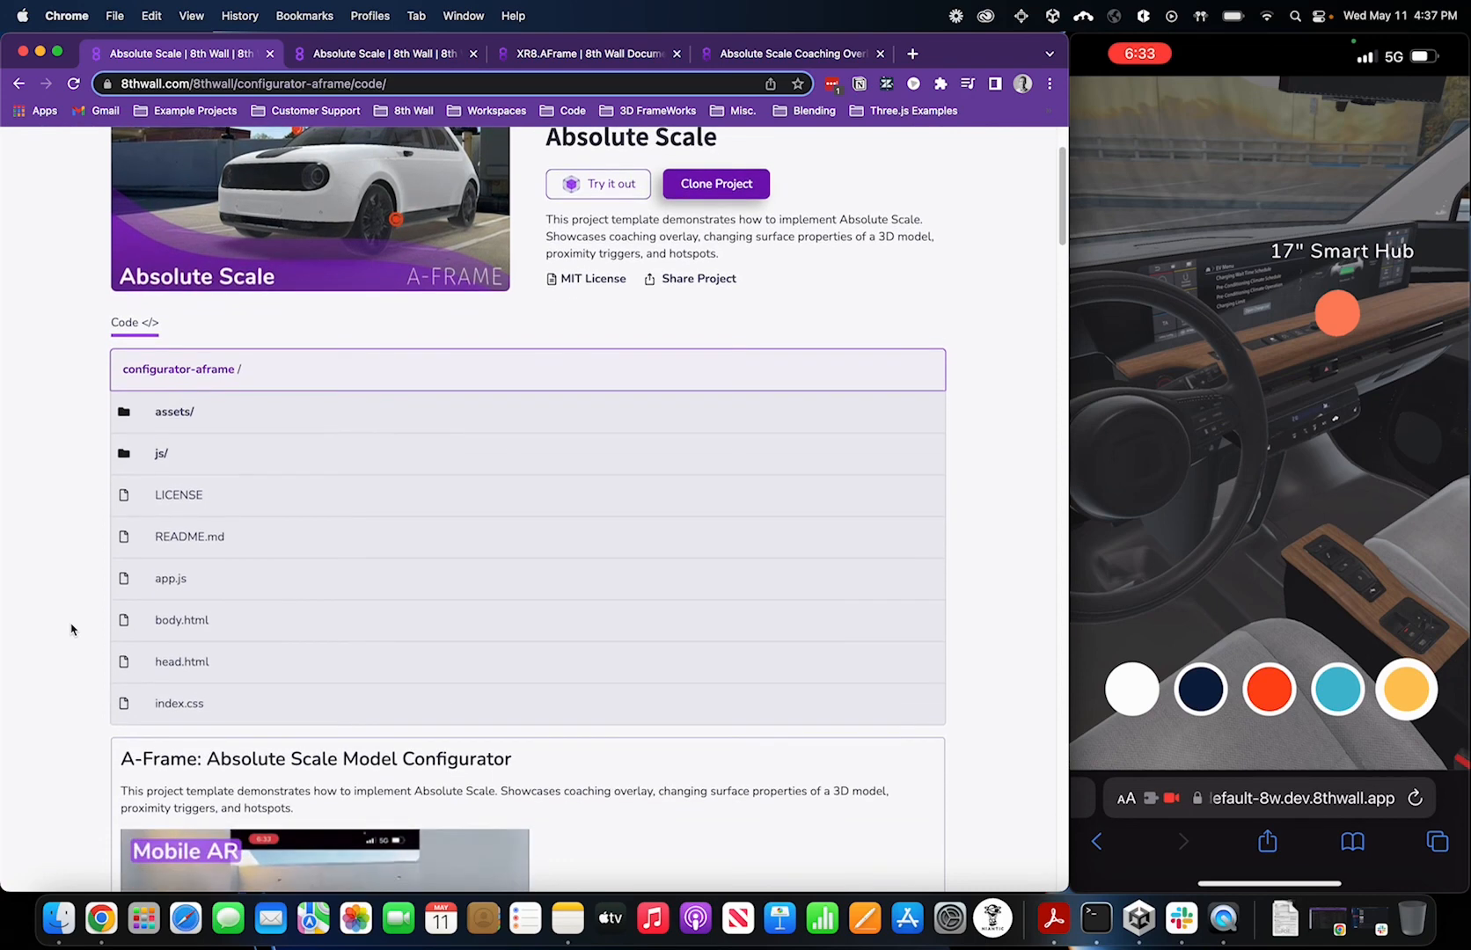
left_click(161, 453)
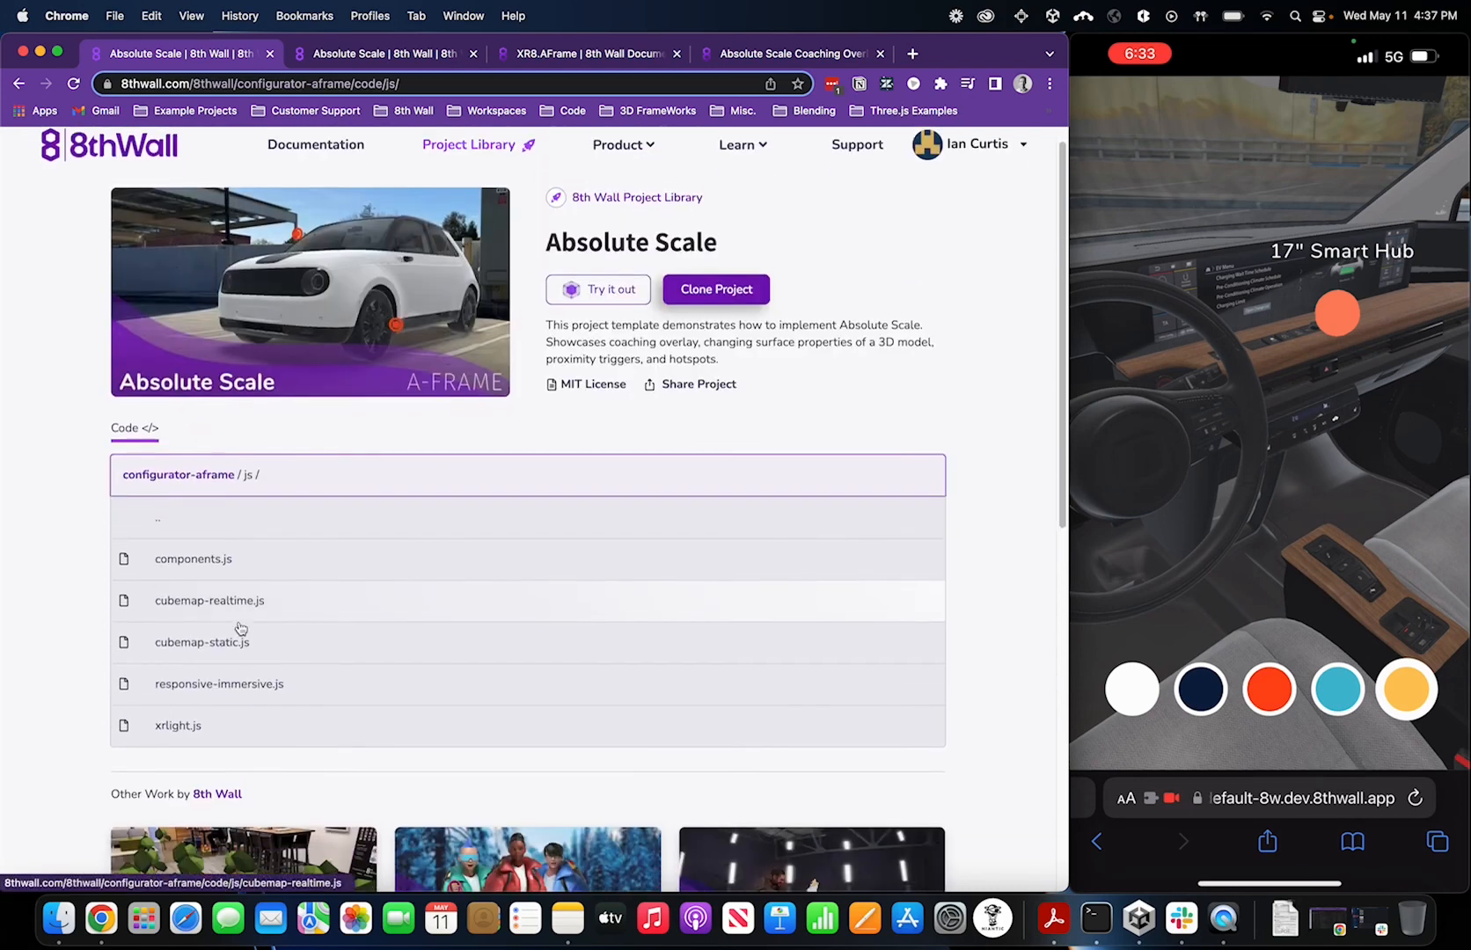
Highlight car.object3D.scale.set(1, 1, 1) in responsive-immersive.js's tracking-status code
scroll("down", 3)
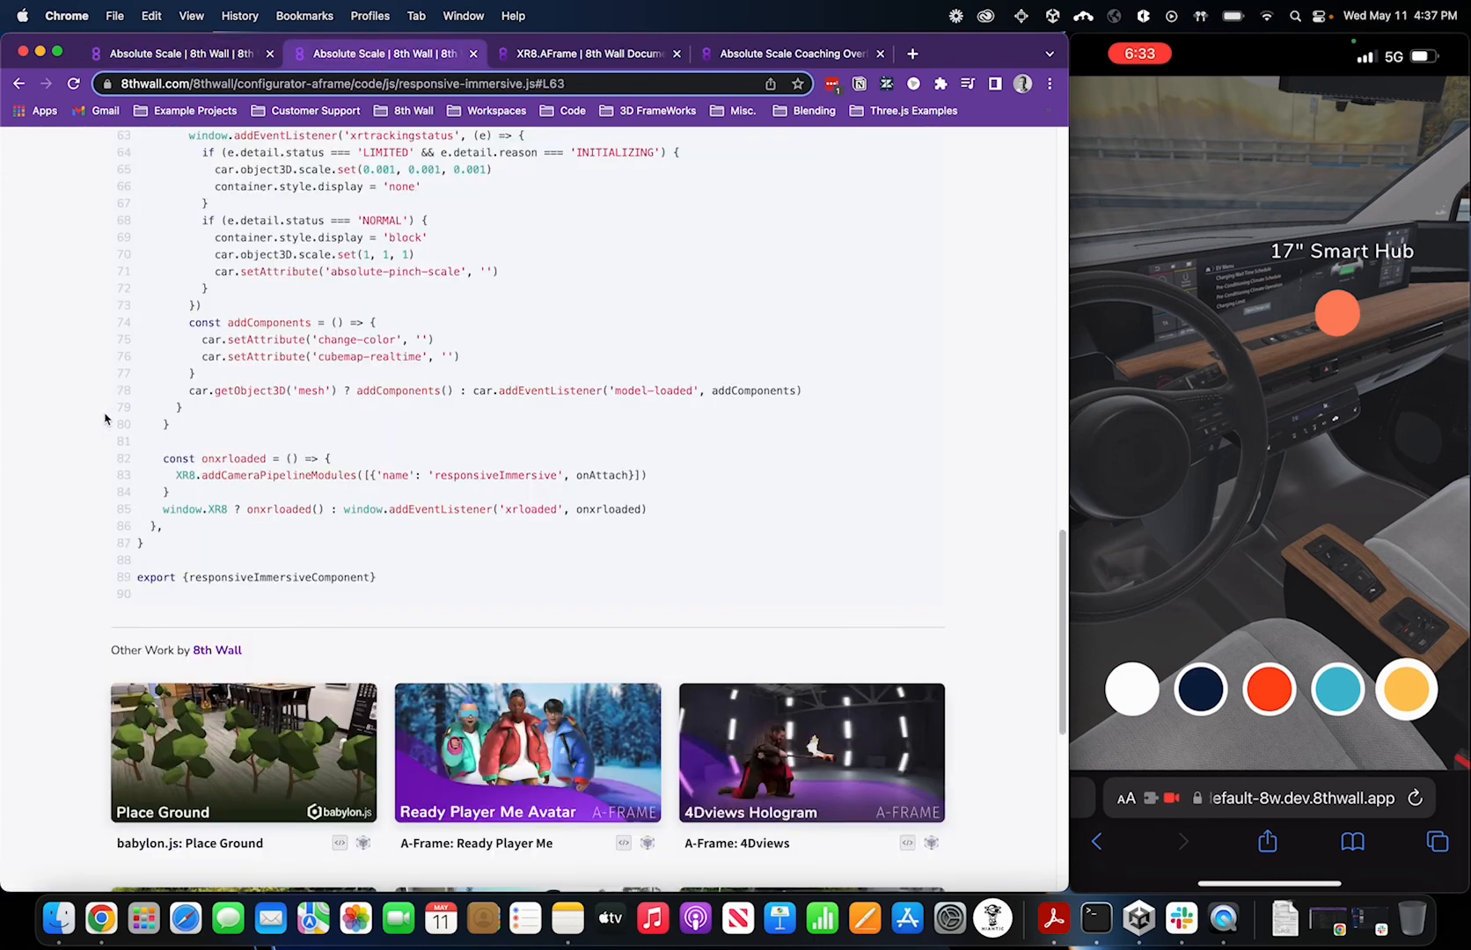
mouse_move(232, 174)
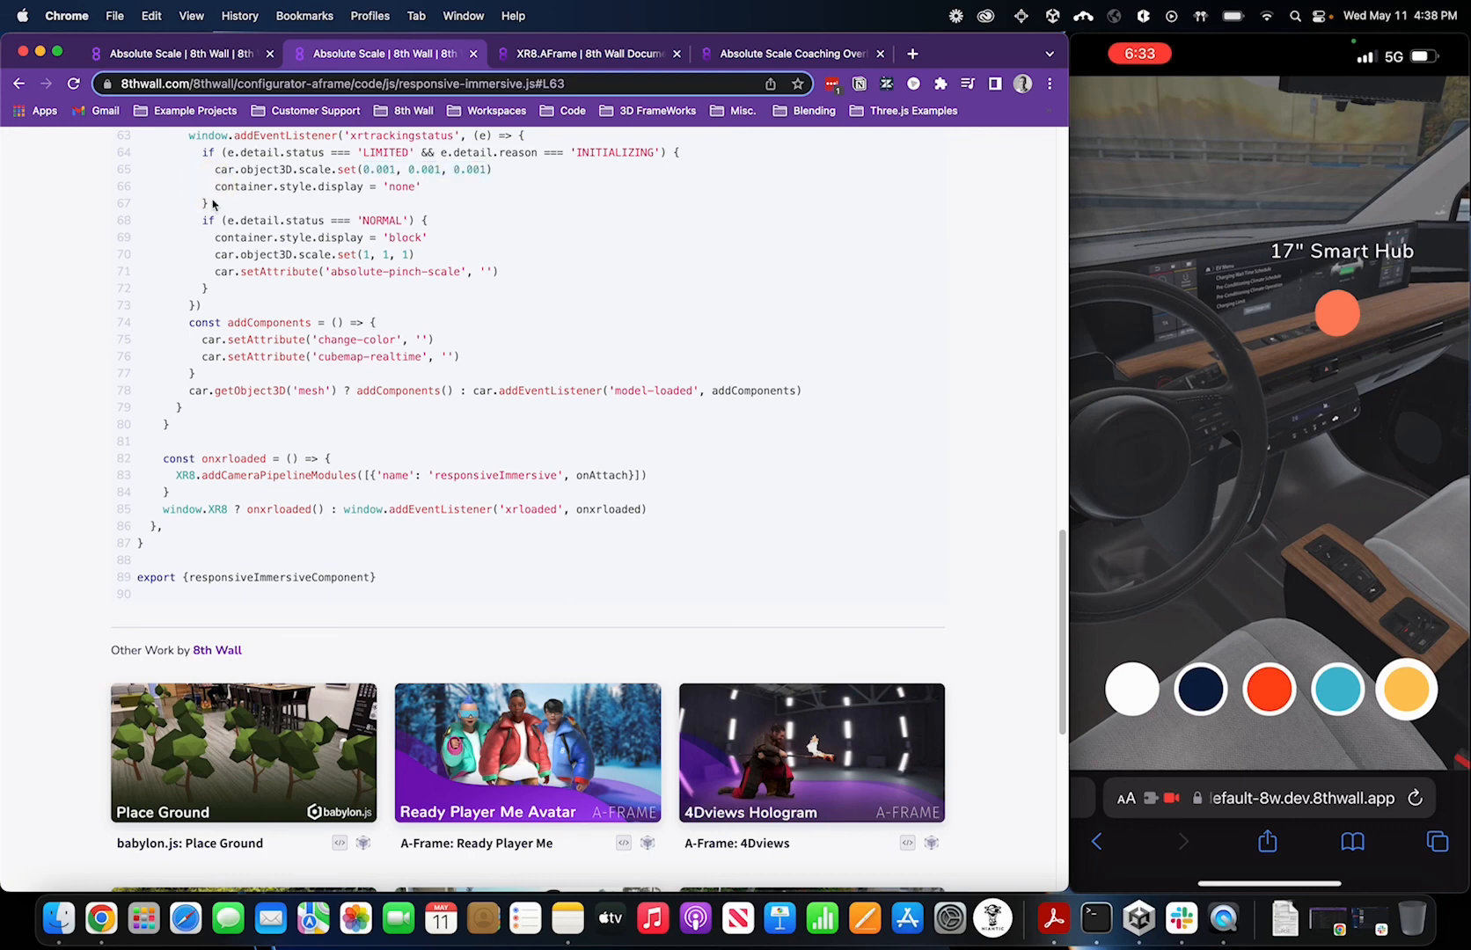
double_click(309, 254)
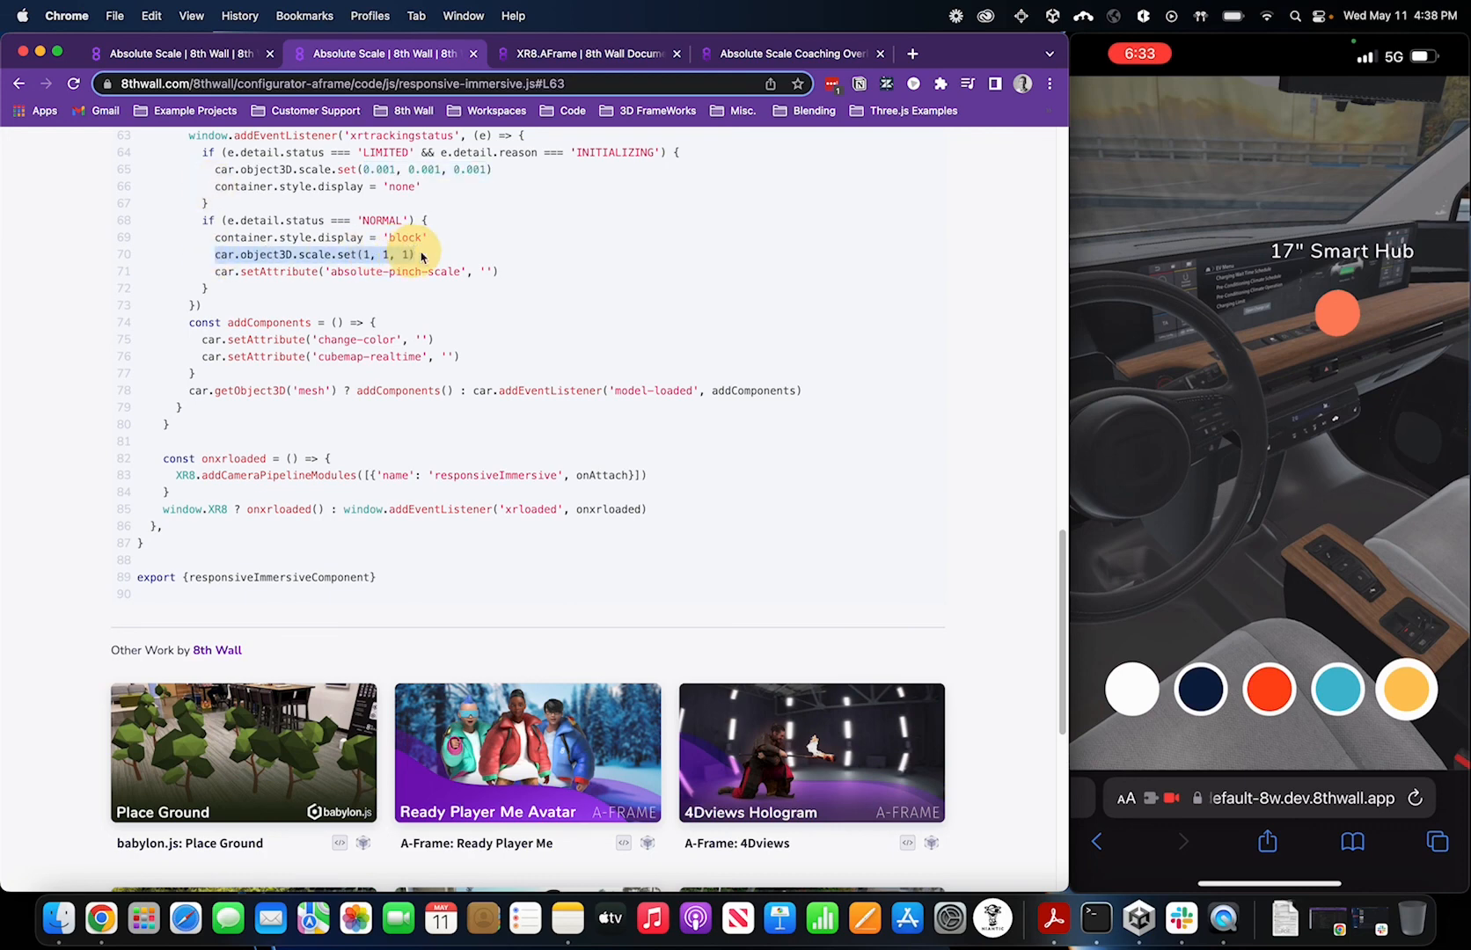